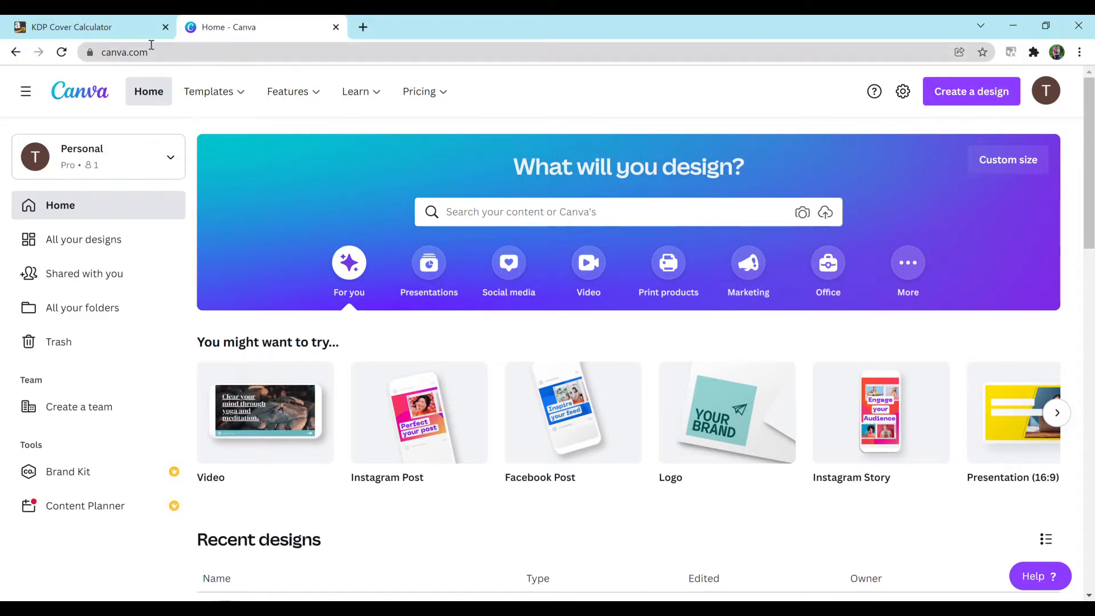
# Switch to the KDP Cover Calculator tab and scroll to the blank book information form
pyautogui.click(354, 91)
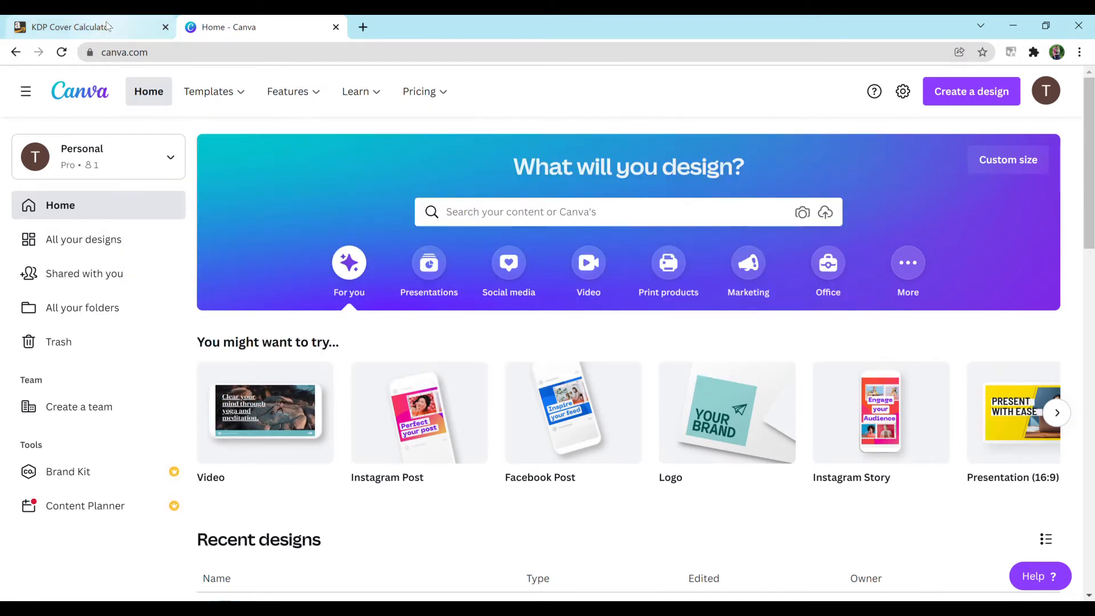
pyautogui.click(70, 26)
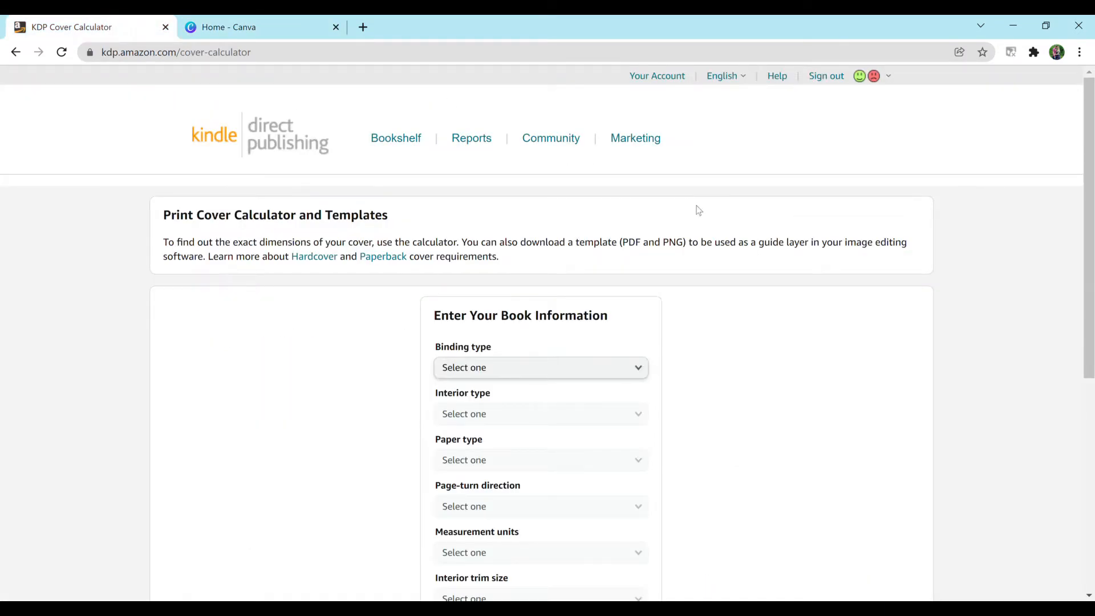
pyautogui.moveTo(770, 226)
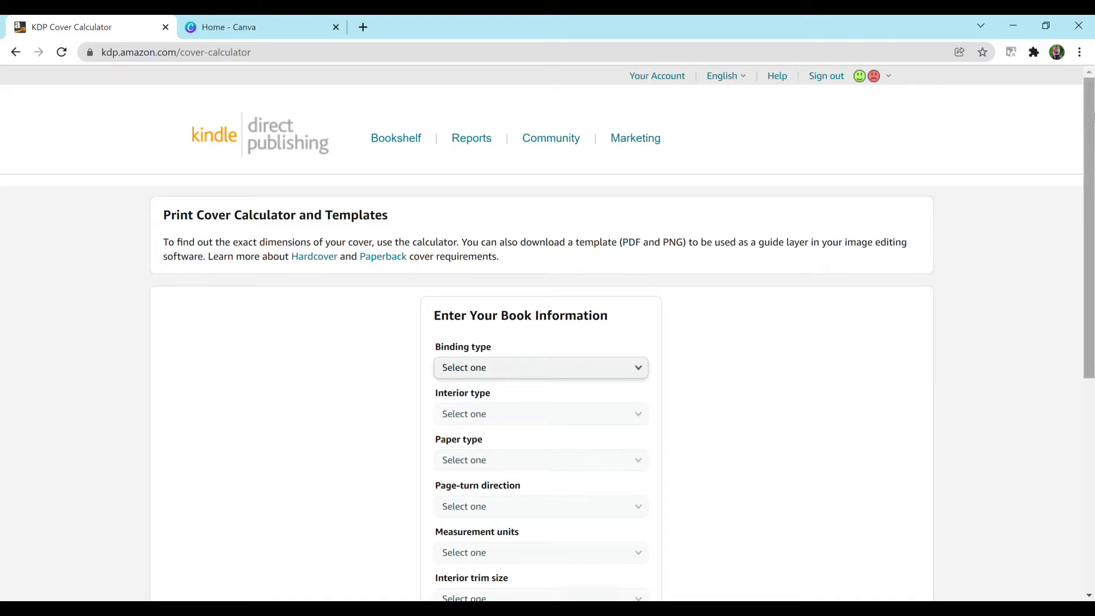
pyautogui.scroll(-3)
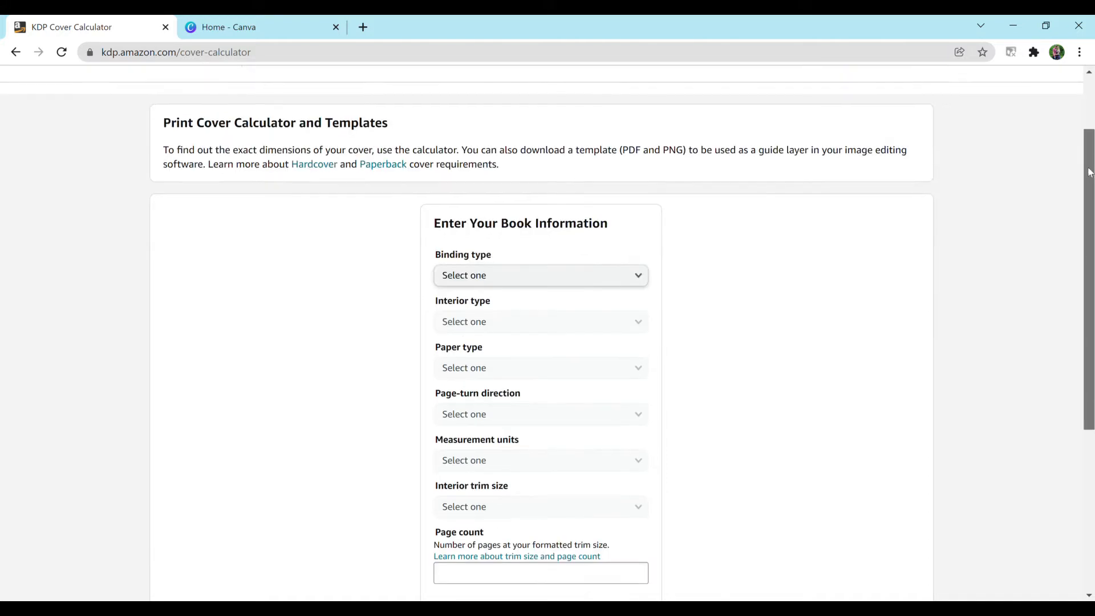
pyautogui.scroll(-3)
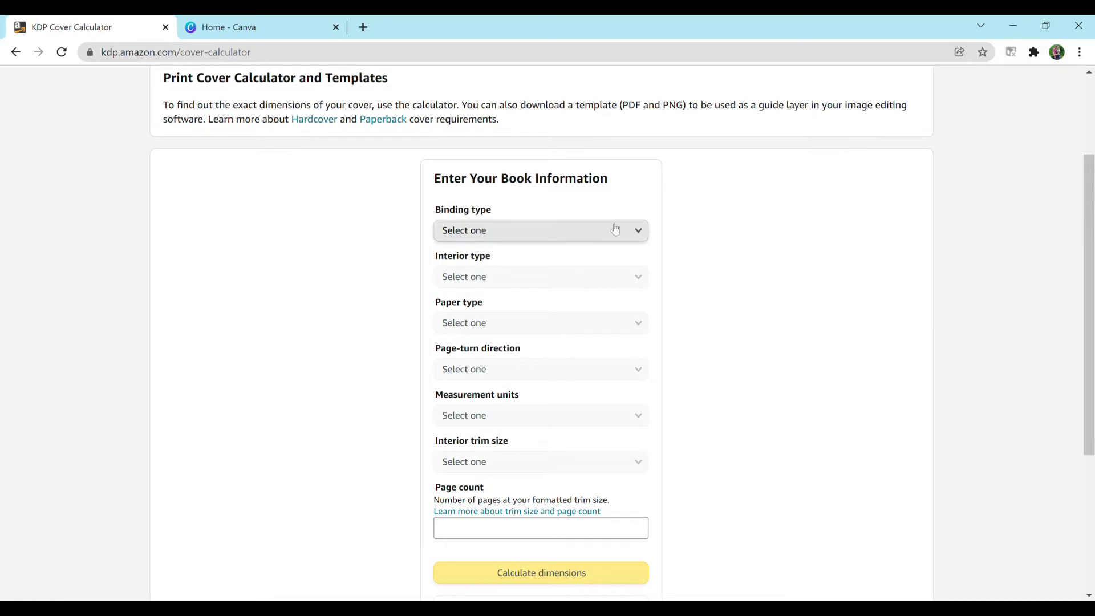
pyautogui.moveTo(529, 212)
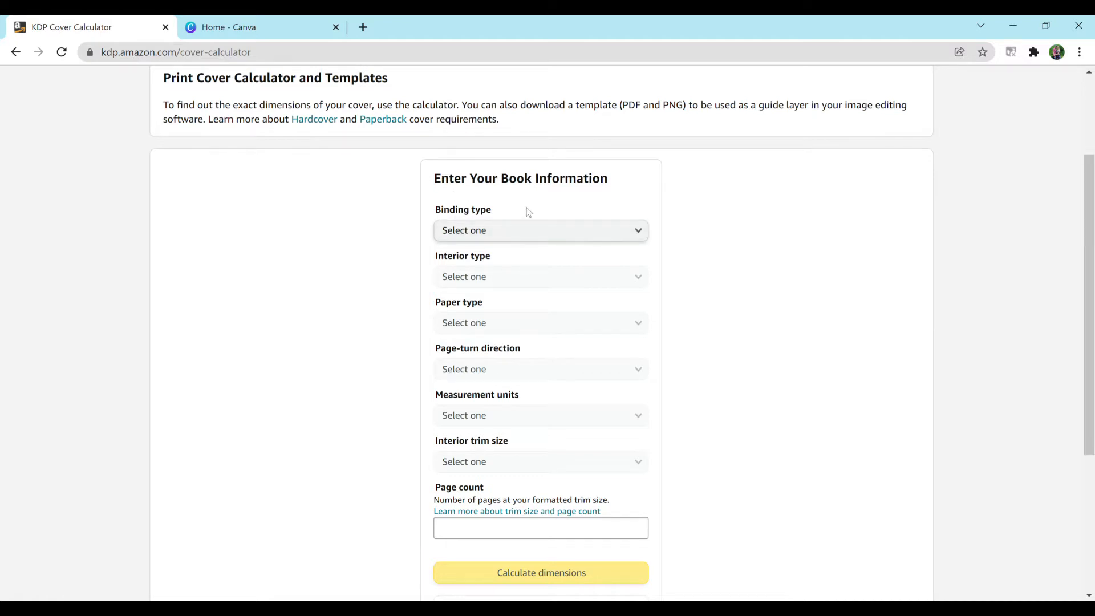
# Enter paperback, black & white, white paper, right to left, inches, 7.5 x 9.25 in, 200 pages
pyautogui.click(540, 277)
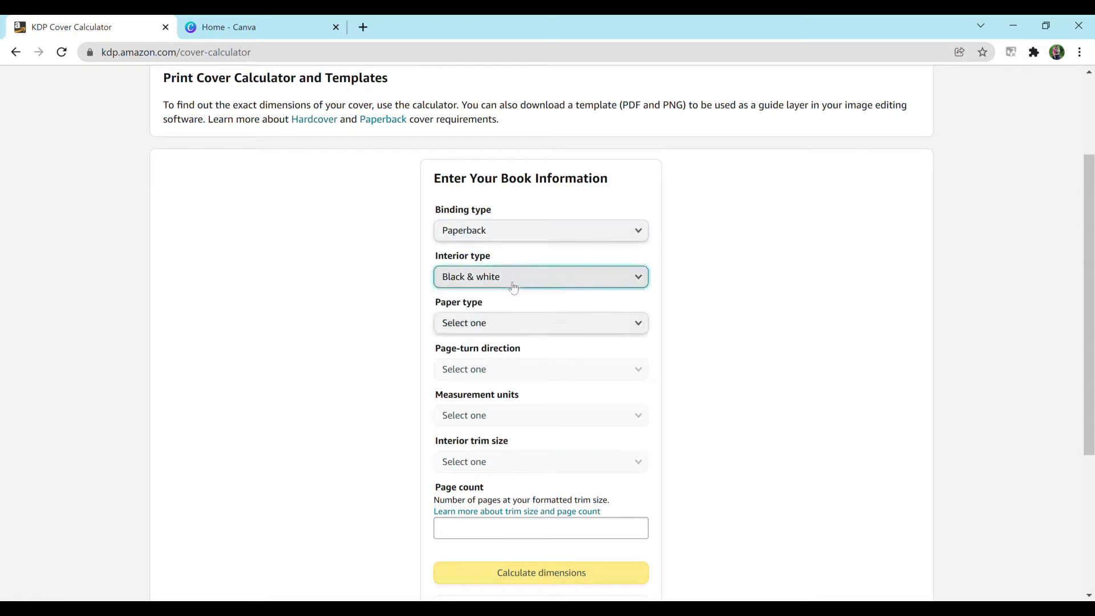
pyautogui.click(540, 322)
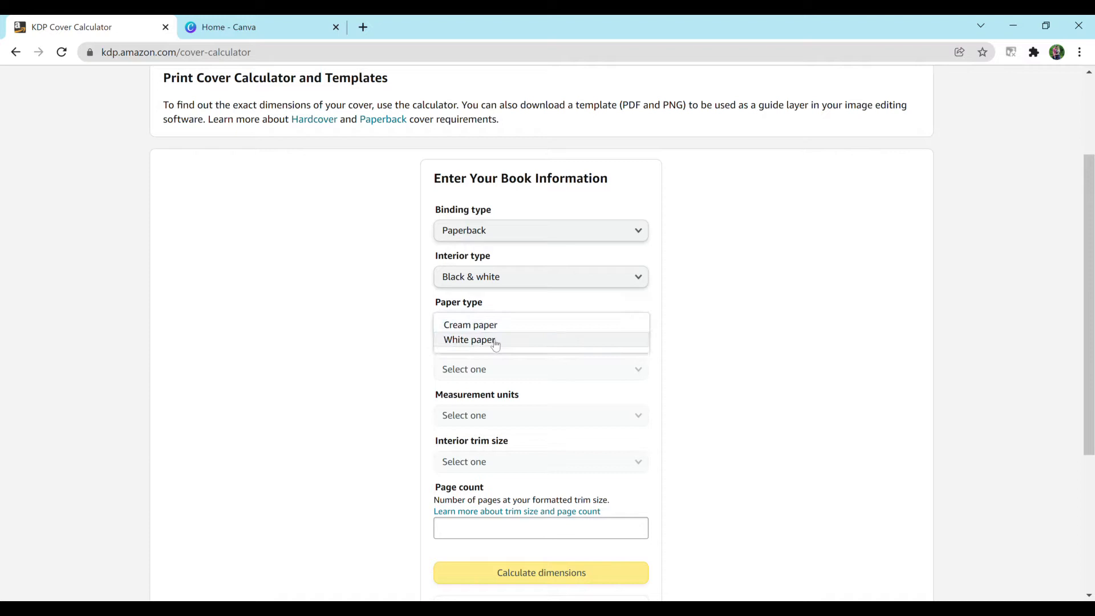
pyautogui.click(469, 340)
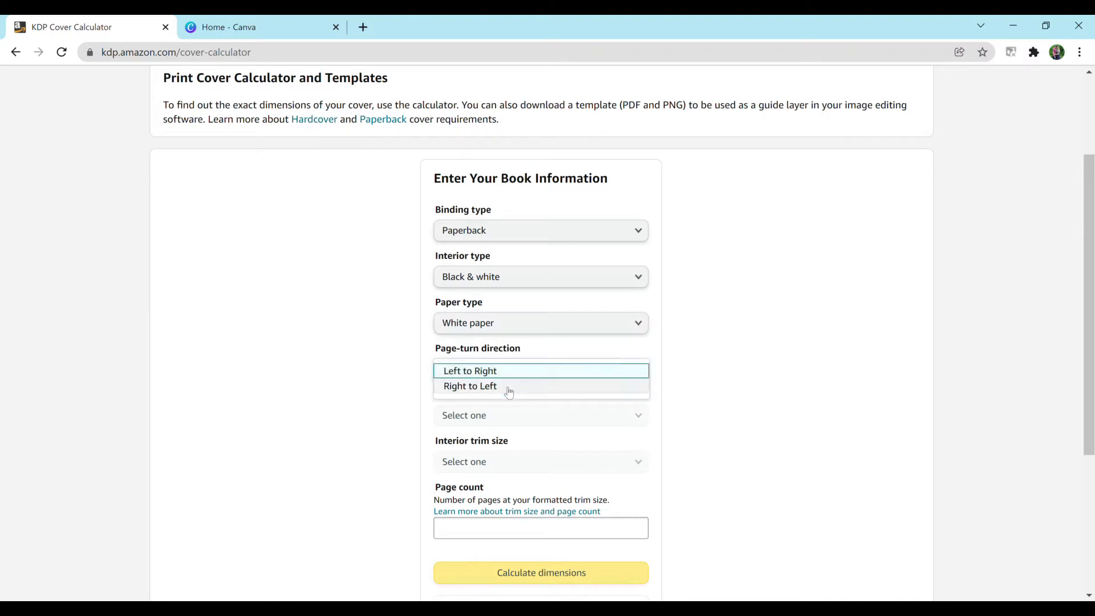
pyautogui.click(470, 386)
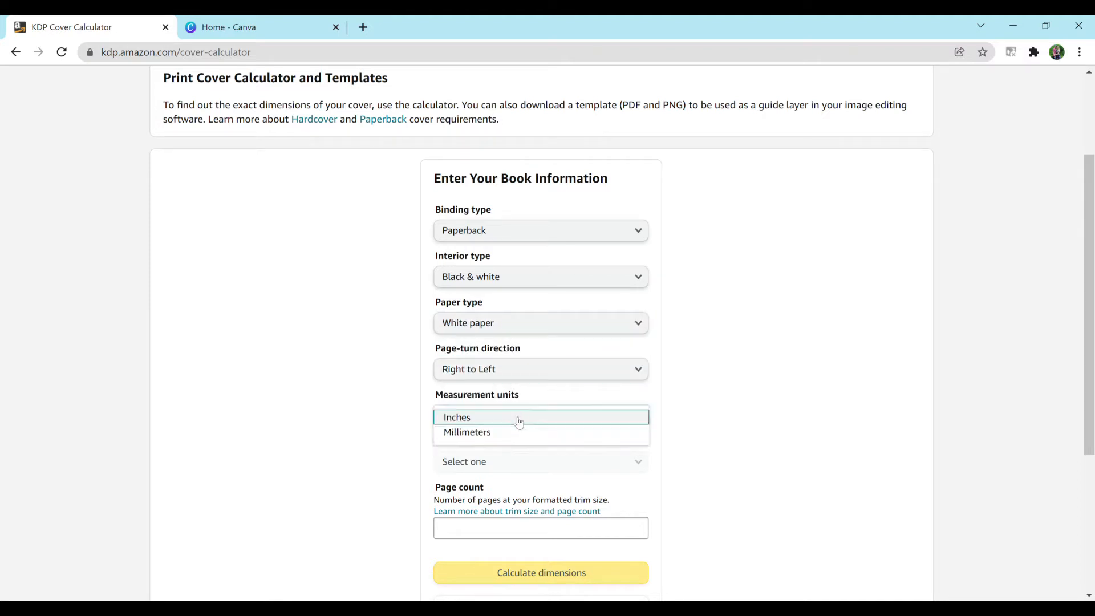
pyautogui.click(457, 417)
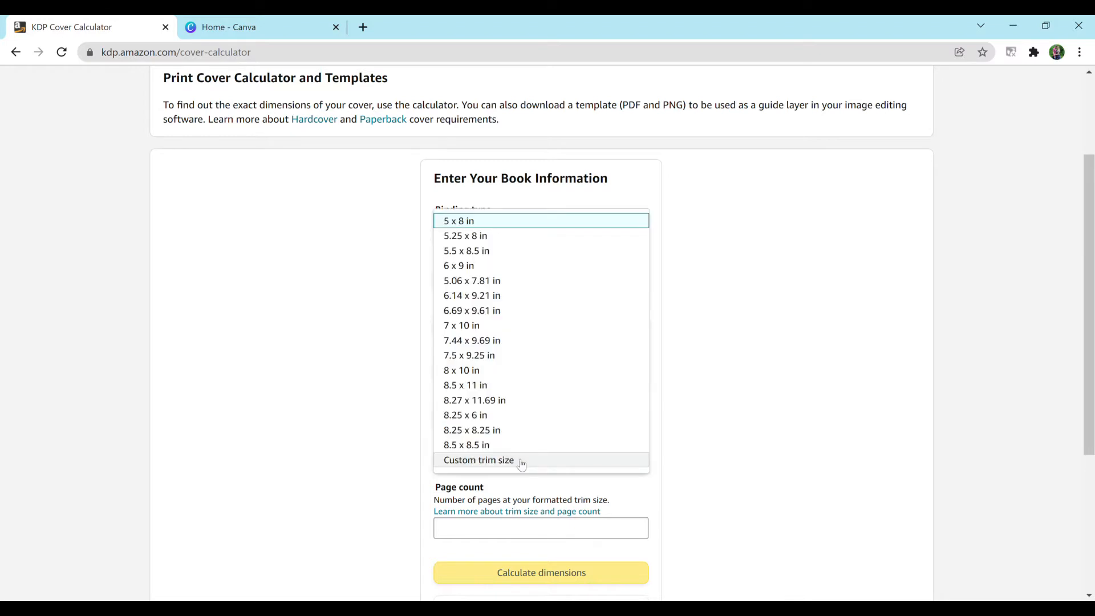
pyautogui.moveTo(585, 359)
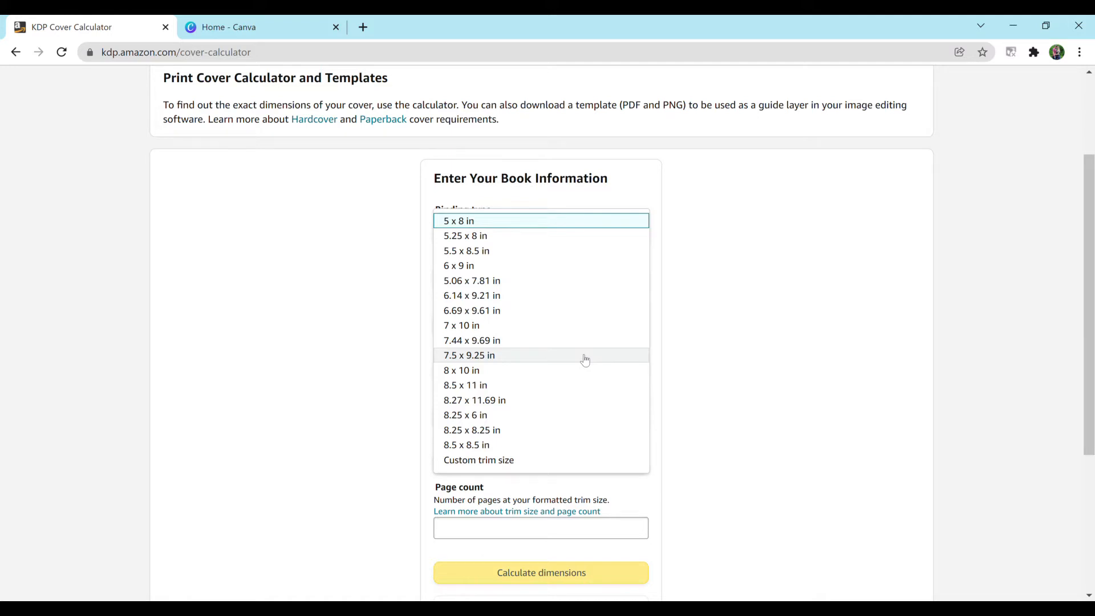
pyautogui.moveTo(579, 361)
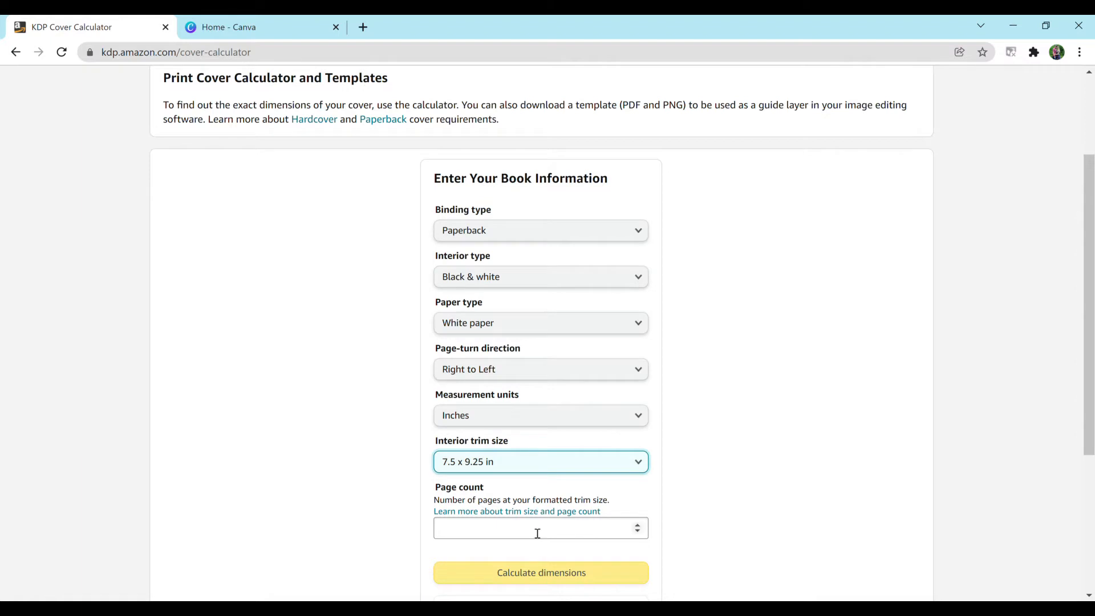
pyautogui.write('200')
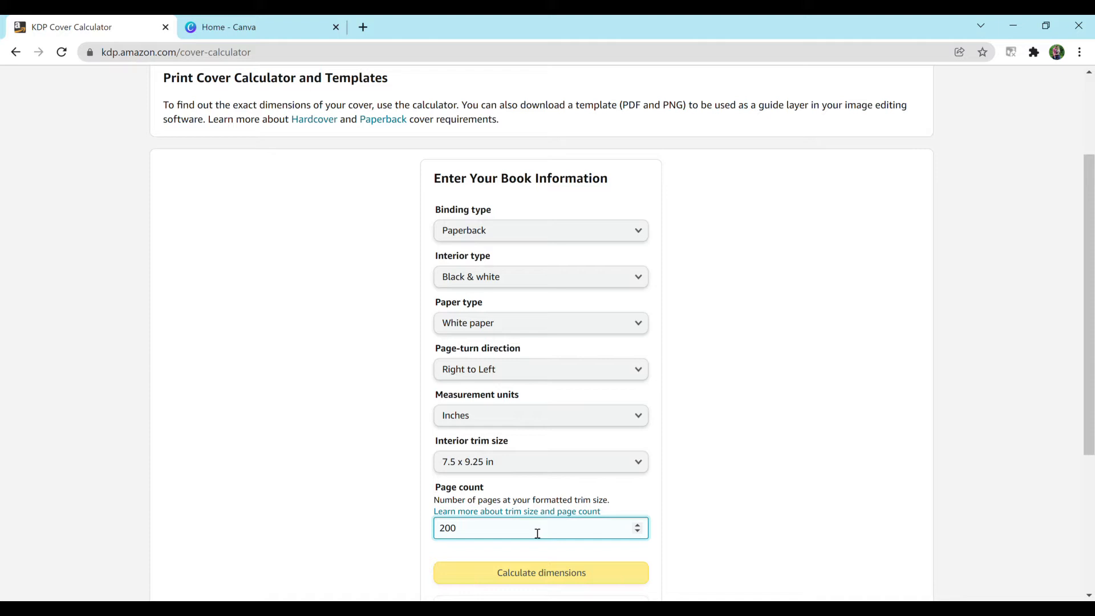
pyautogui.scroll(-3)
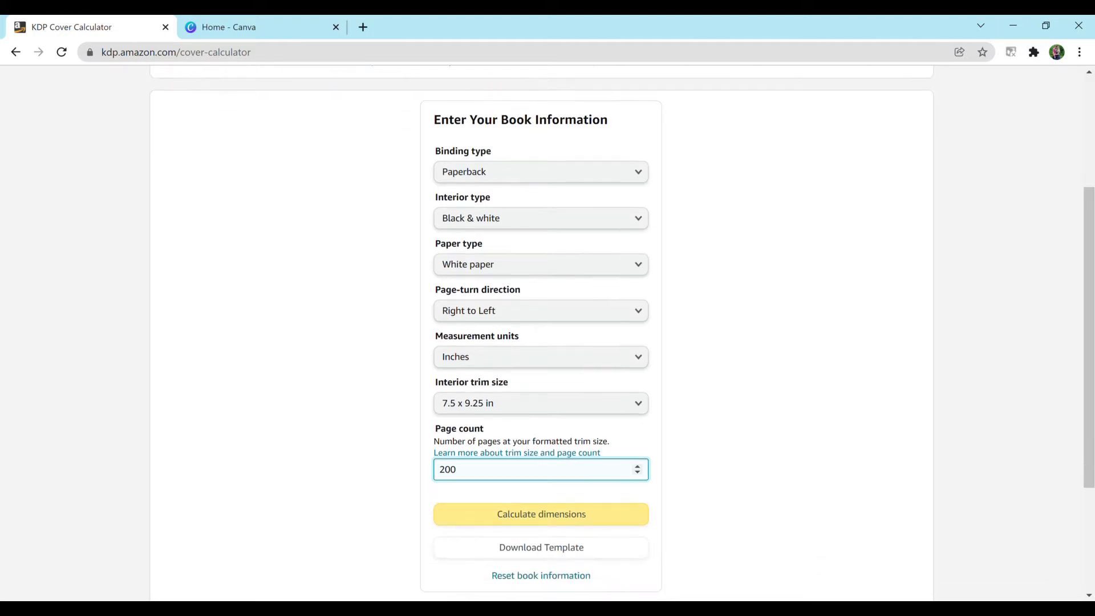
pyautogui.scroll(-3)
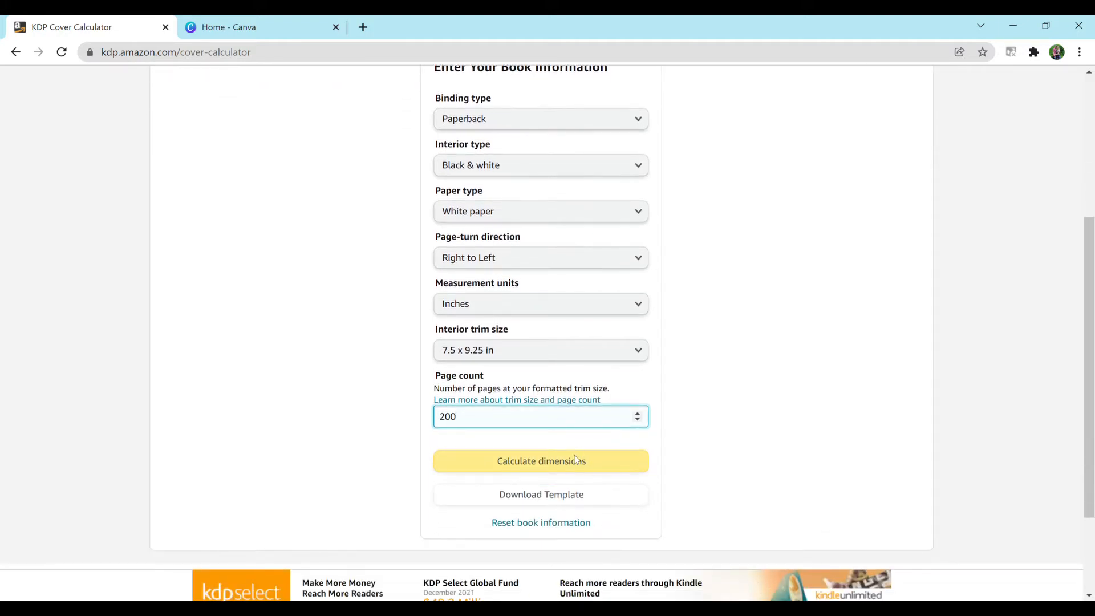
# Calculate and review the 15.7 x 9.5 in full cover, 0.45 in spine and template diagram
pyautogui.click(541, 461)
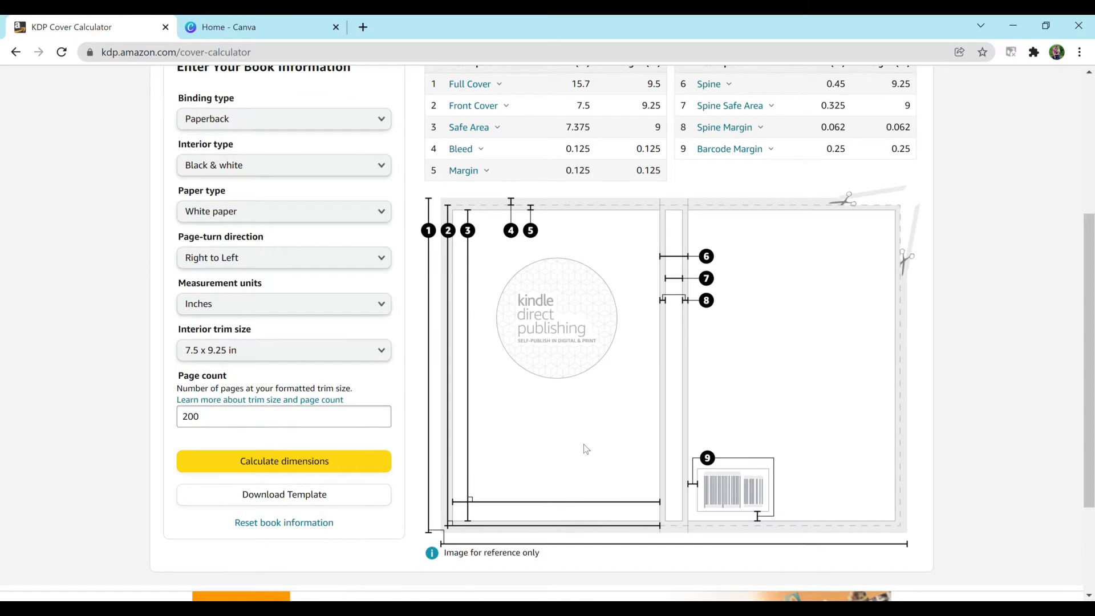
pyautogui.scroll(3)
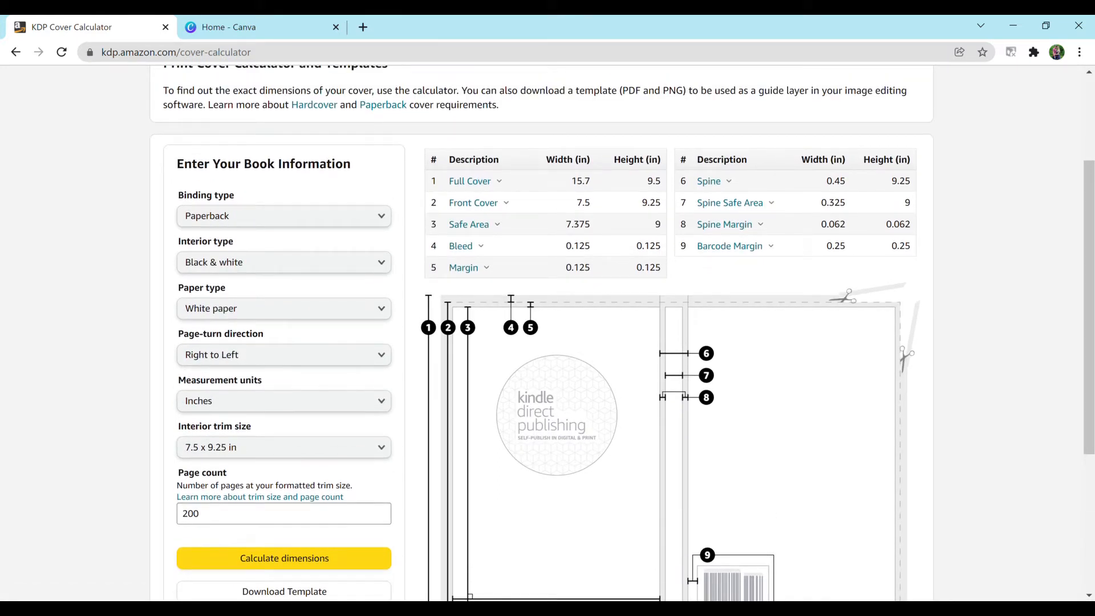
pyautogui.scroll(-3)
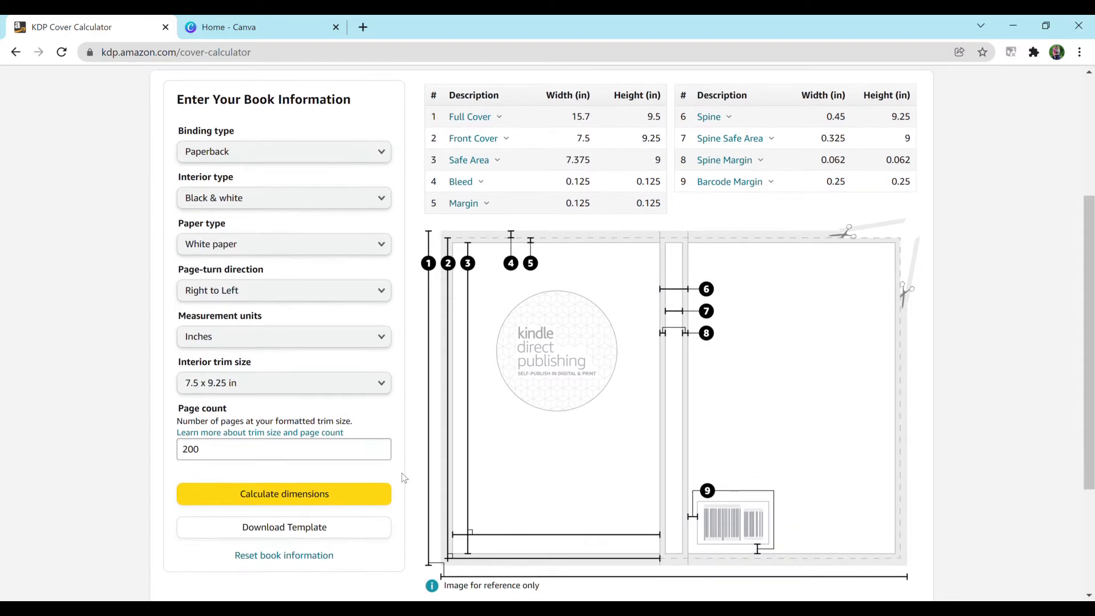
pyautogui.moveTo(307, 529)
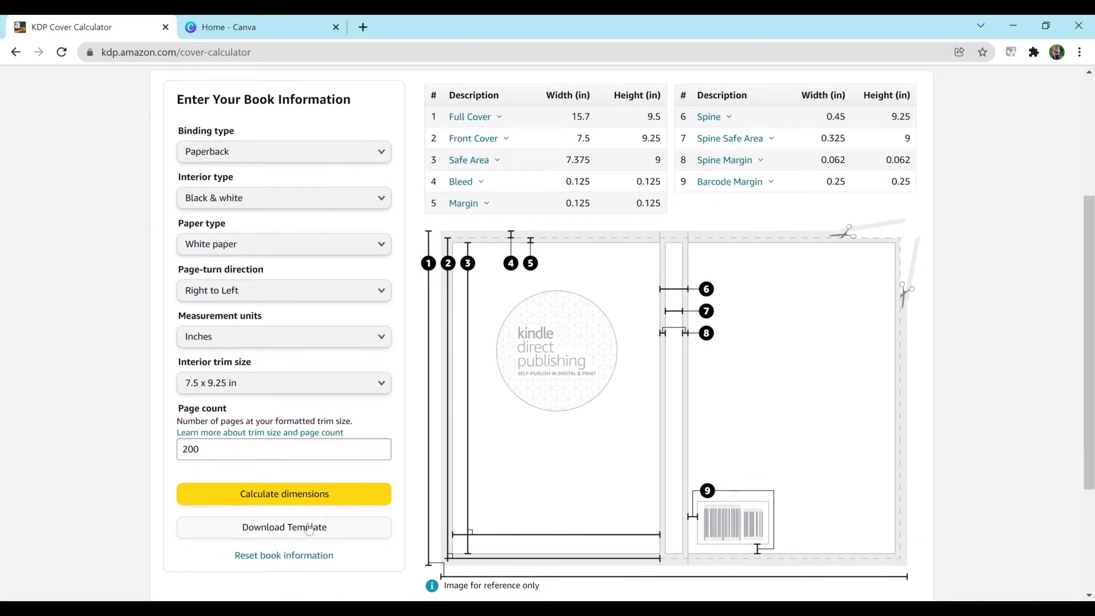
pyautogui.moveTo(779, 278)
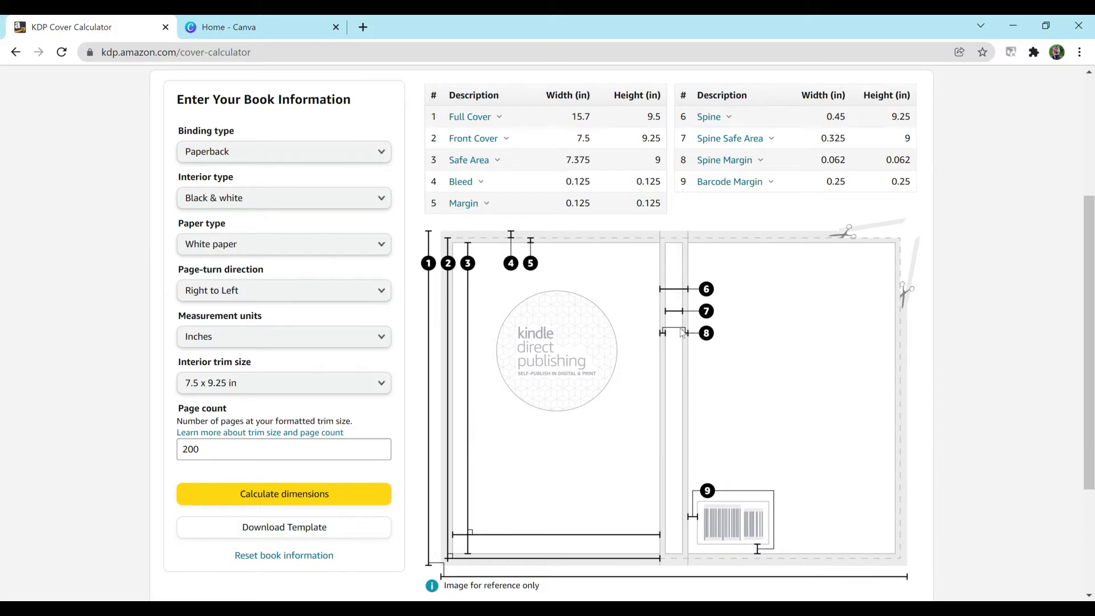
pyautogui.moveTo(668, 407)
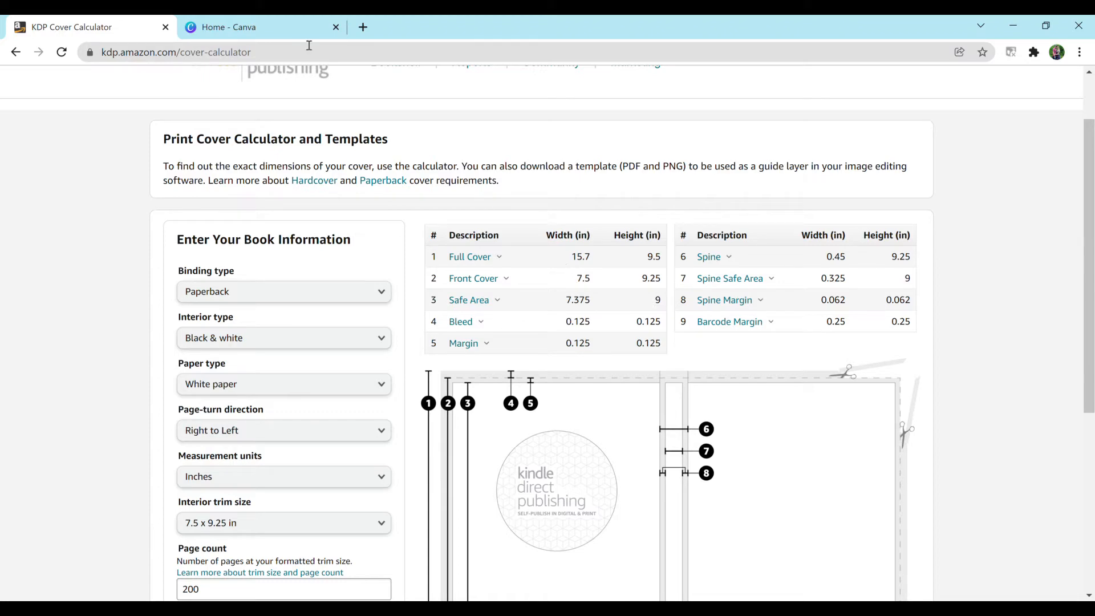
# Create a custom-size Canva design of 15.7 x 9.5 inches
pyautogui.click(262, 27)
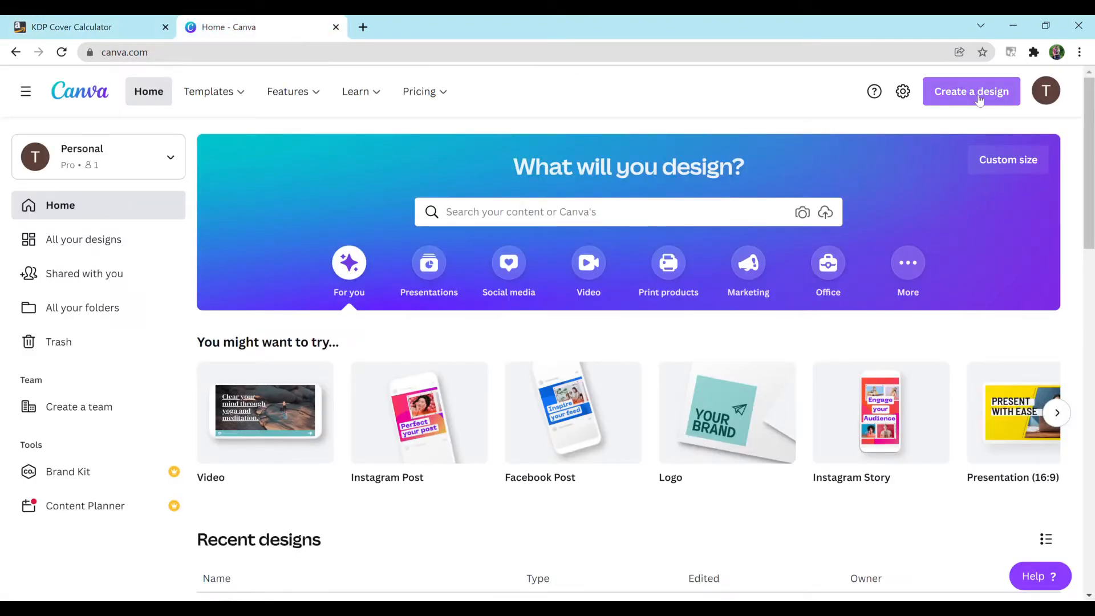
pyautogui.click(971, 91)
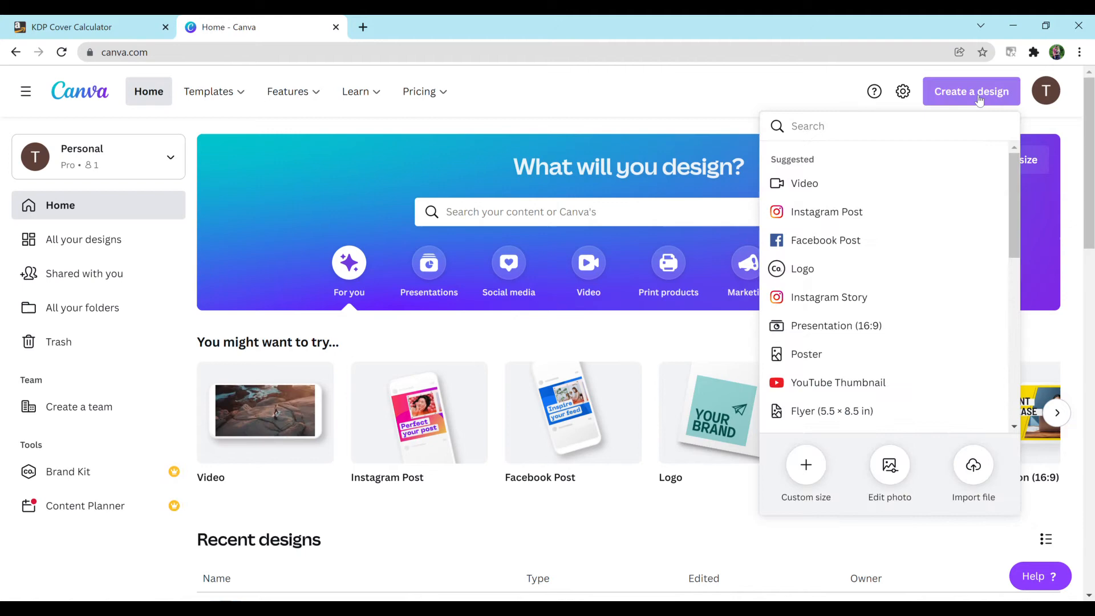
pyautogui.click(805, 476)
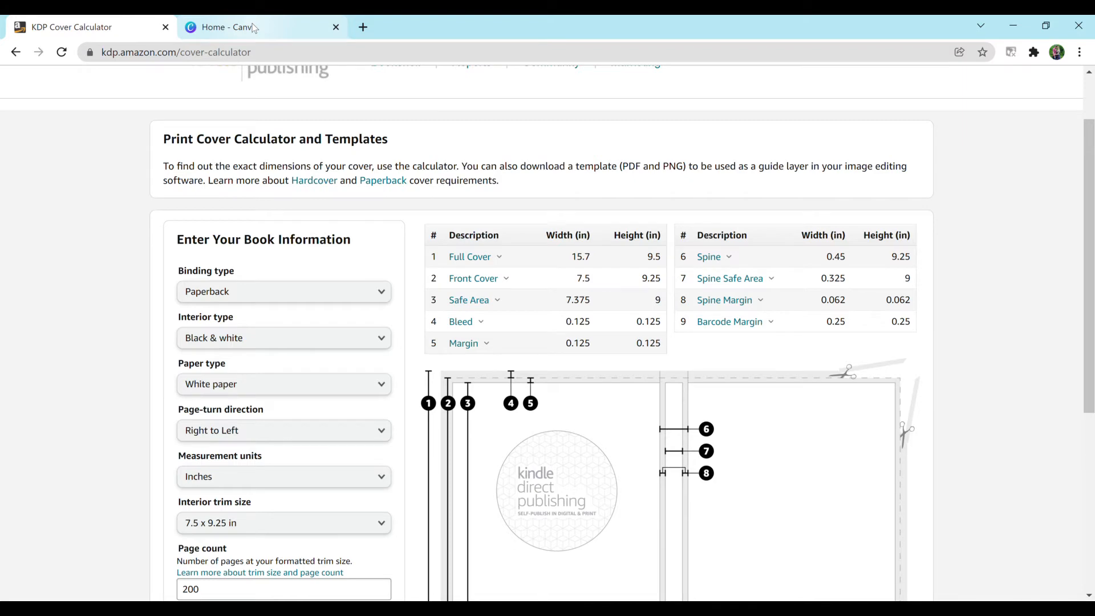
pyautogui.click(261, 27)
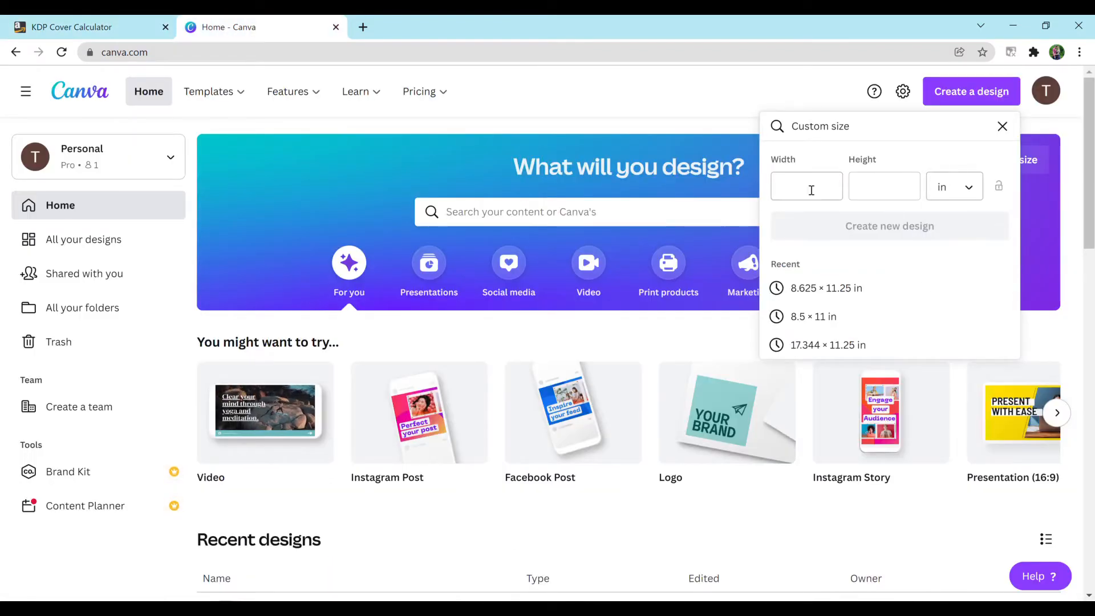
pyautogui.write('1')
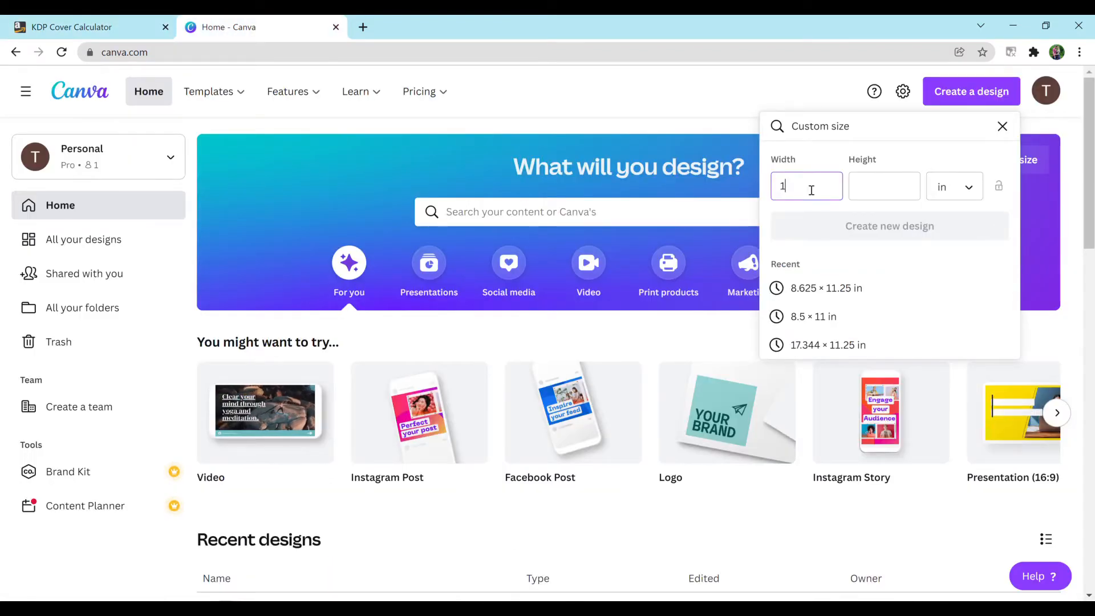
pyautogui.write('5.7')
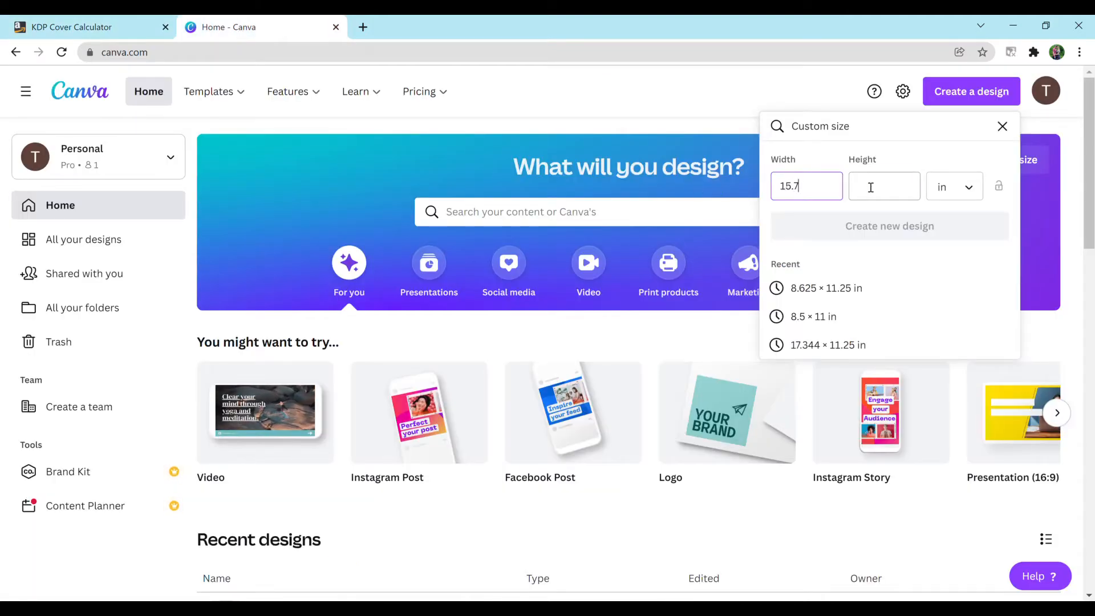
pyautogui.write('9.5')
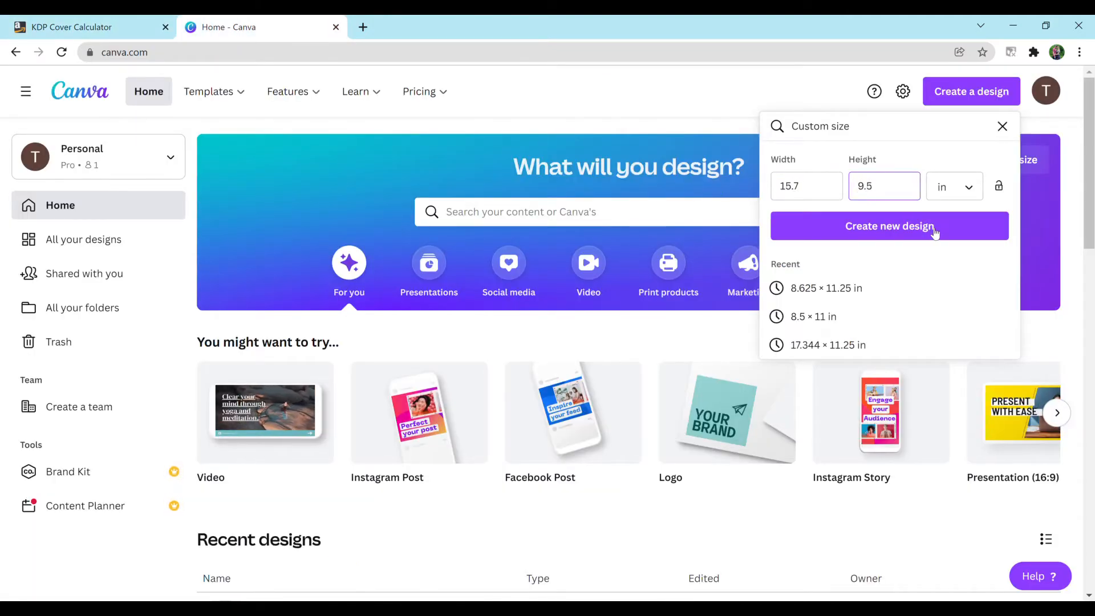
pyautogui.click(890, 226)
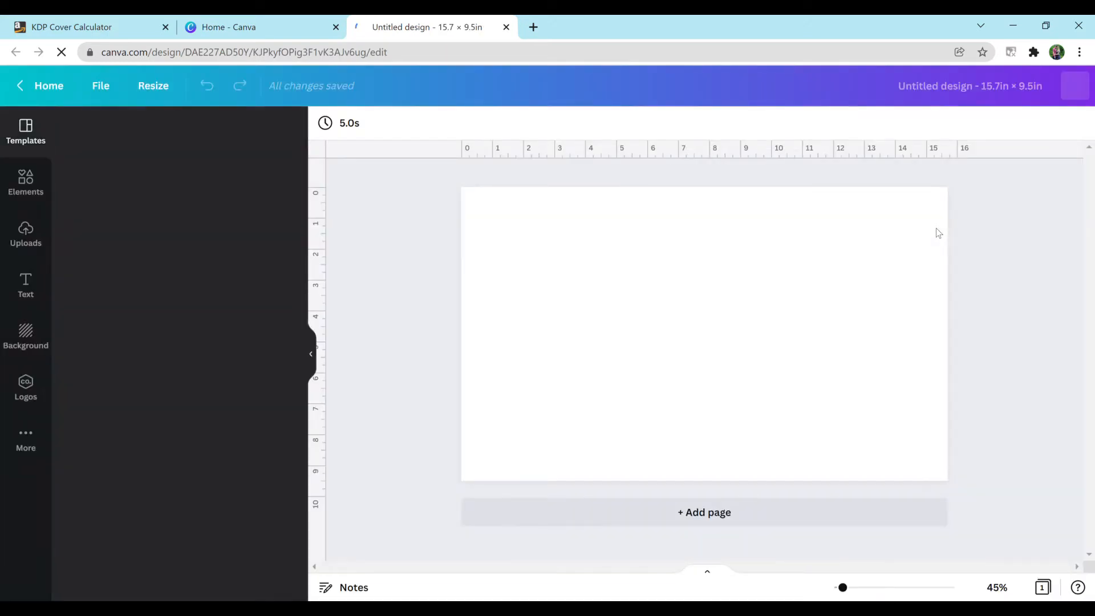
# Browse the Templates, Elements and Uploads side panels
pyautogui.click(26, 132)
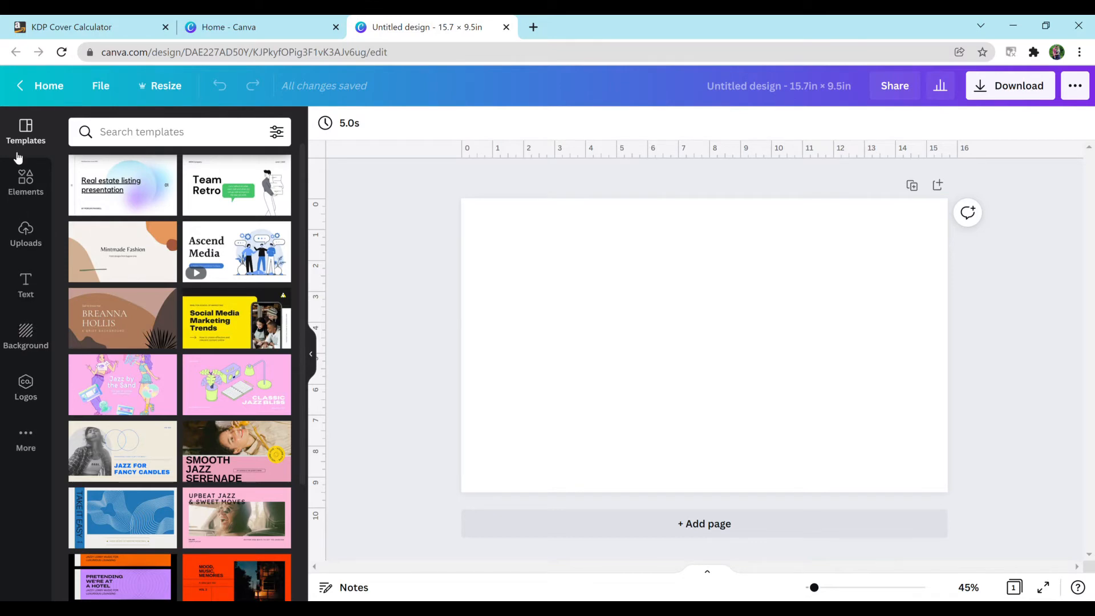
pyautogui.click(26, 182)
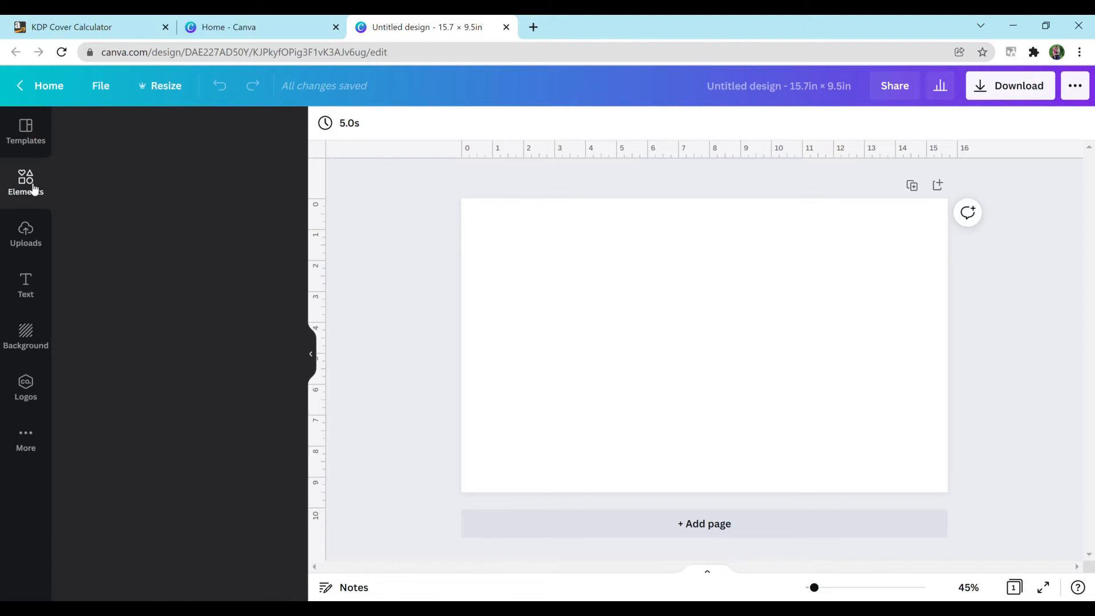
pyautogui.click(26, 181)
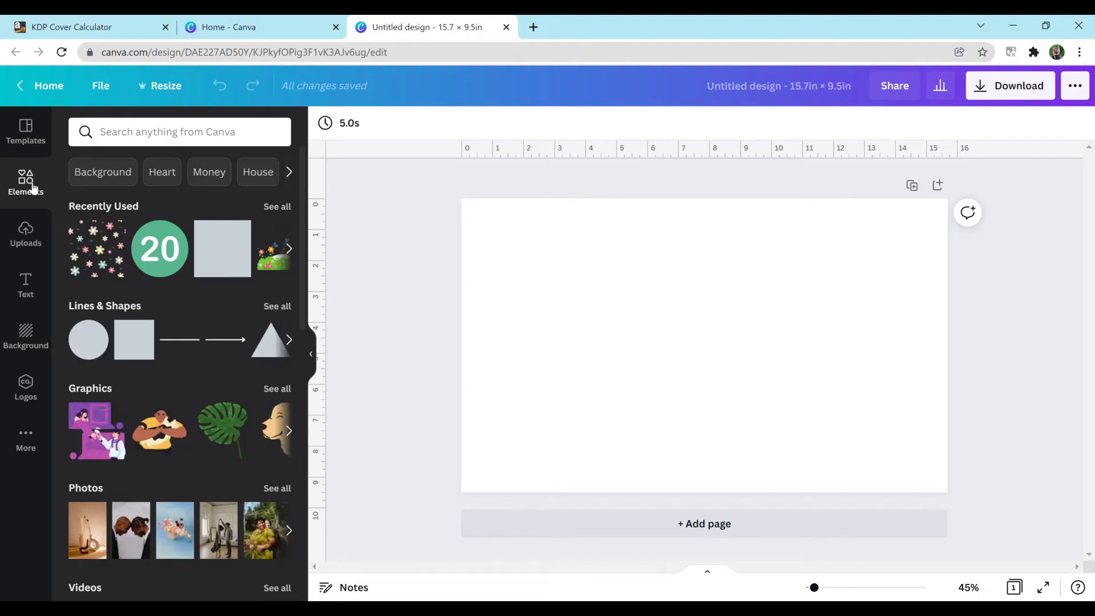
pyautogui.moveTo(26, 234)
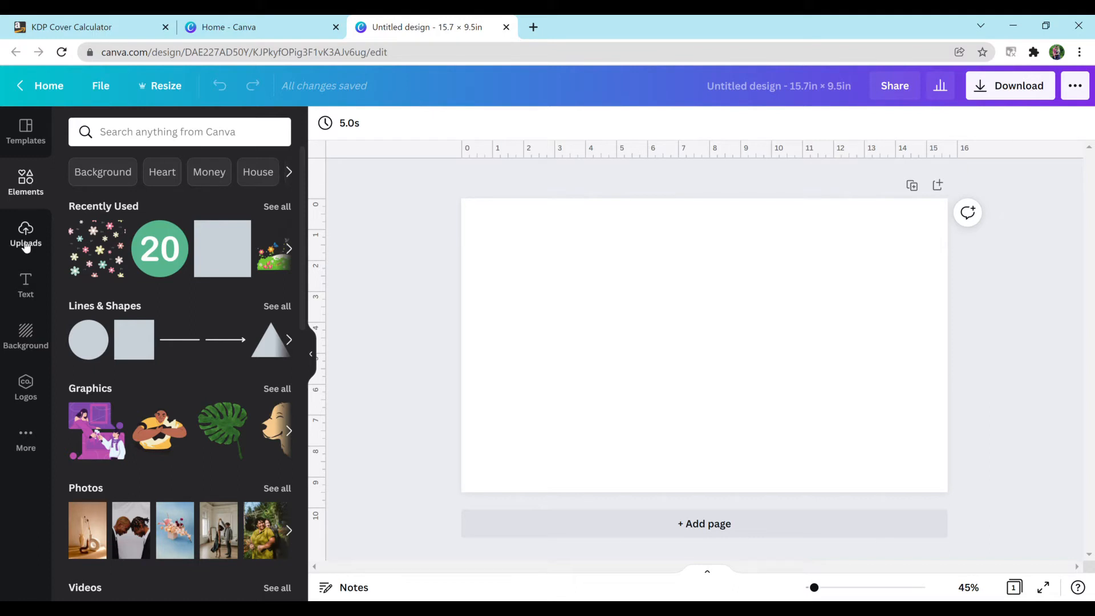
pyautogui.click(26, 234)
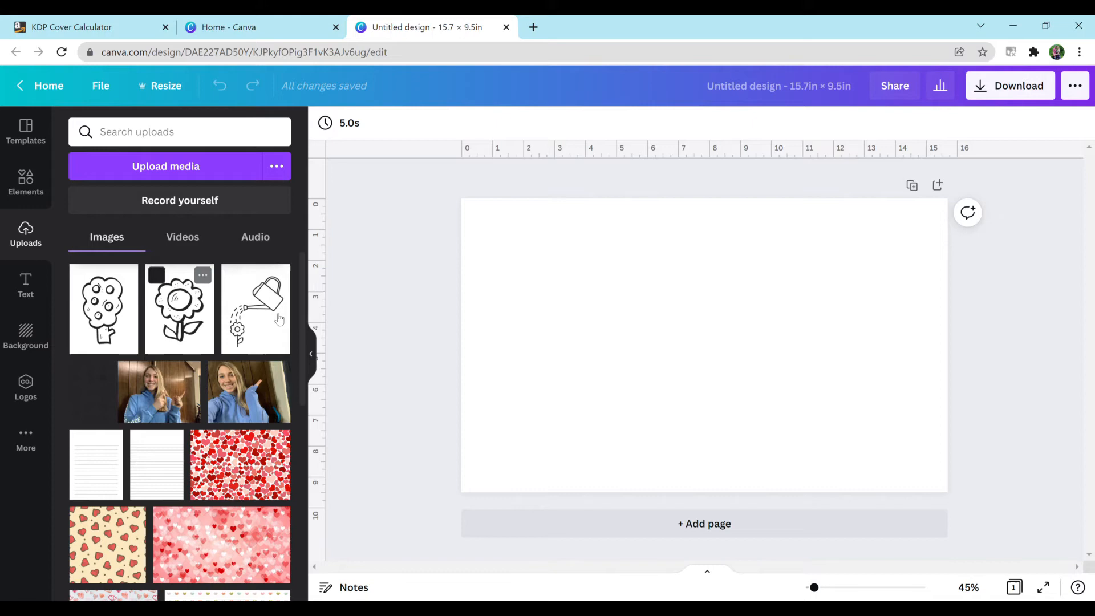
pyautogui.moveTo(156, 503)
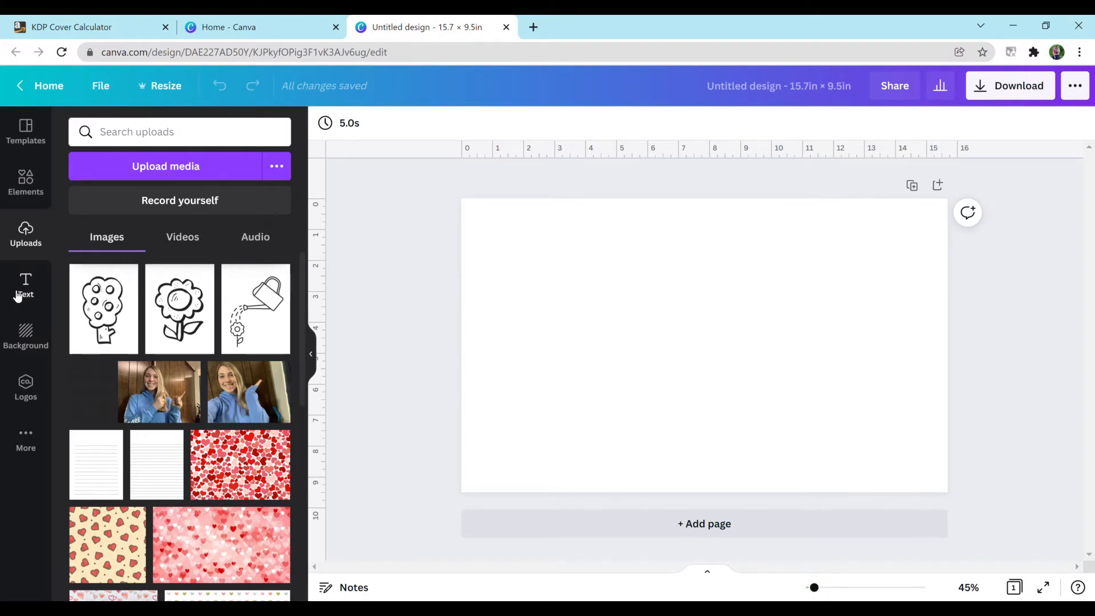
# Try water photo and pink-brown gradient backgrounds, then fill the page light turquoise
pyautogui.click(25, 337)
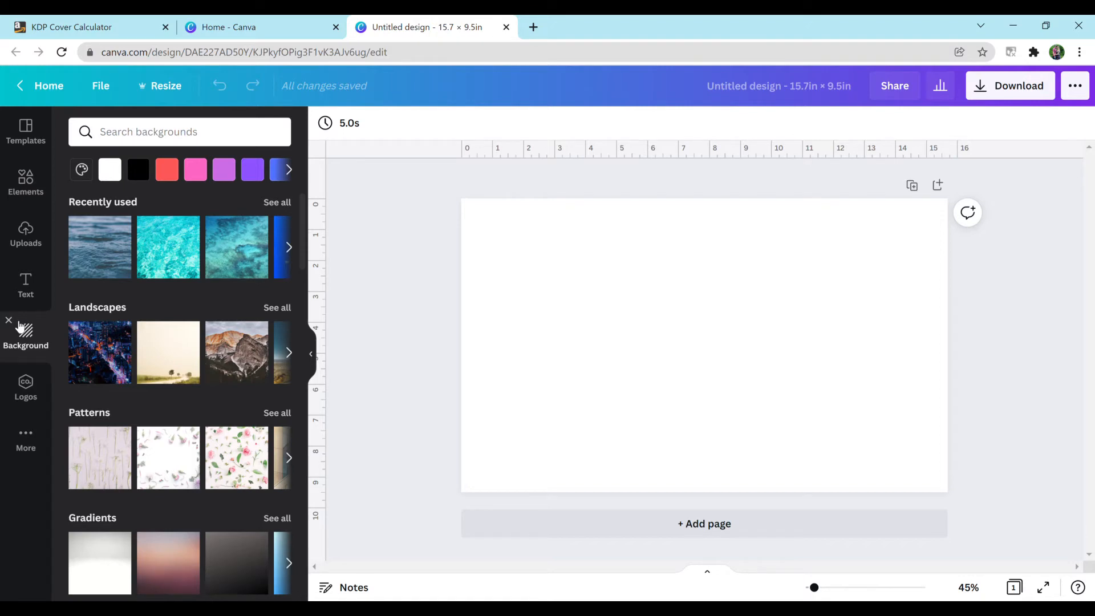
pyautogui.moveTo(74, 260)
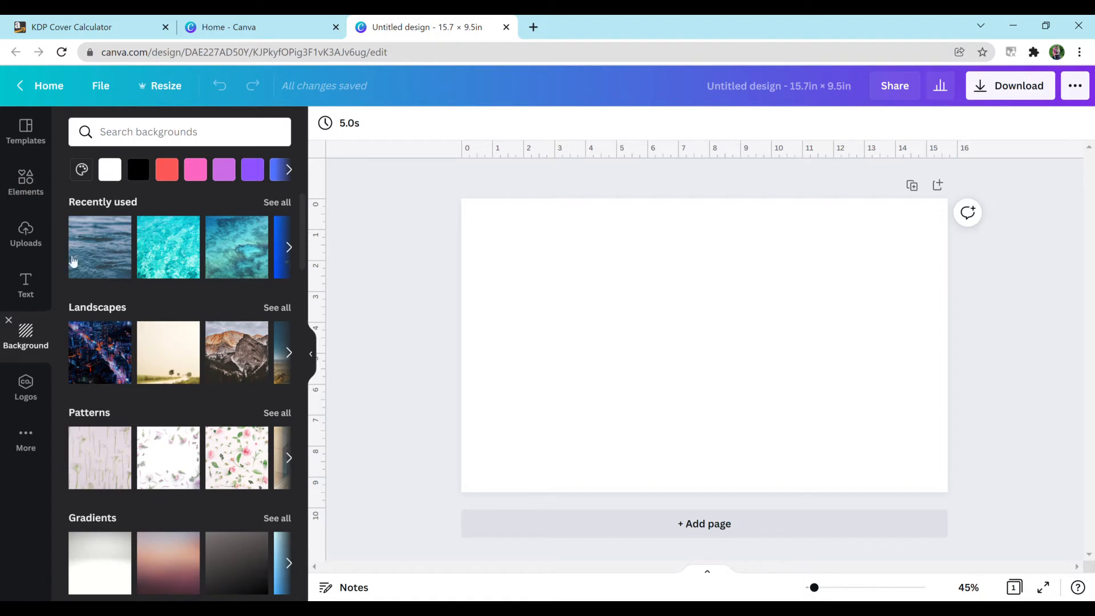
pyautogui.moveTo(168, 353)
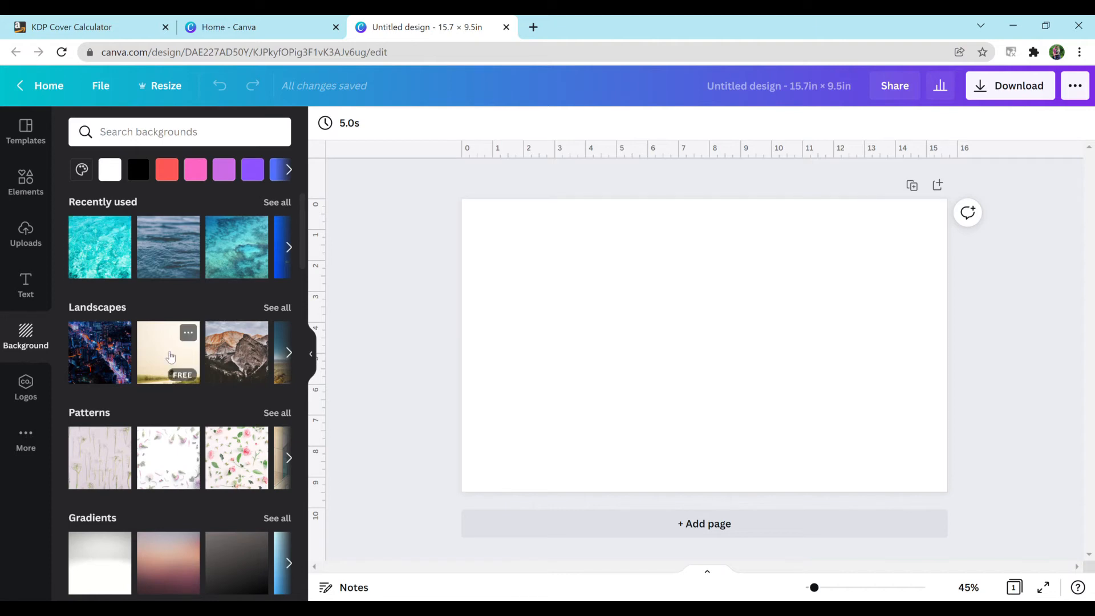
pyautogui.click(99, 246)
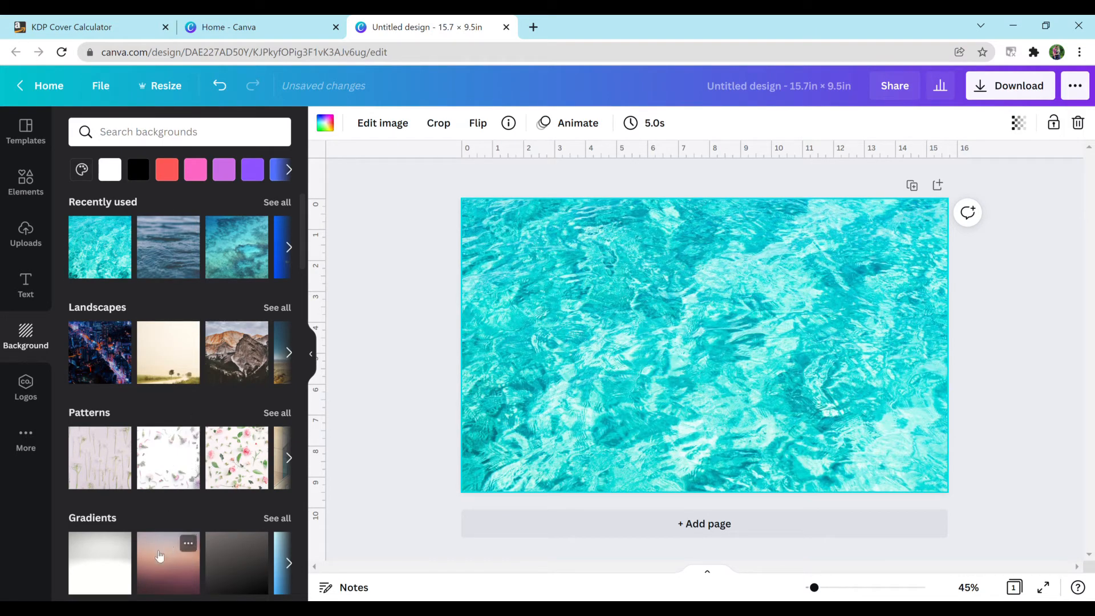
pyautogui.click(168, 562)
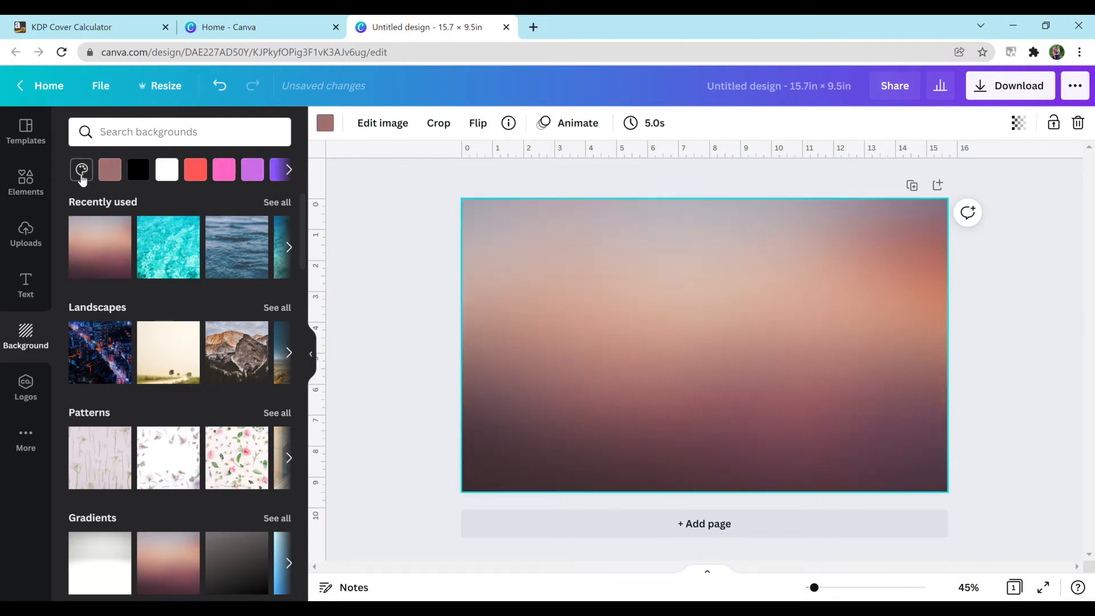
pyautogui.click(81, 169)
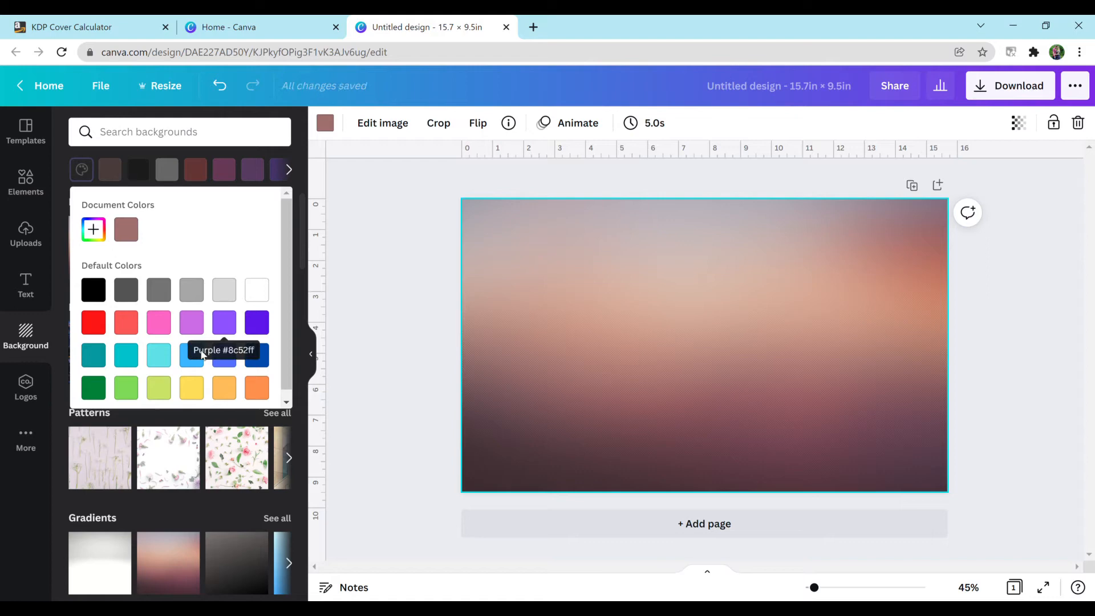
pyautogui.click(158, 355)
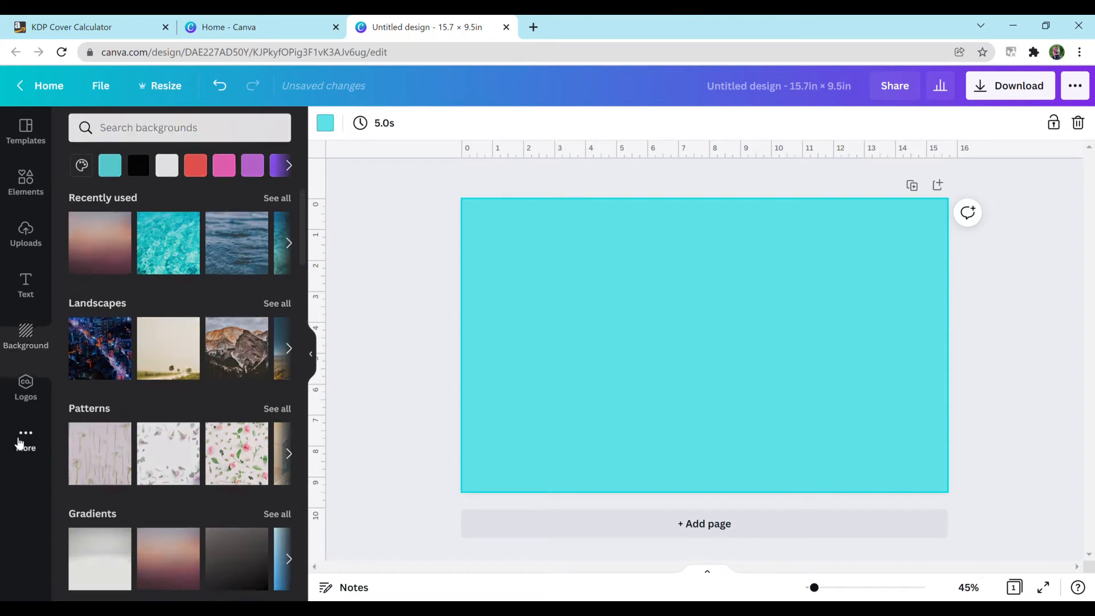
# Look through the Apps and Logos panels and return to Elements
pyautogui.click(25, 438)
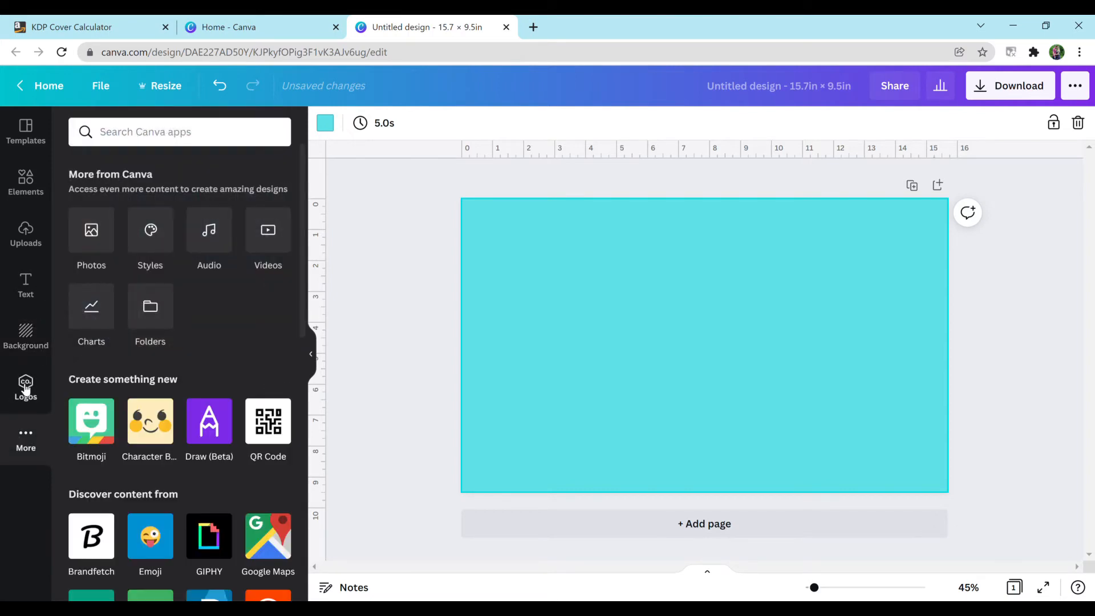
pyautogui.click(25, 388)
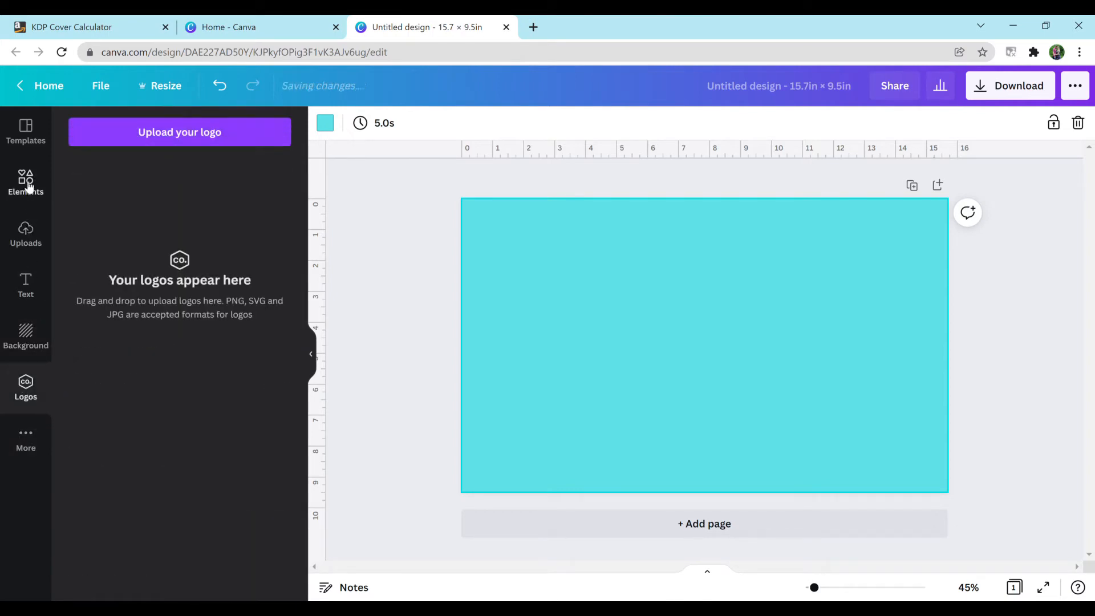
pyautogui.click(25, 182)
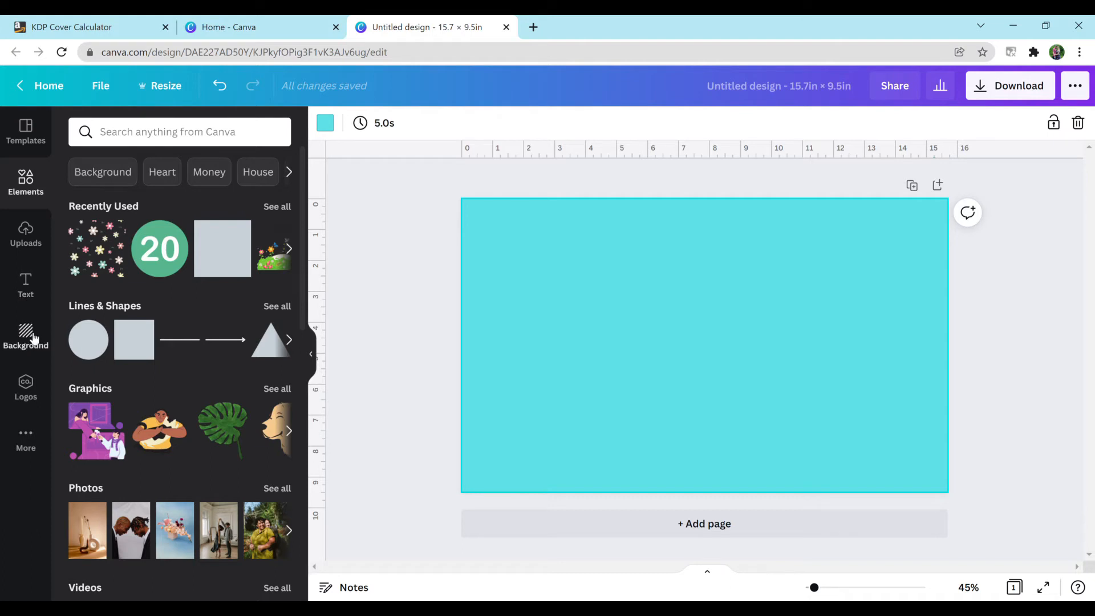
pyautogui.moveTo(26, 339)
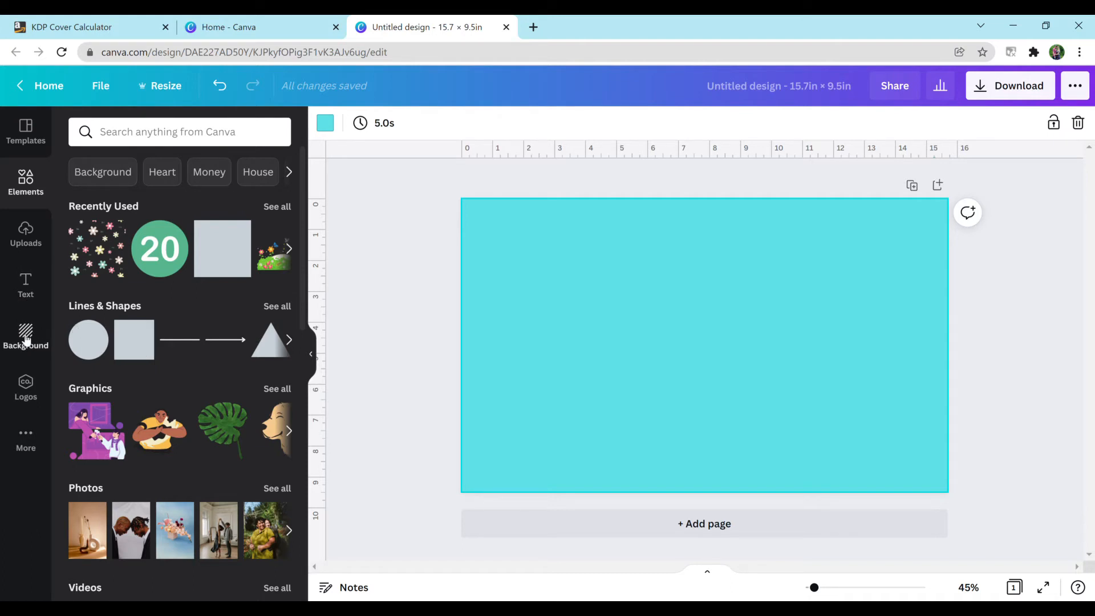
pyautogui.moveTo(133, 339)
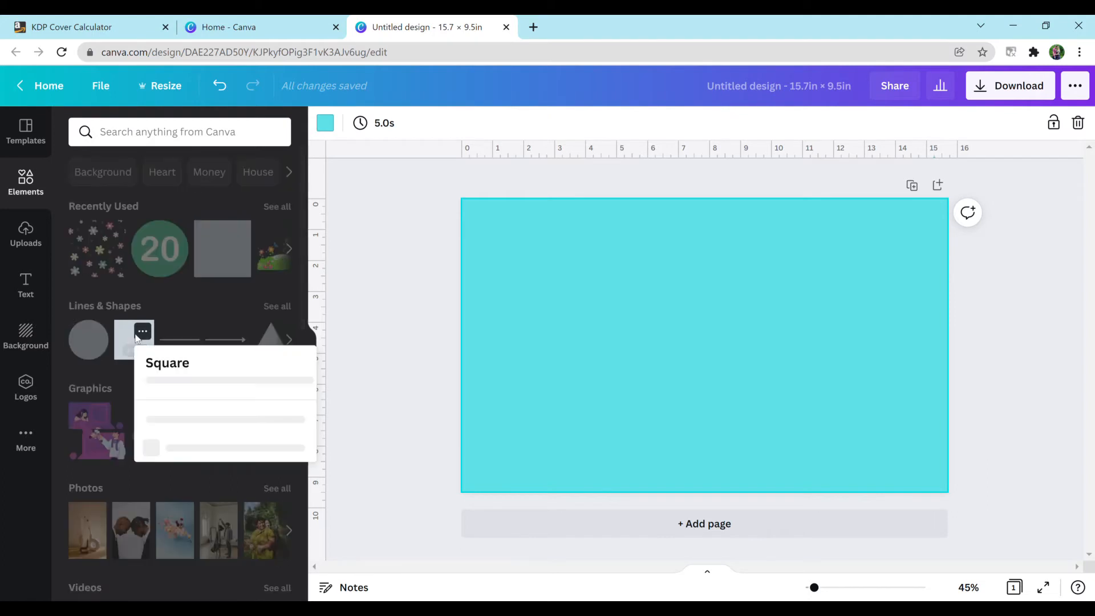
# Add a square, reshape it into a tall narrow dark teal spine bar, and centre it
pyautogui.click(134, 340)
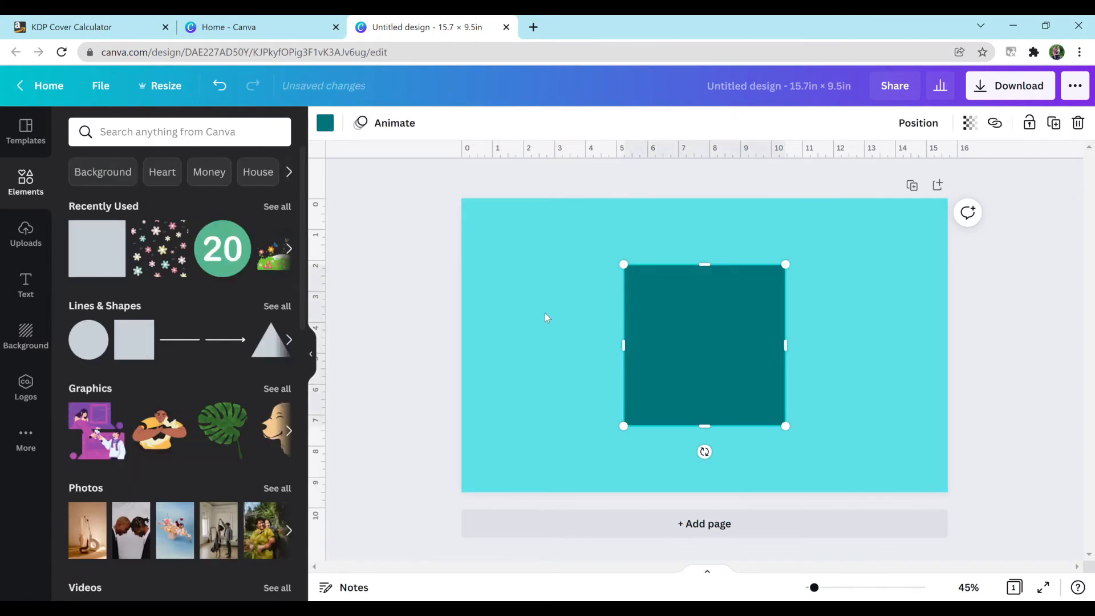
pyautogui.moveTo(624, 346); pyautogui.dragTo(654, 345)
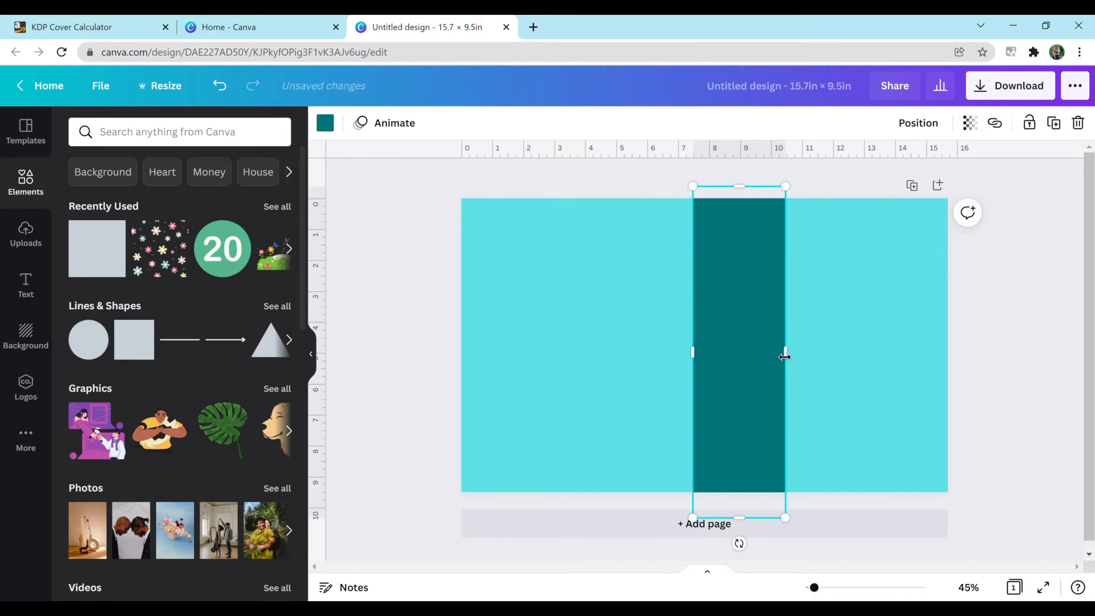
pyautogui.moveTo(786, 352); pyautogui.dragTo(771, 352)
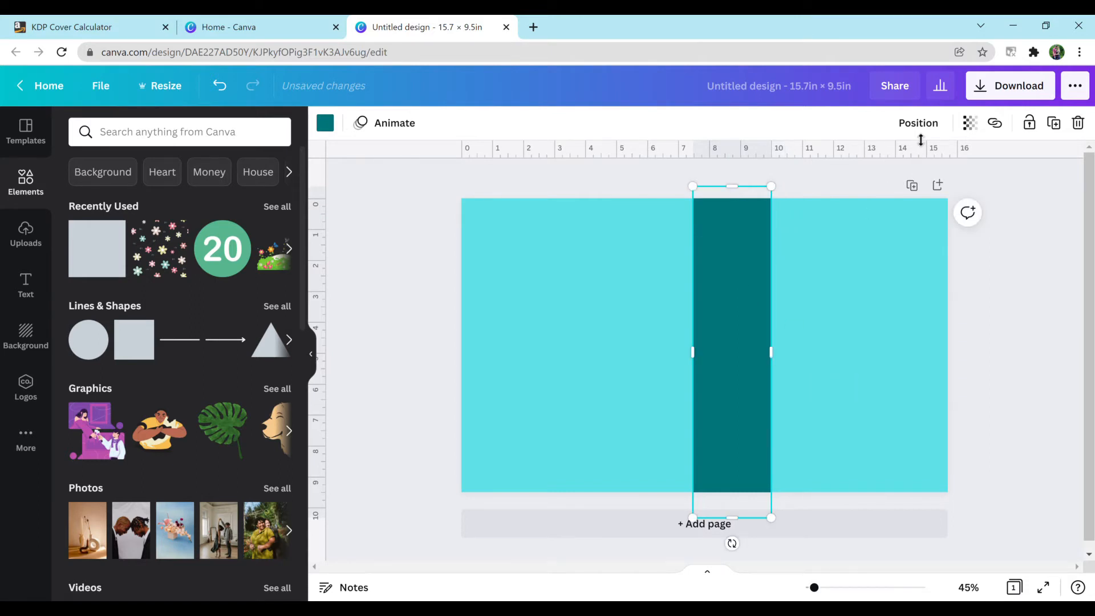
pyautogui.click(918, 124)
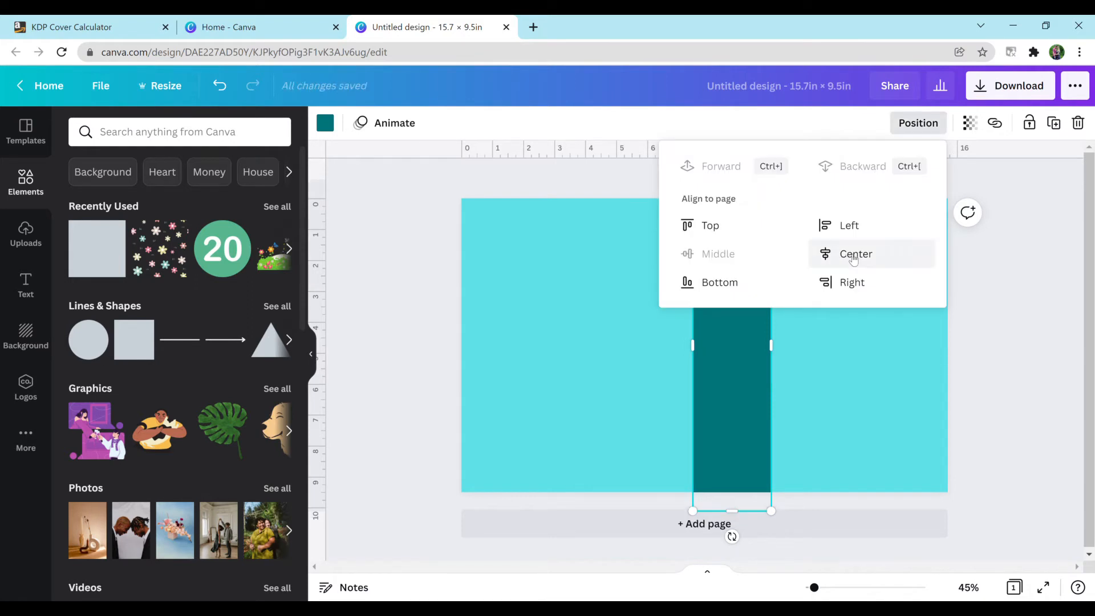
pyautogui.click(856, 254)
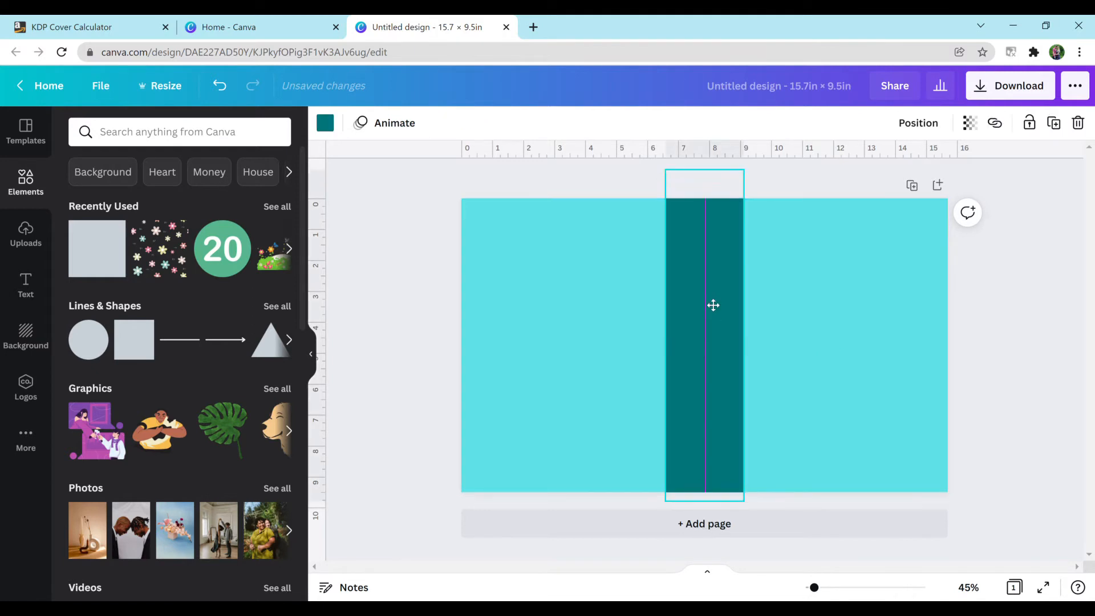
pyautogui.click(712, 305)
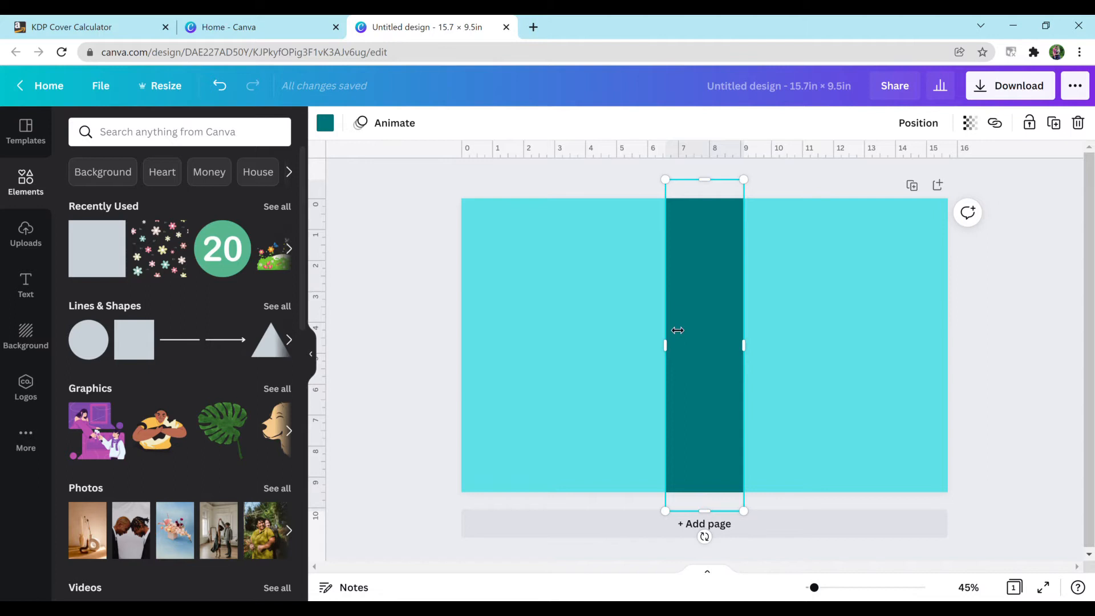
pyautogui.moveTo(785, 379)
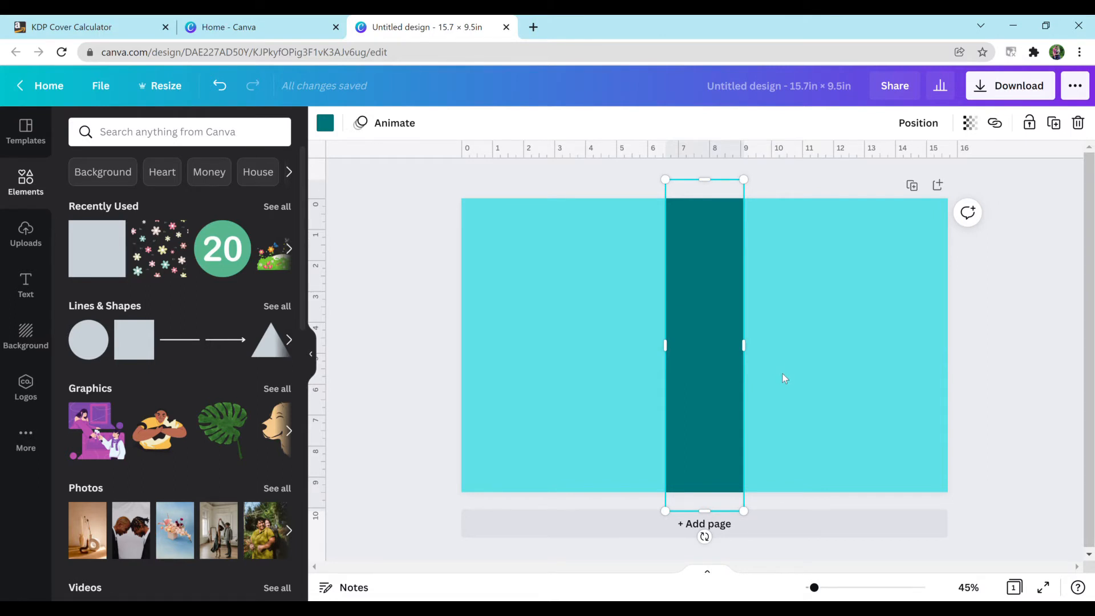
pyautogui.moveTo(25, 286)
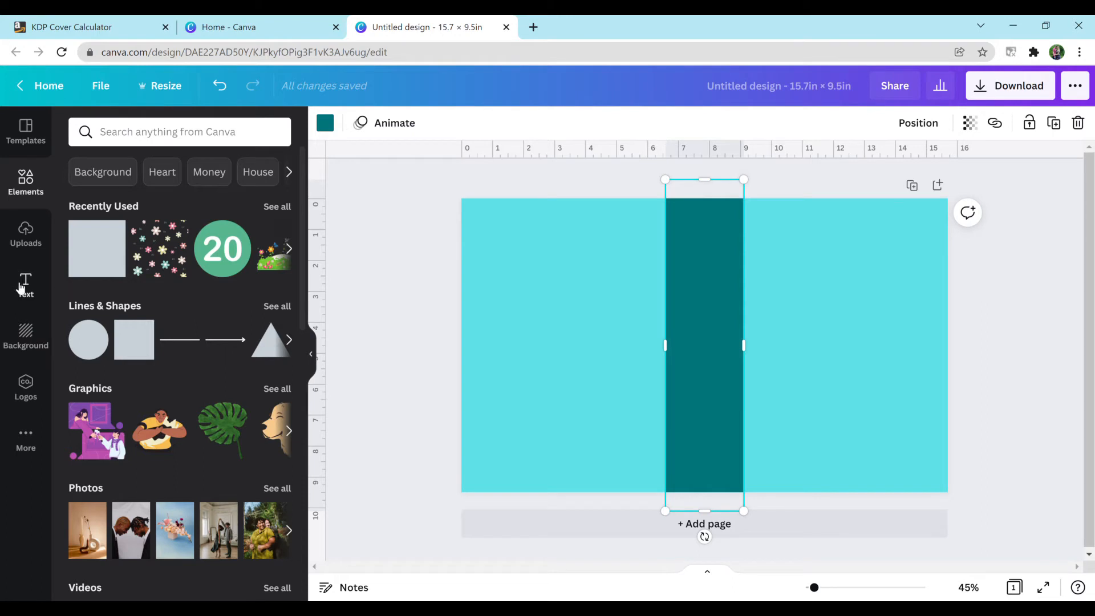
# Add a 'Composition Notebook' heading, shrink it and move it onto the front cover
pyautogui.click(26, 285)
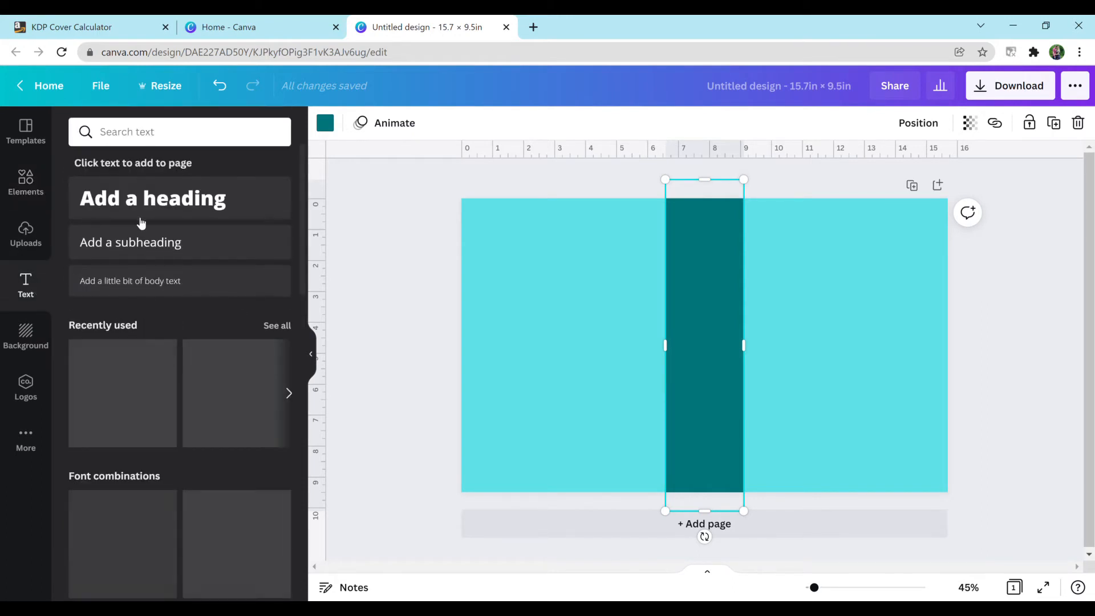
pyautogui.click(152, 198)
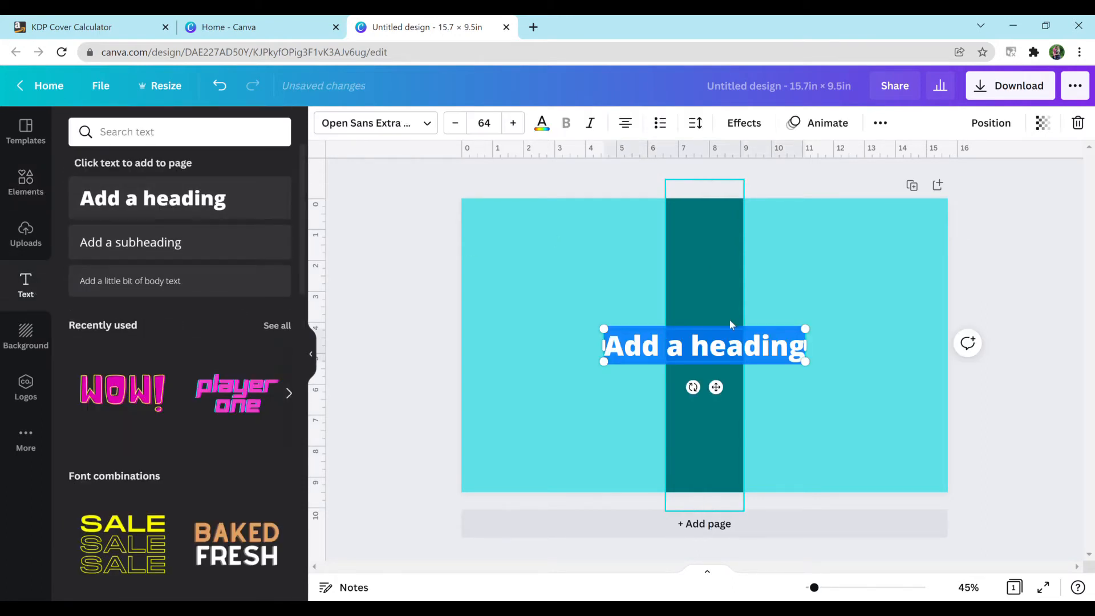
pyautogui.write('Composition Notebook')
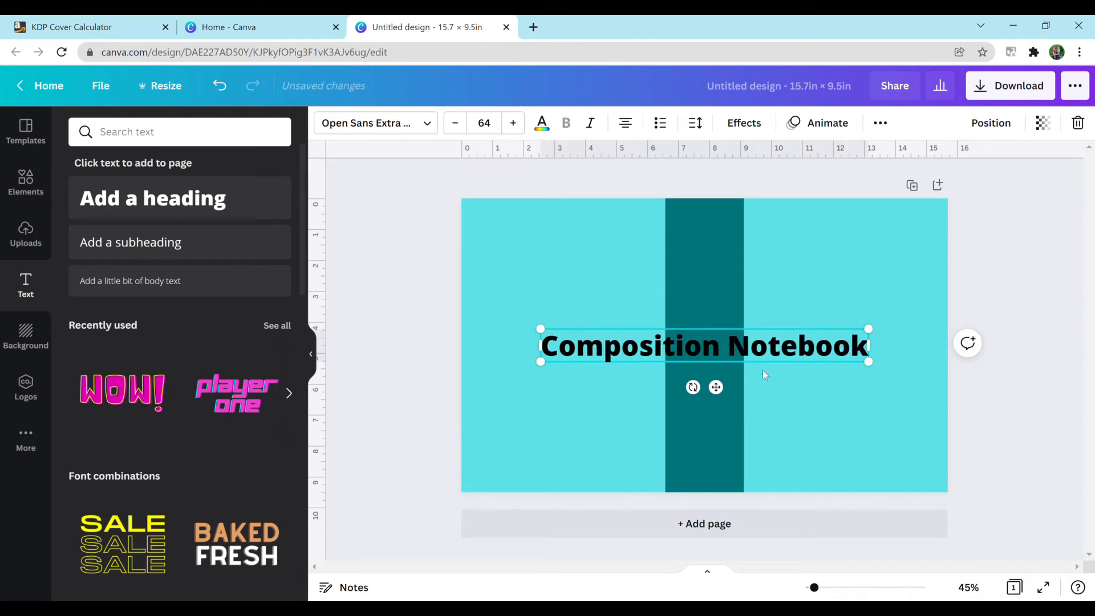
pyautogui.moveTo(868, 362); pyautogui.dragTo(683, 336)
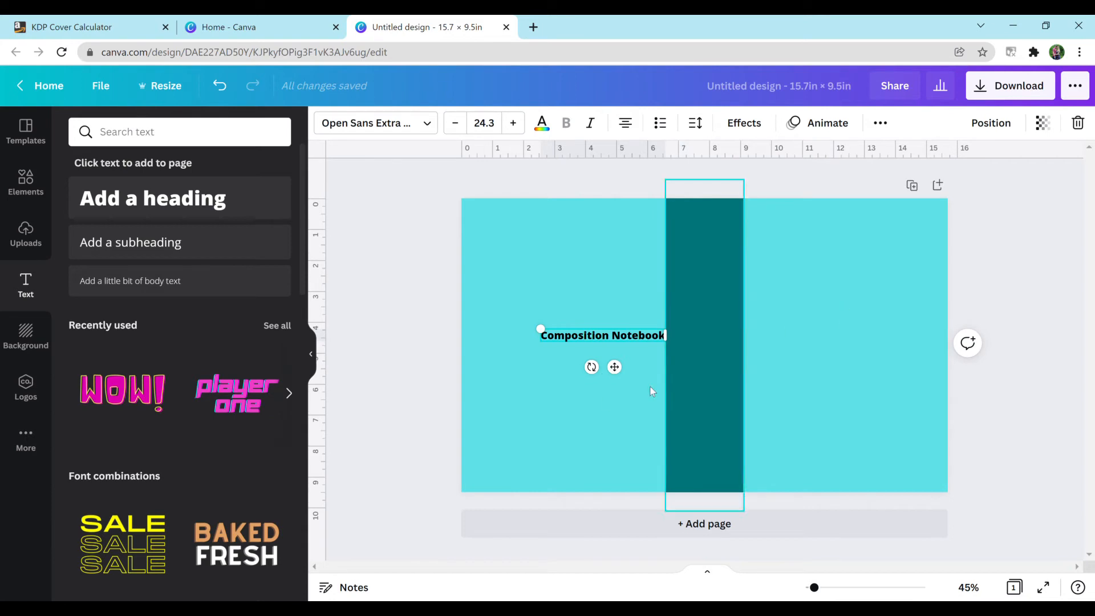
pyautogui.moveTo(602, 336); pyautogui.dragTo(832, 258)
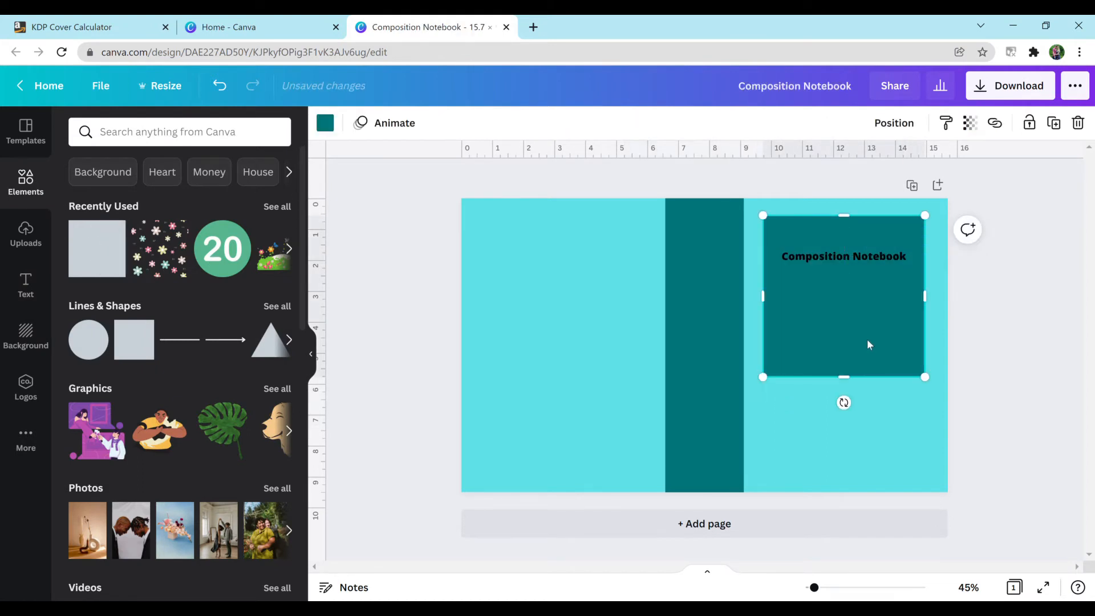
# Flatten the teal square into a wide label around the title and select it
pyautogui.moveTo(844, 377); pyautogui.dragTo(844, 290)
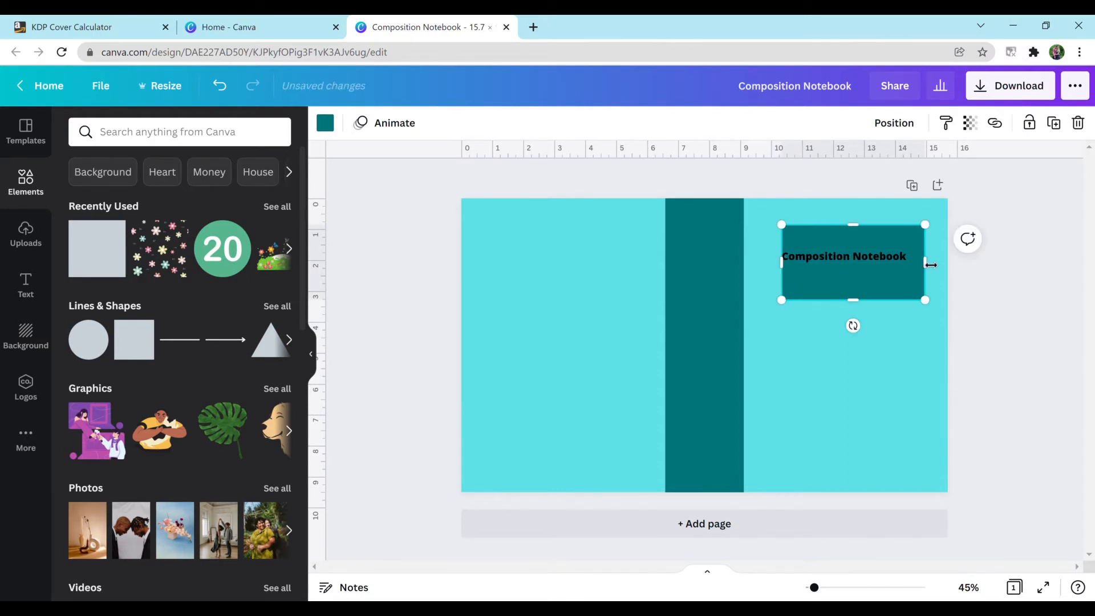
pyautogui.moveTo(925, 262); pyautogui.dragTo(912, 261)
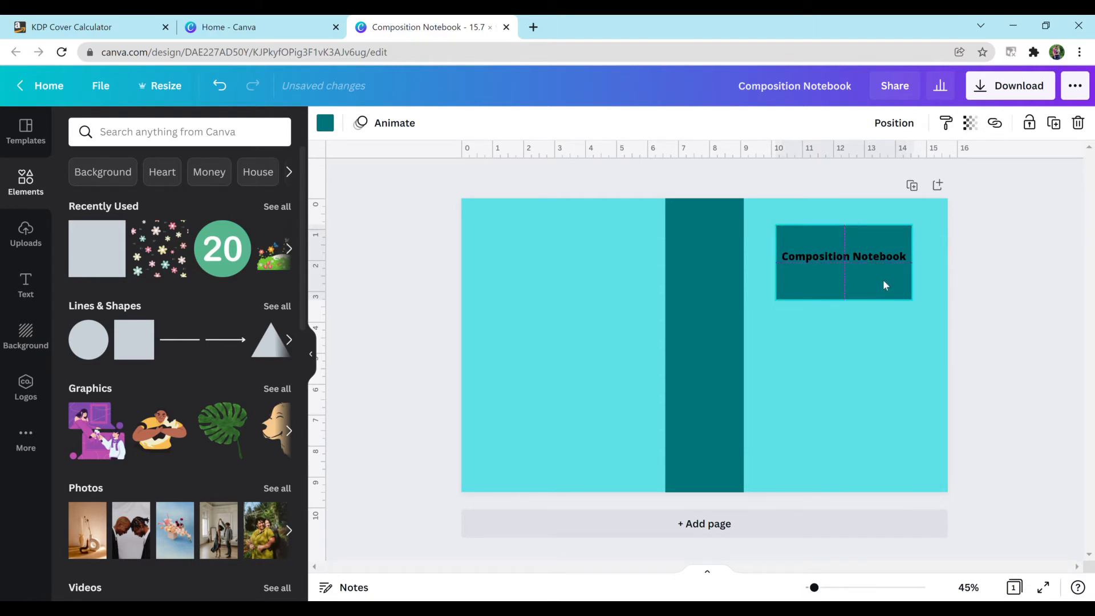
pyautogui.doubleClick(843, 255)
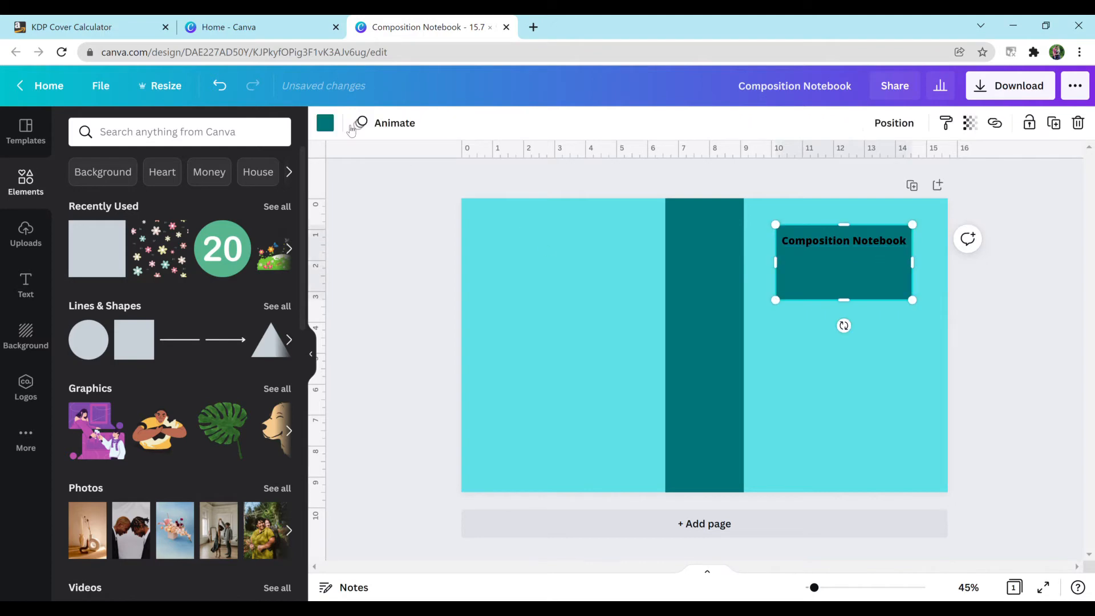
pyautogui.click(324, 124)
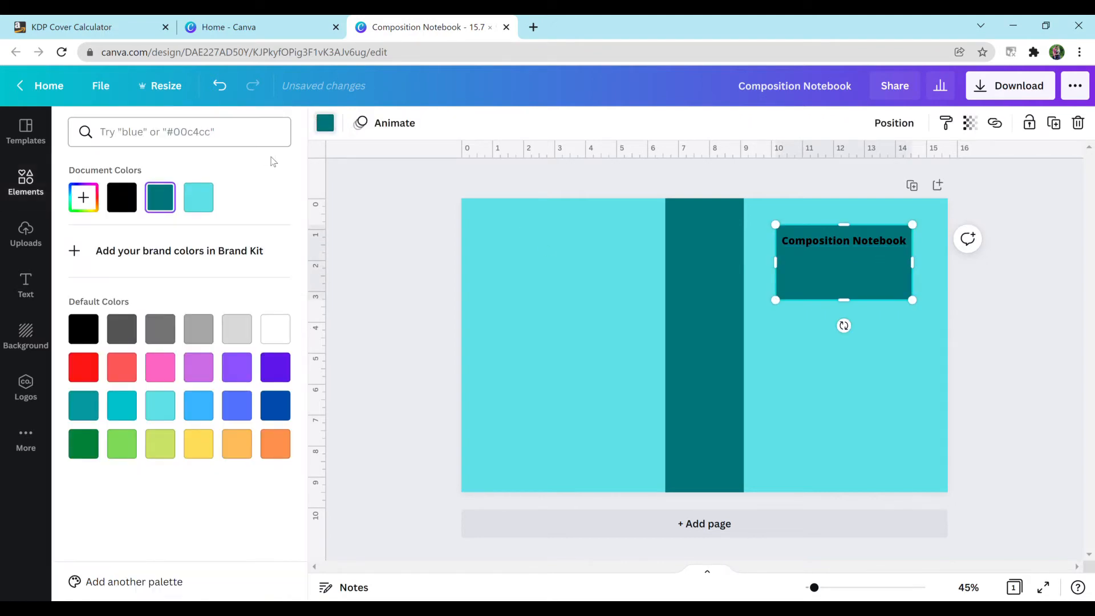
pyautogui.moveTo(274, 329)
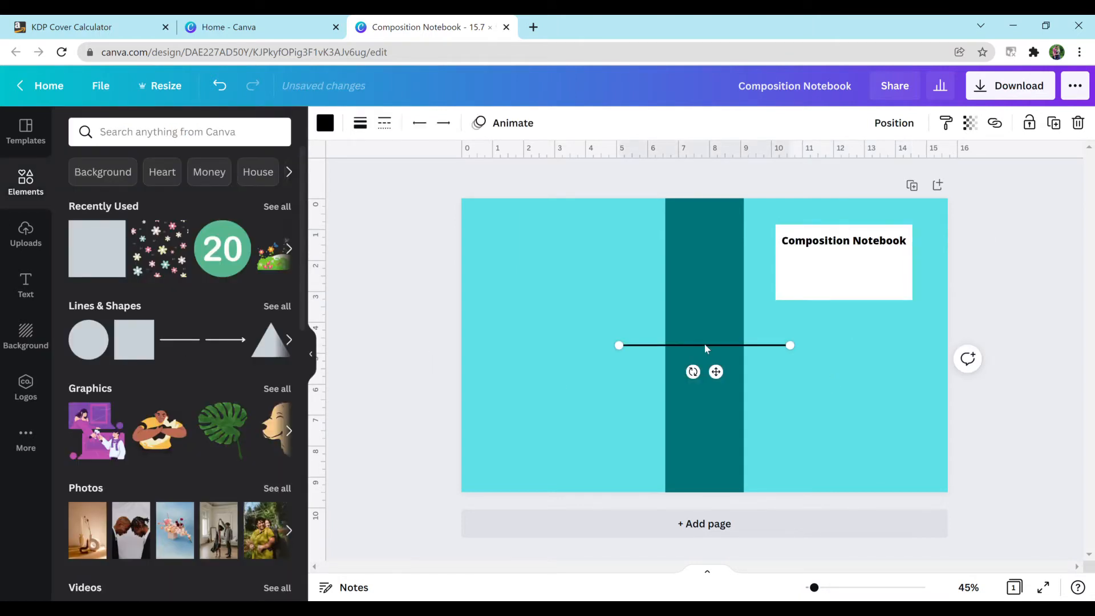
# Place the two rule lines under the title on the white label
pyautogui.moveTo(704, 345); pyautogui.dragTo(862, 263)
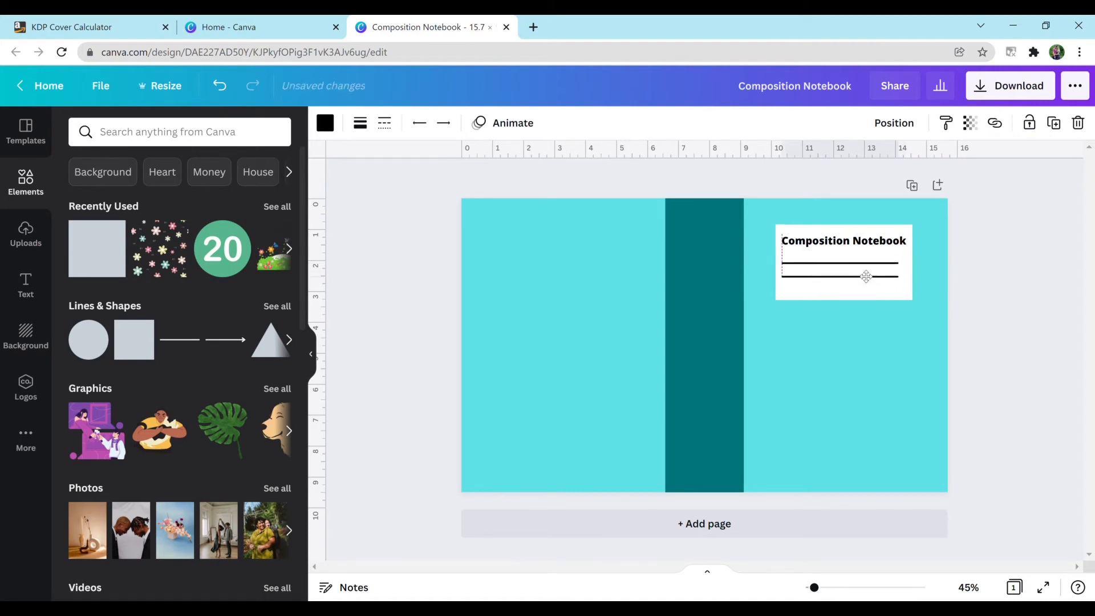
pyautogui.click(841, 276)
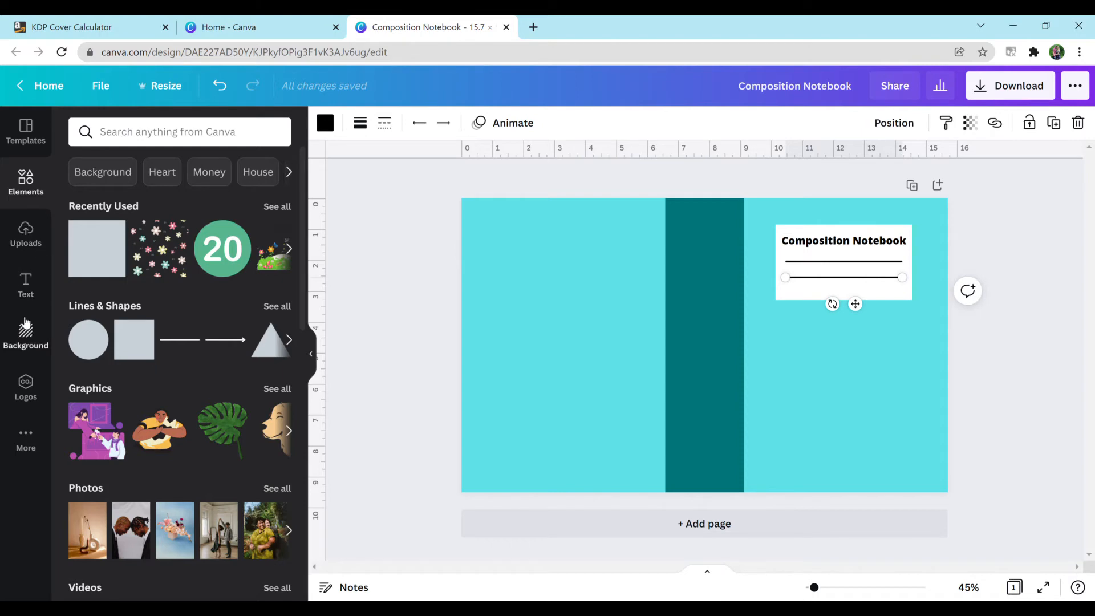
pyautogui.click(25, 285)
pyautogui.write('200')
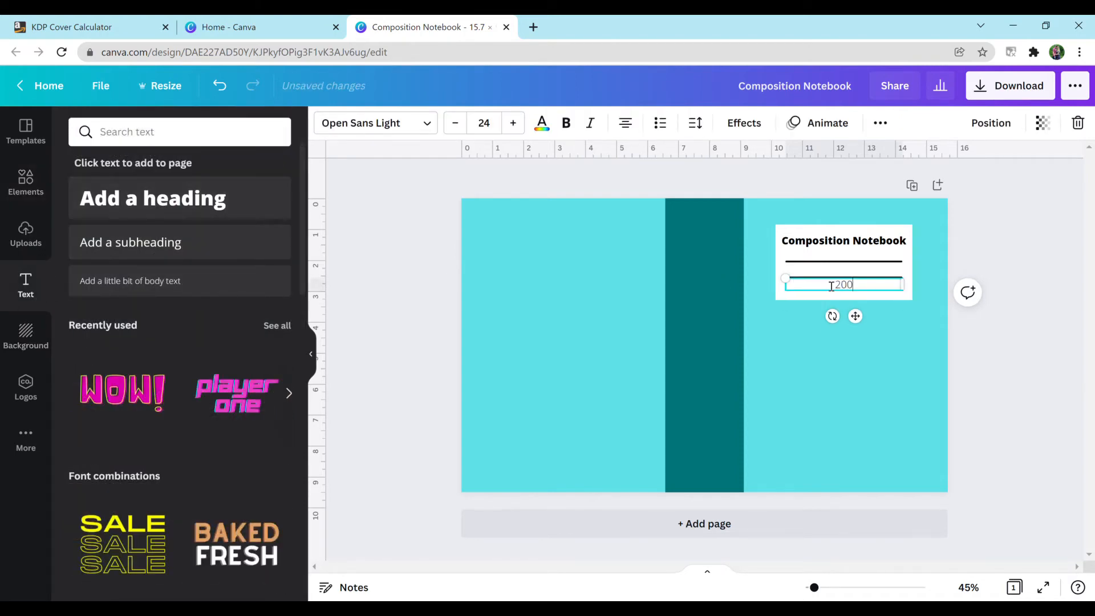
# Type '200 Pages' and 'Wide Ruled' at the bottom of the label
pyautogui.write('Pages')
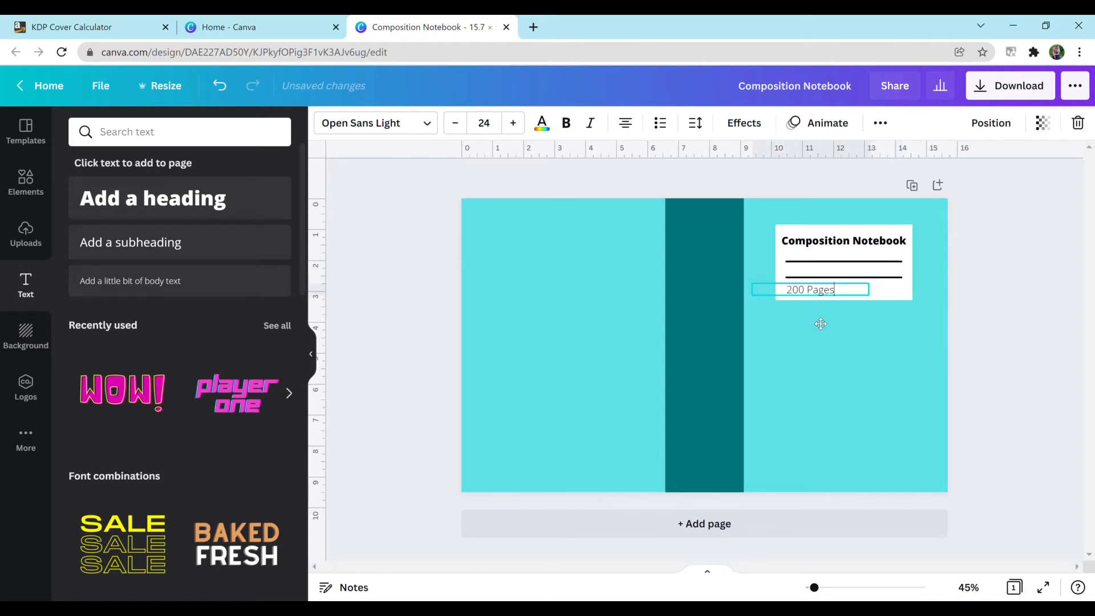
pyautogui.click(810, 289)
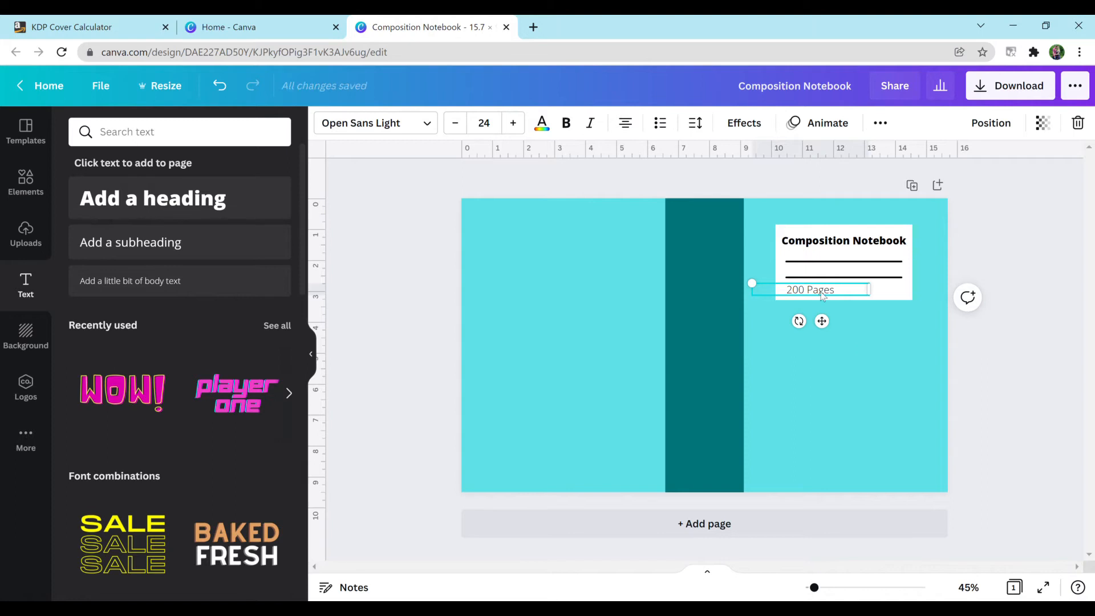
pyautogui.doubleClick(828, 290)
pyautogui.write('     Wide Ruled')
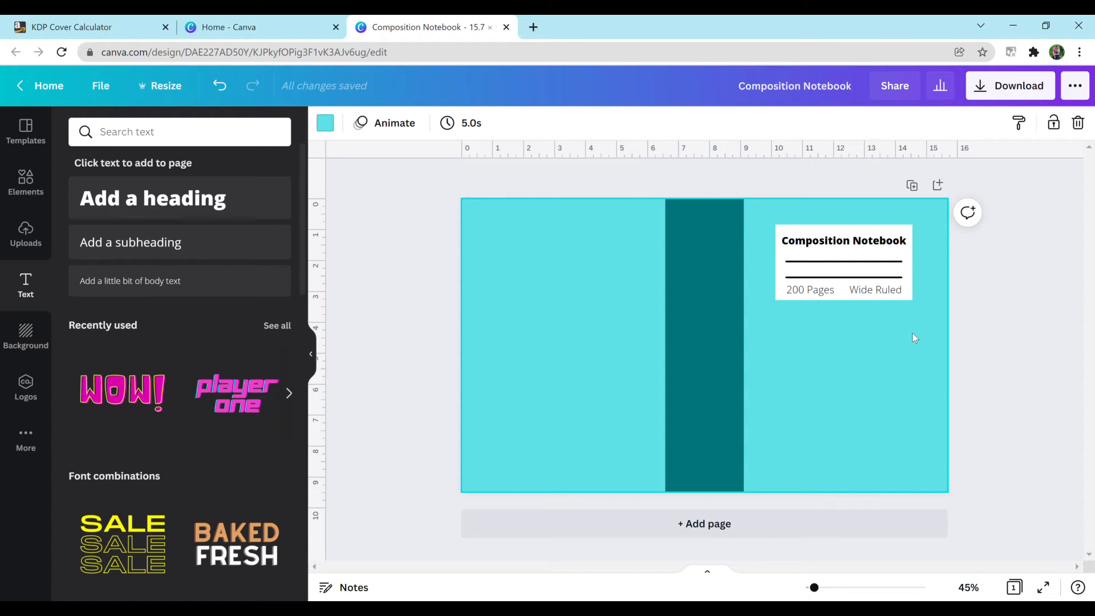
# Add a line from Elements and stretch it along the label's right edge as a black border
pyautogui.click(25, 183)
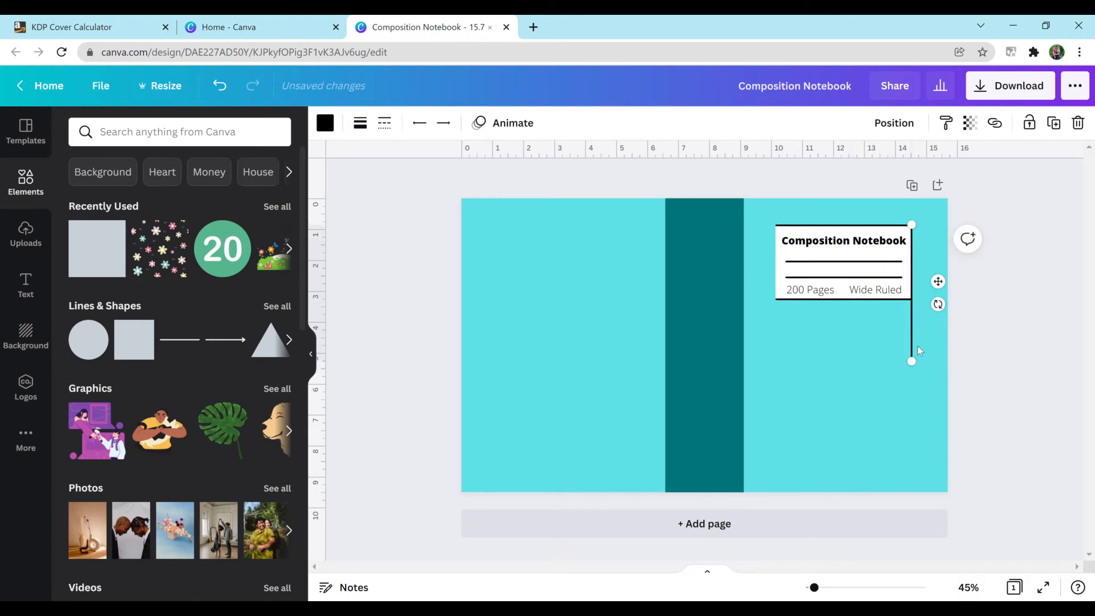
pyautogui.moveTo(911, 361); pyautogui.dragTo(912, 300)
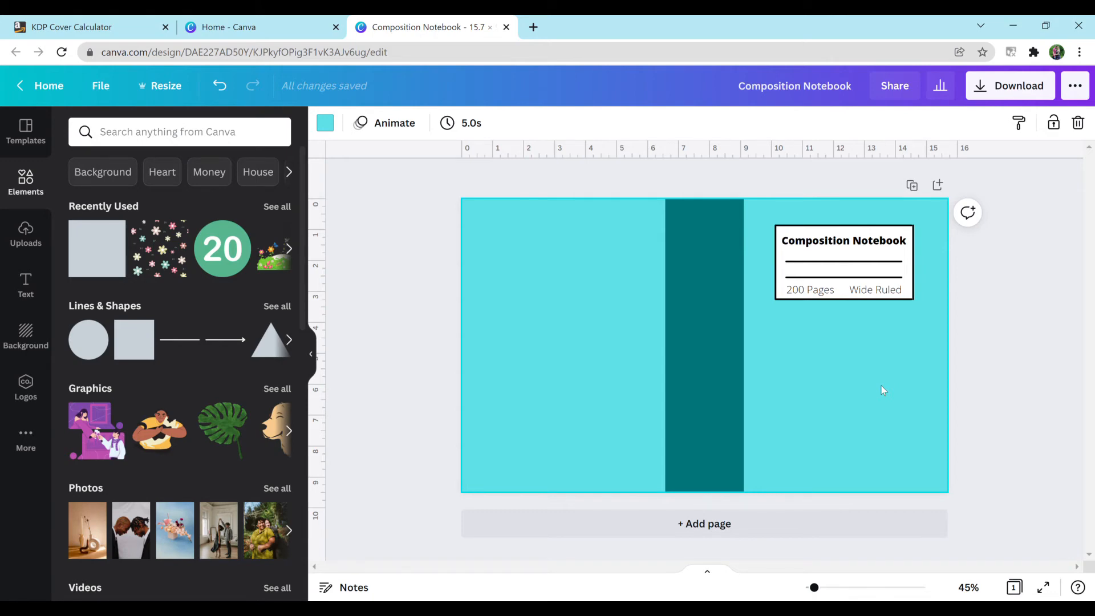
pyautogui.moveTo(646, 467)
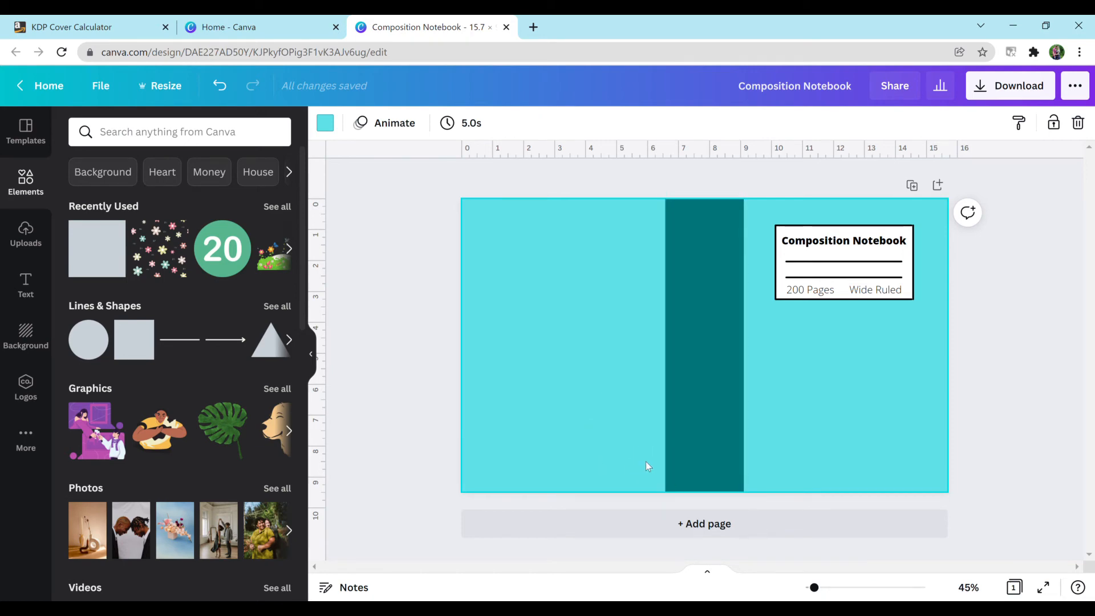
pyautogui.moveTo(616, 457)
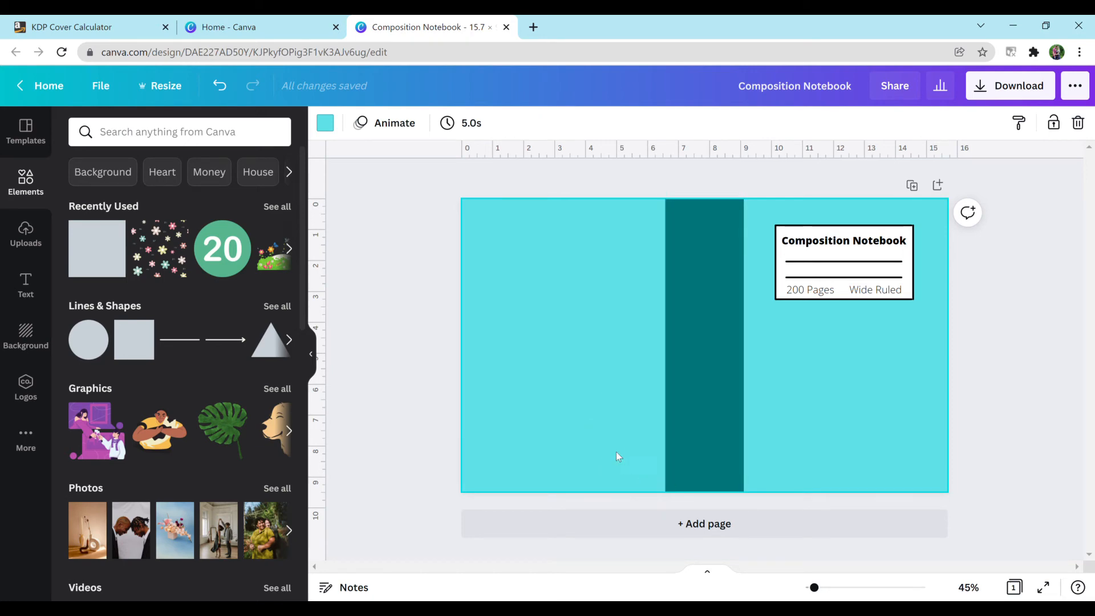
pyautogui.moveTo(615, 451)
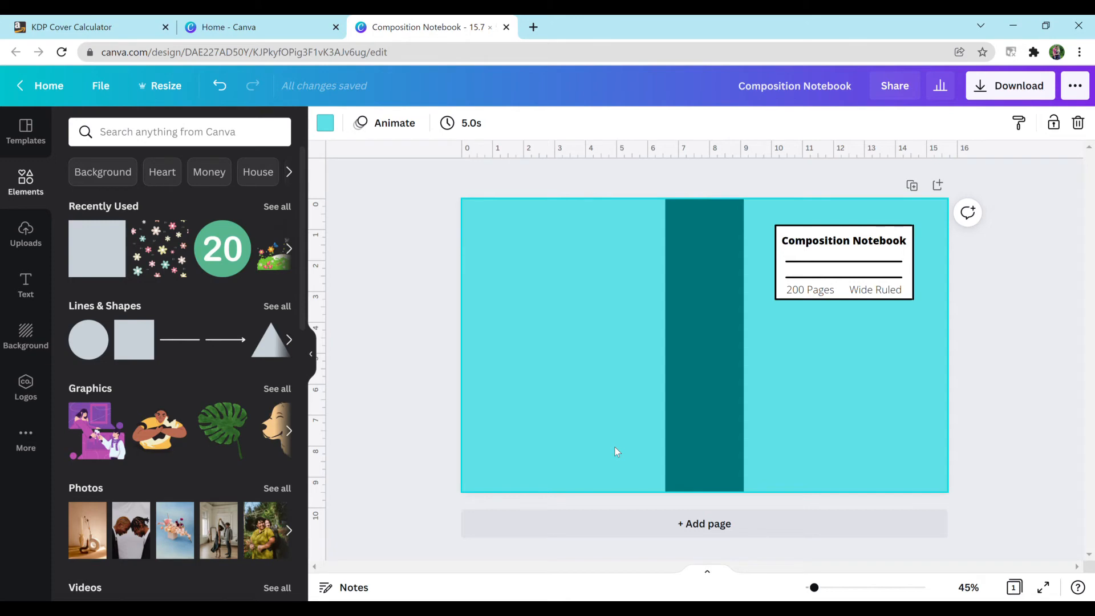
pyautogui.moveTo(641, 463)
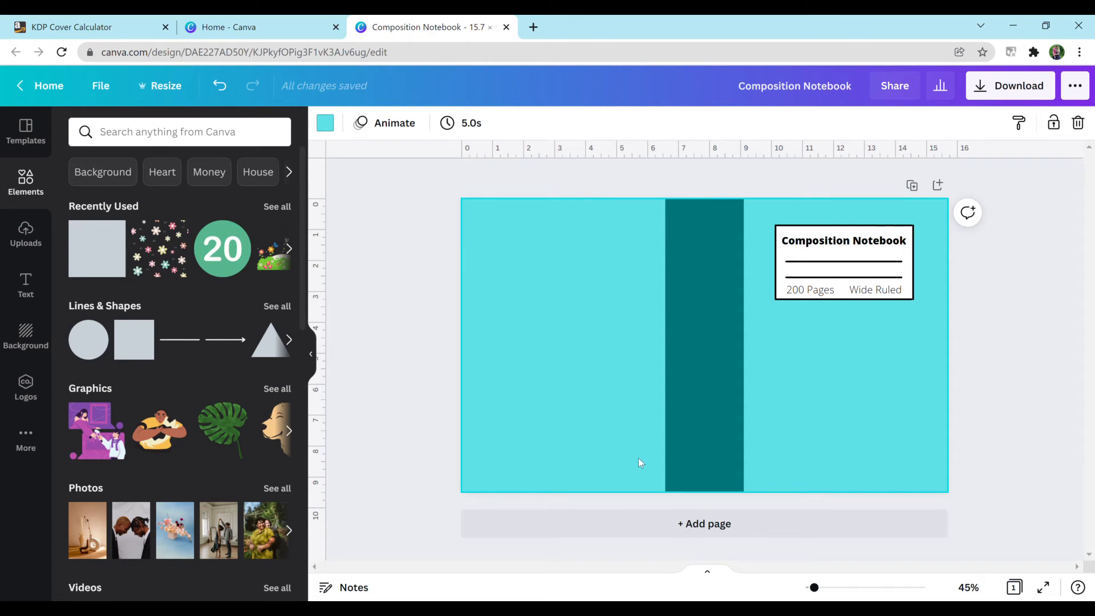
pyautogui.moveTo(606, 464)
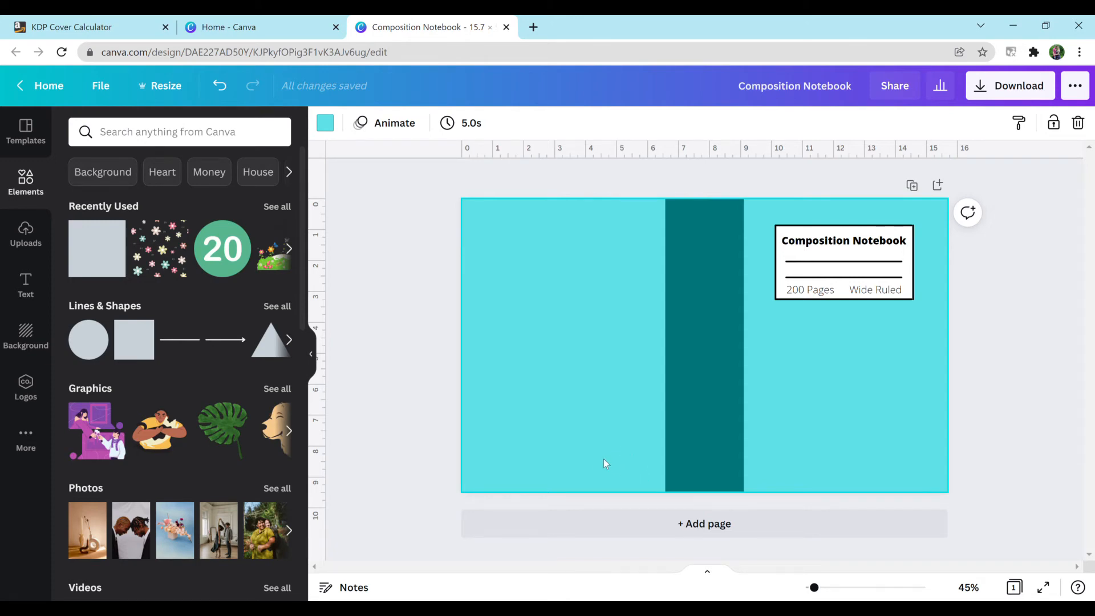
pyautogui.moveTo(634, 464)
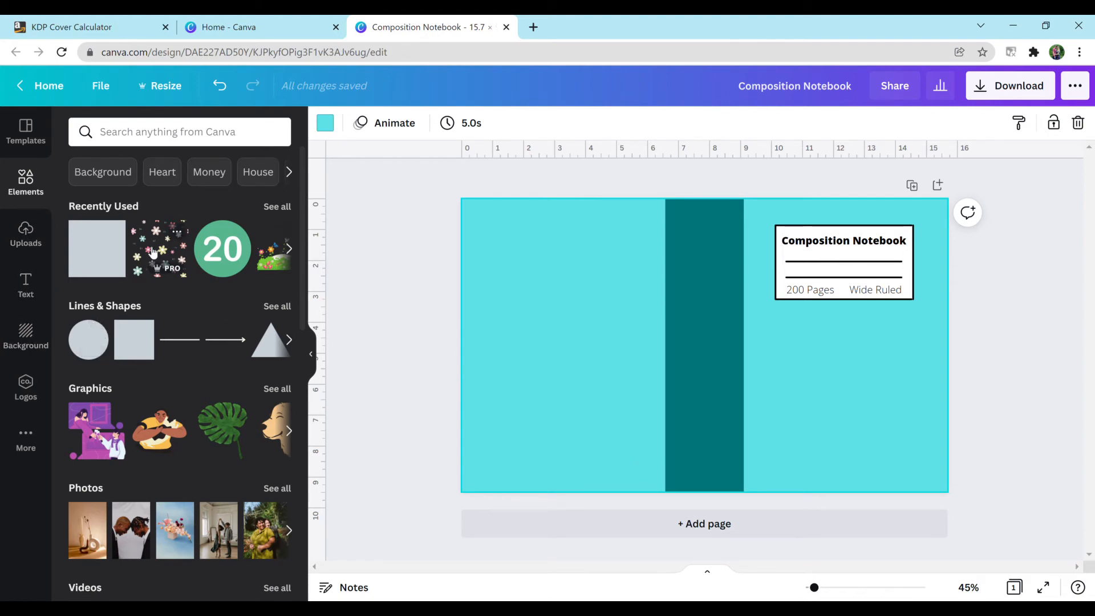
# Add the flower pattern, enlarge it over the front cover, and send it behind the label
pyautogui.click(704, 342)
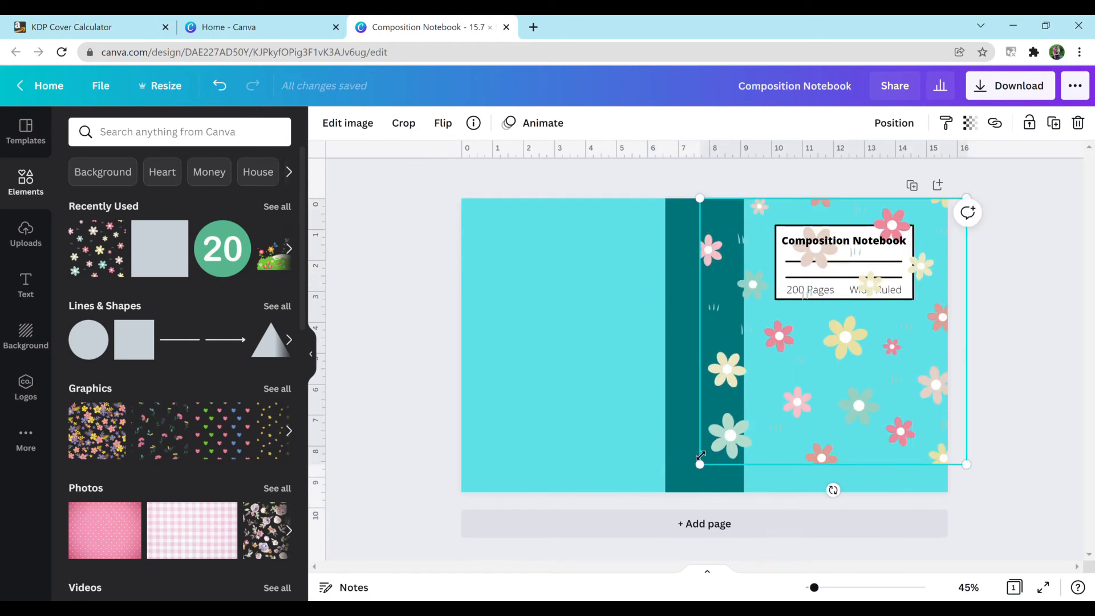
pyautogui.moveTo(701, 463); pyautogui.dragTo(672, 484)
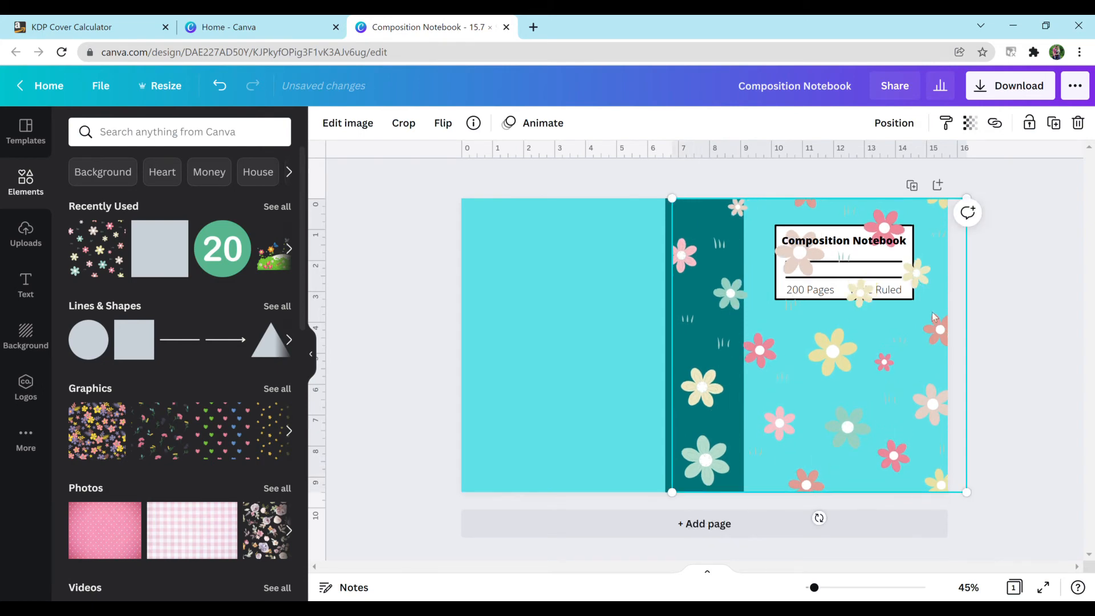
pyautogui.moveTo(873, 277)
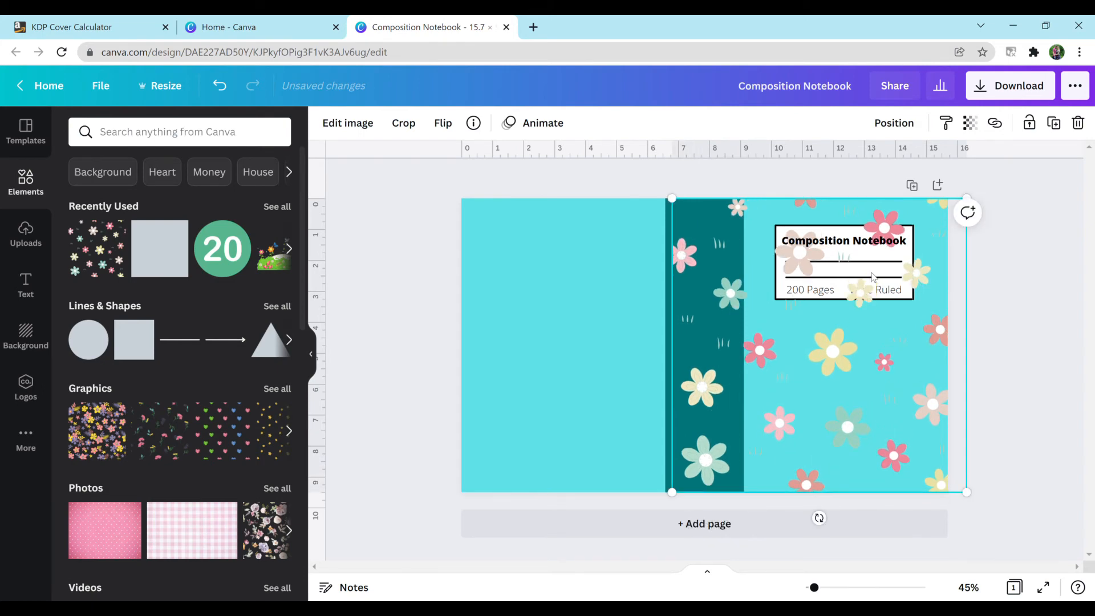
pyautogui.click(893, 124)
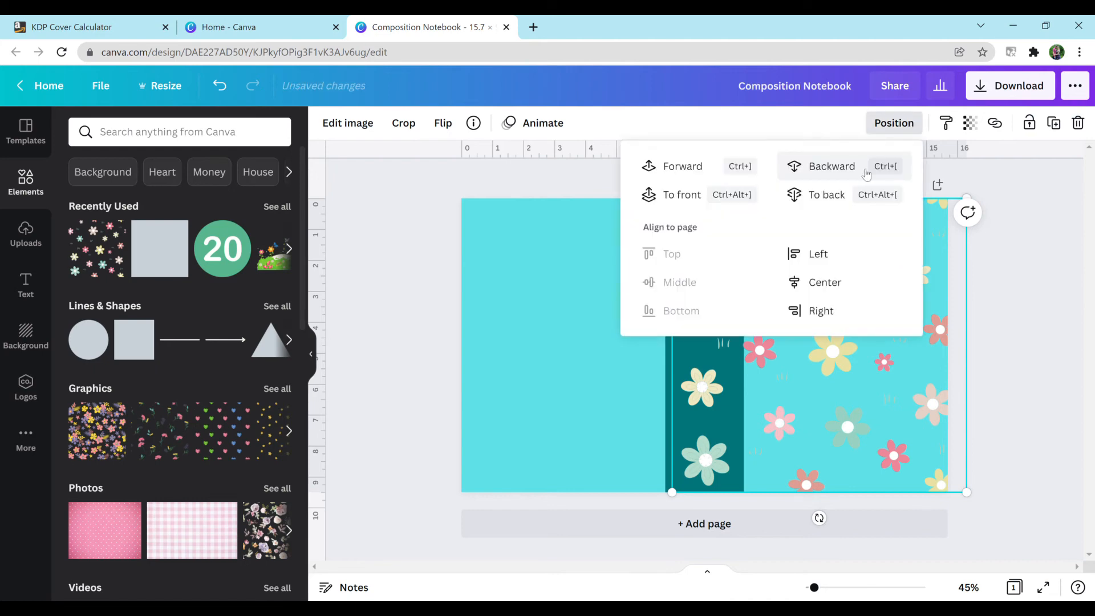
pyautogui.click(831, 166)
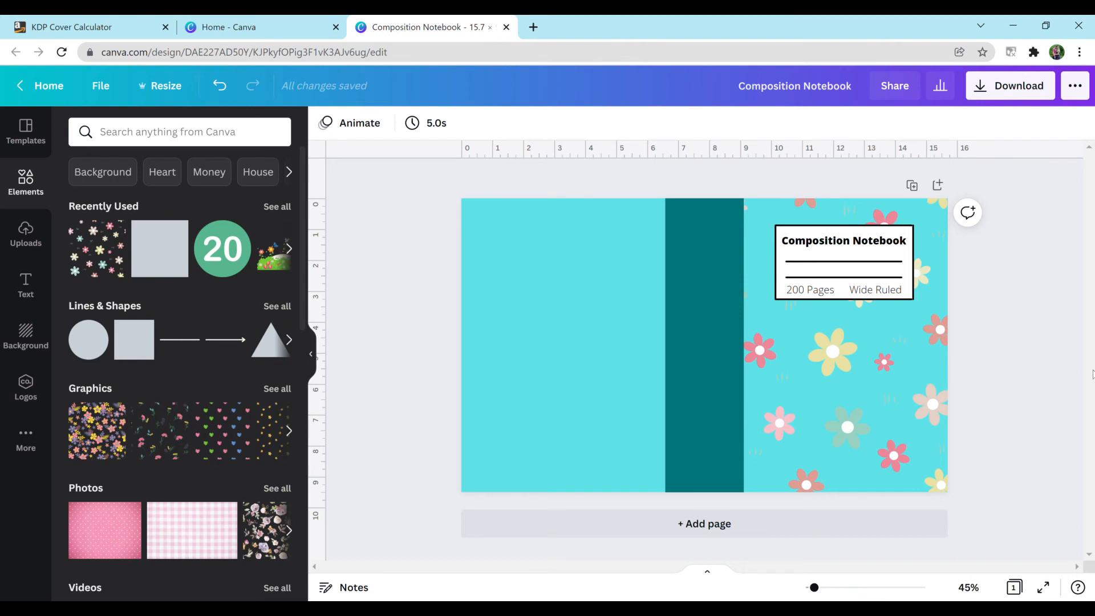
pyautogui.moveTo(185, 256)
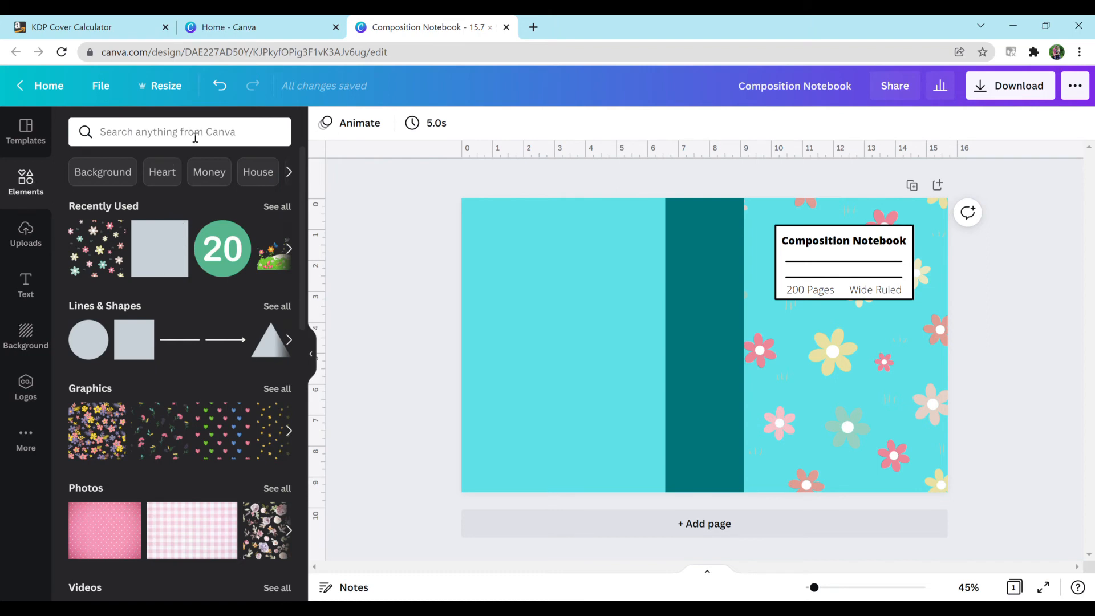
# Search Elements for 'puppy' and scroll through the graphic results
pyautogui.click(179, 131)
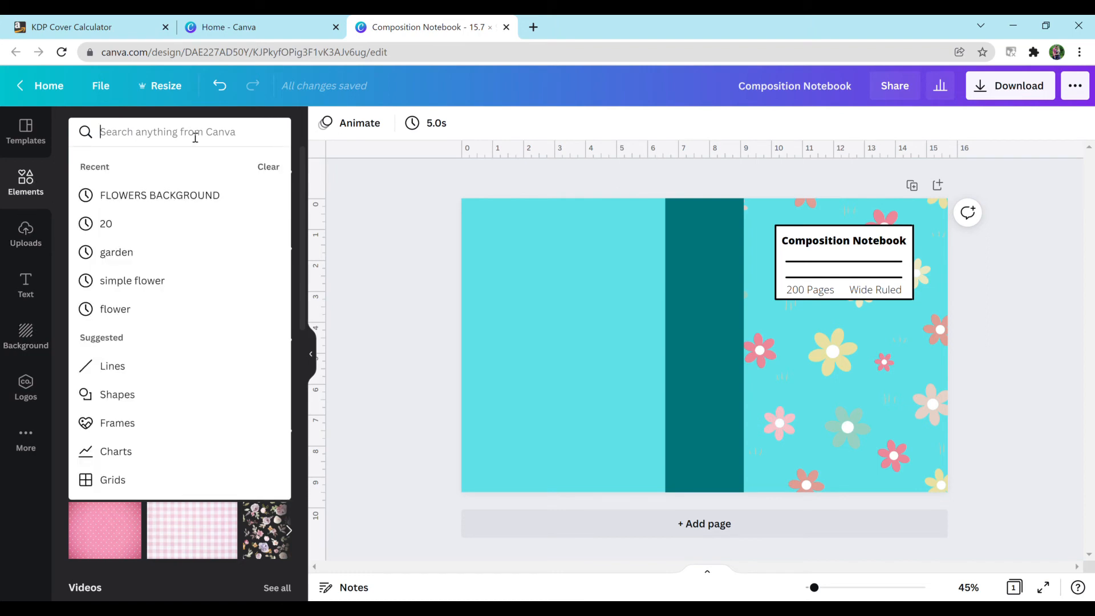
pyautogui.write('puppy')
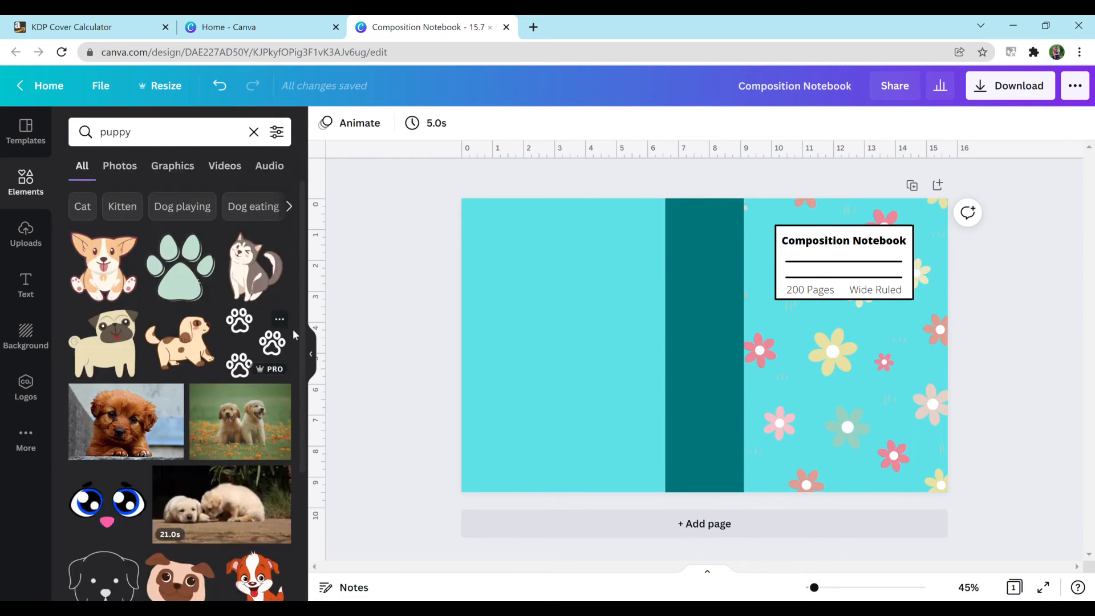
pyautogui.scroll(-3)
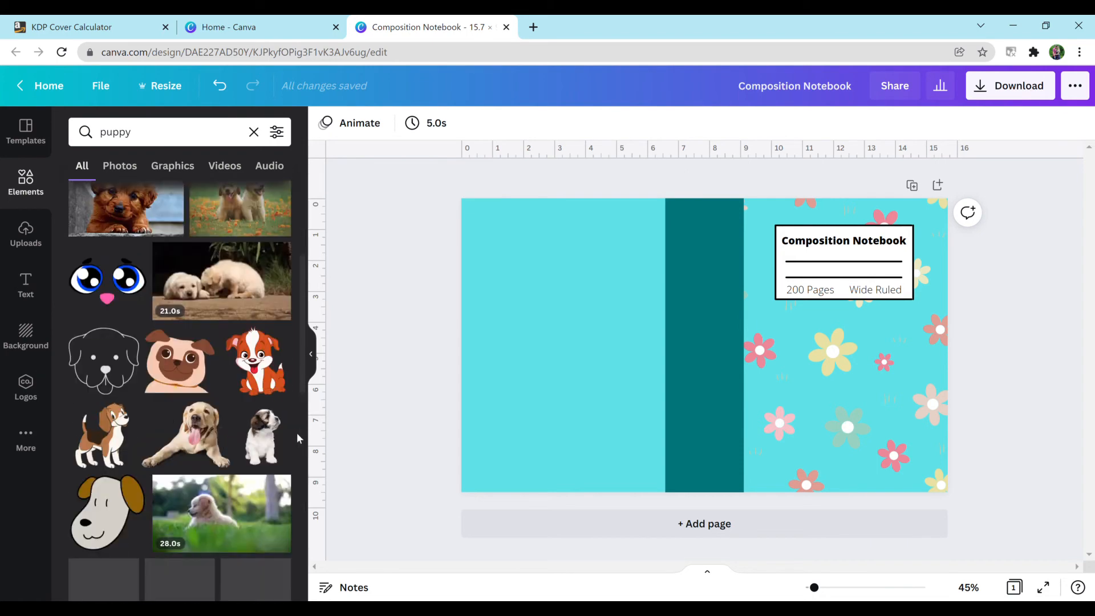
pyautogui.scroll(-3)
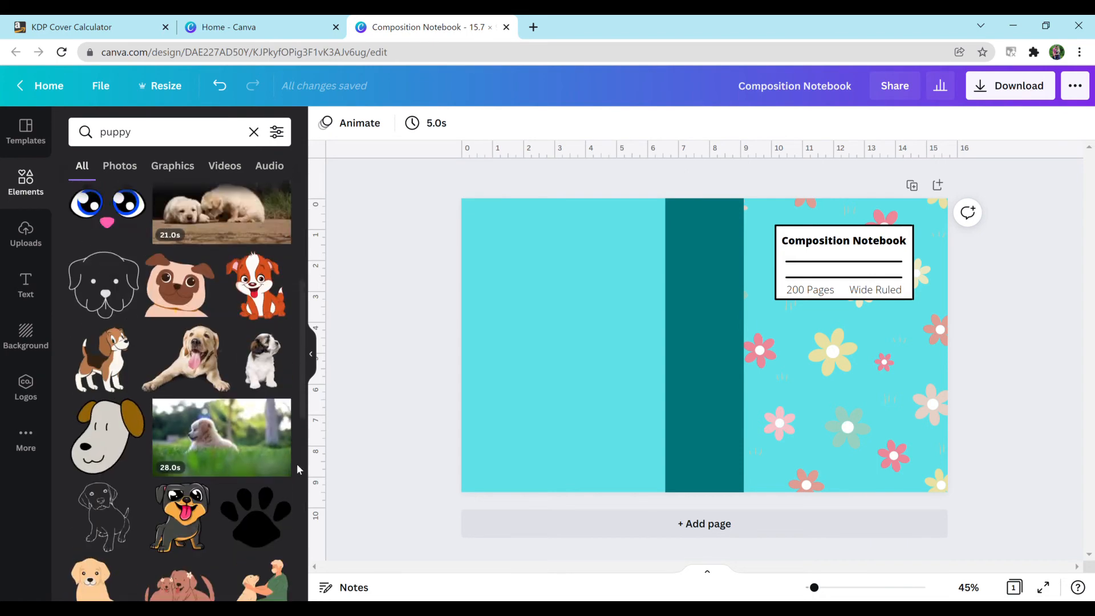
pyautogui.scroll(-3)
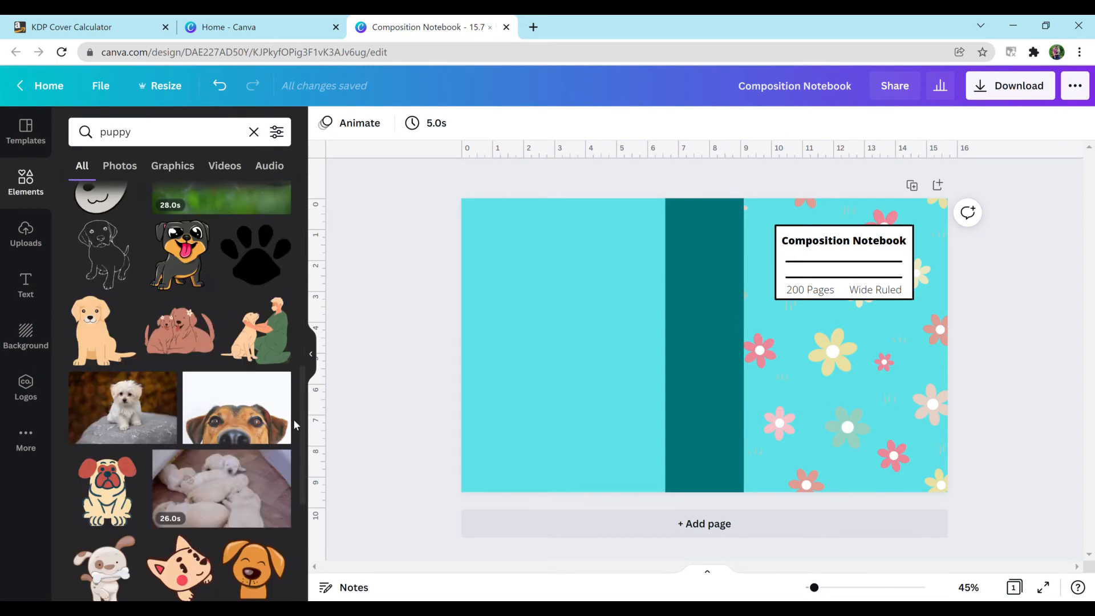
pyautogui.scroll(-3)
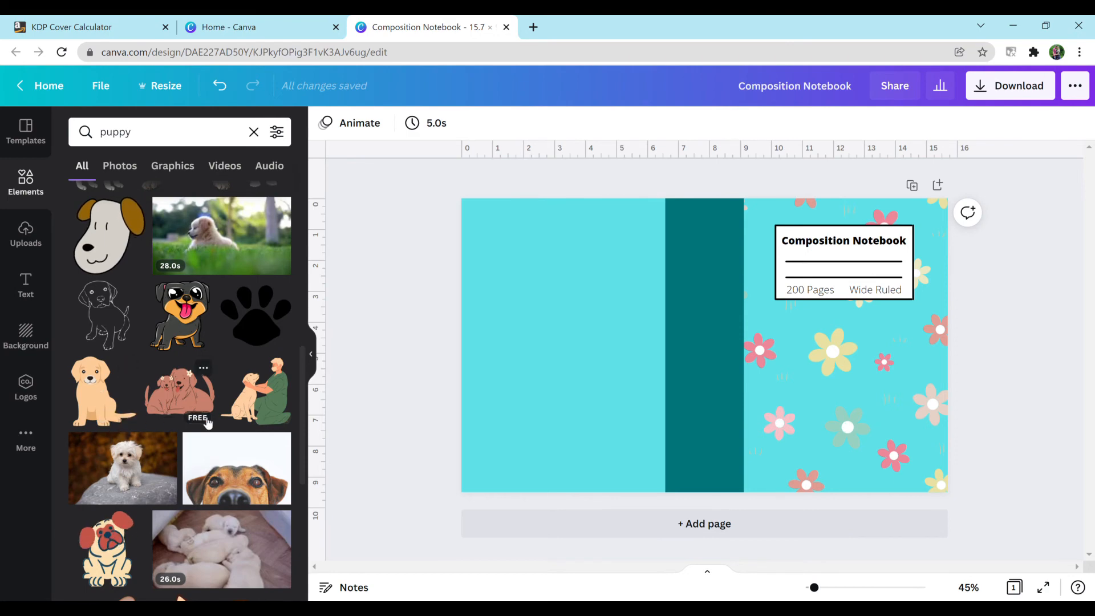
pyautogui.moveTo(183, 398)
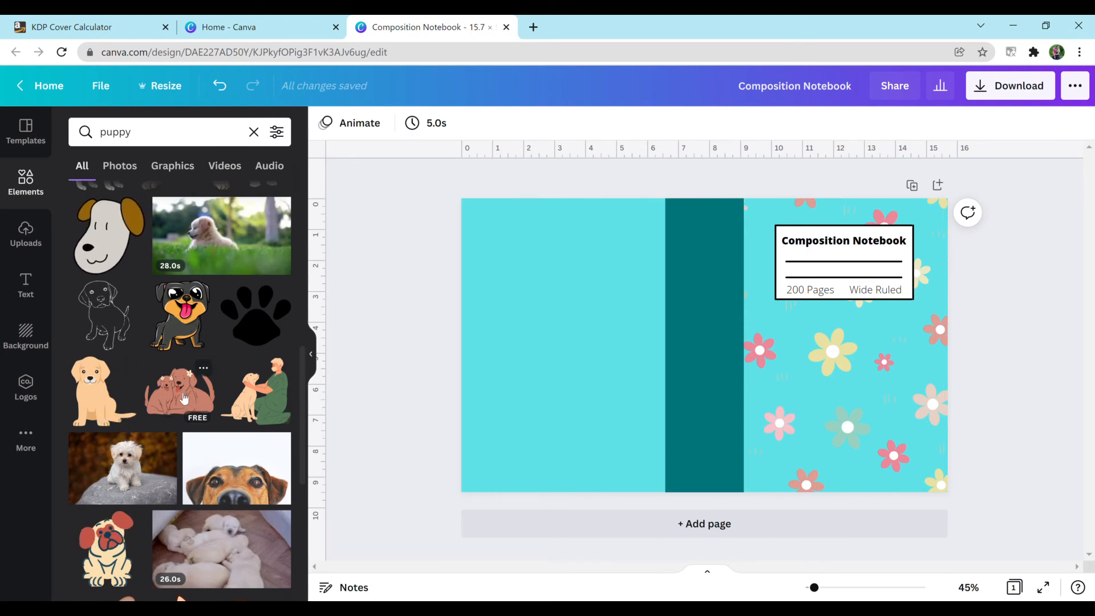
# Add the two brown puppies graphic, shrink it, and place it low on the front cover
pyautogui.click(178, 392)
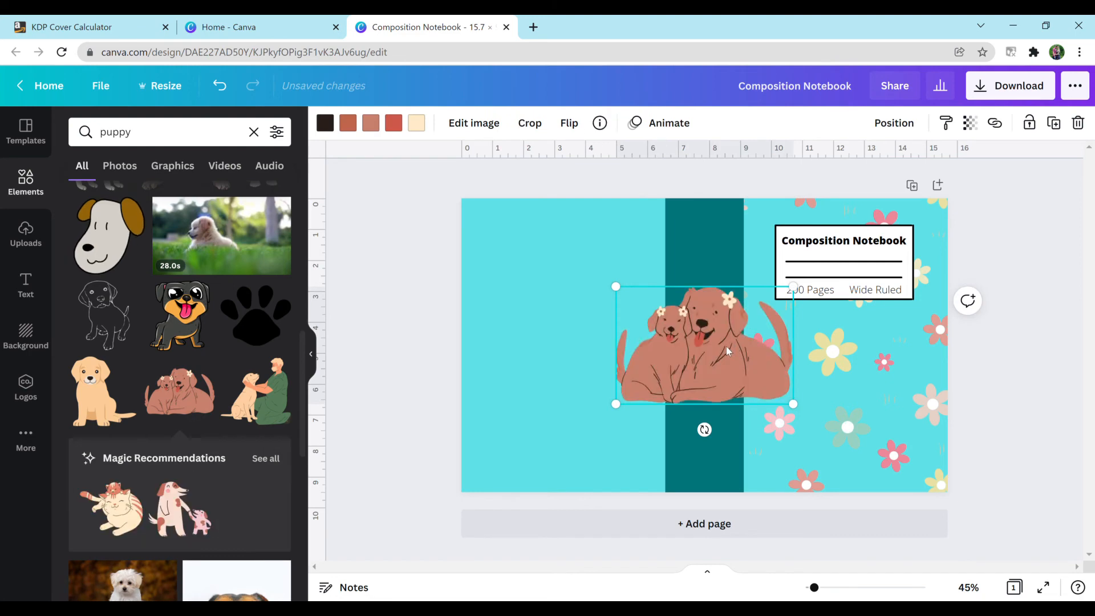
pyautogui.moveTo(704, 346); pyautogui.dragTo(844, 402)
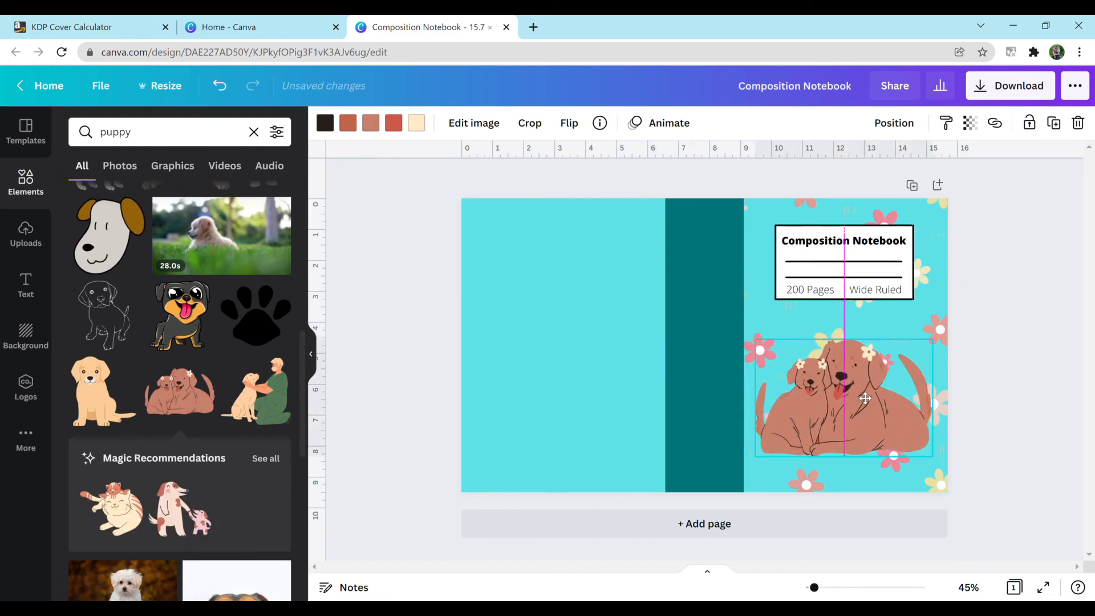
pyautogui.moveTo(847, 398); pyautogui.dragTo(847, 420)
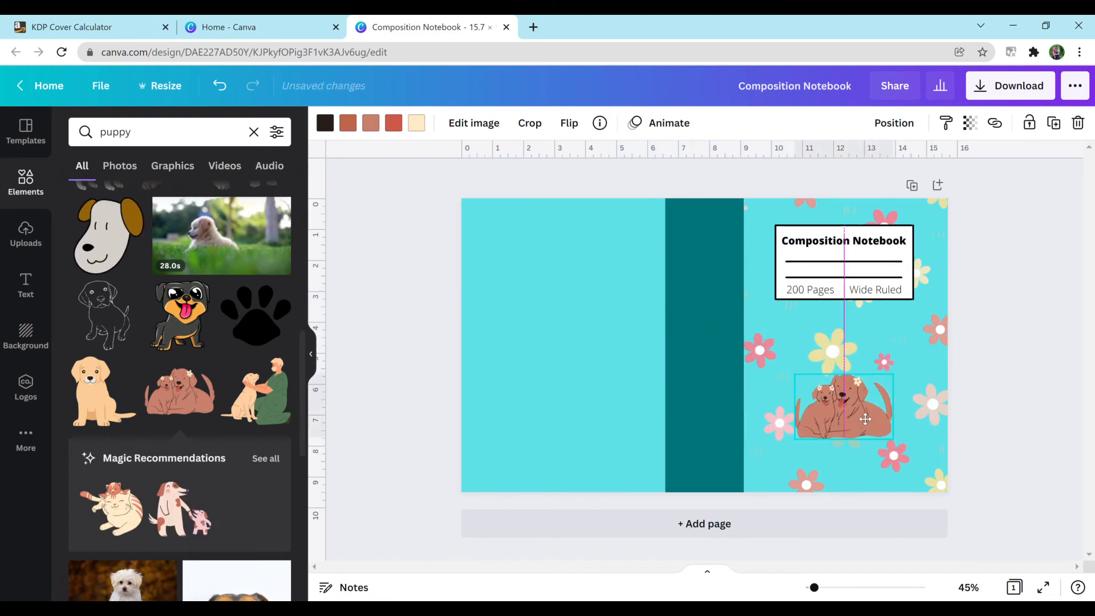
pyautogui.moveTo(843, 408); pyautogui.dragTo(846, 401)
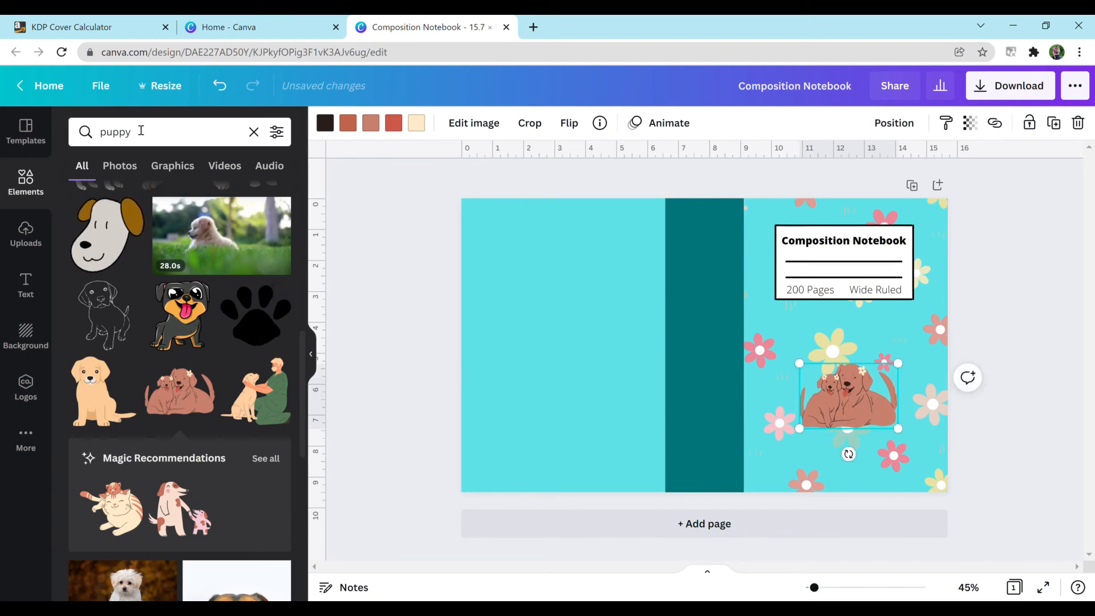
pyautogui.write('flowers')
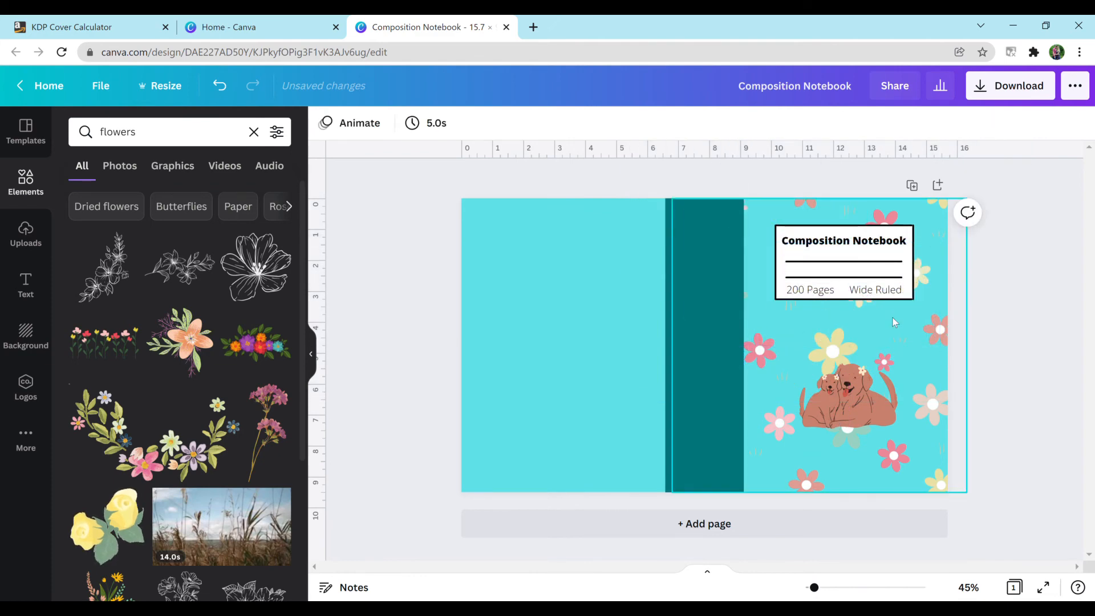
pyautogui.click(847, 427)
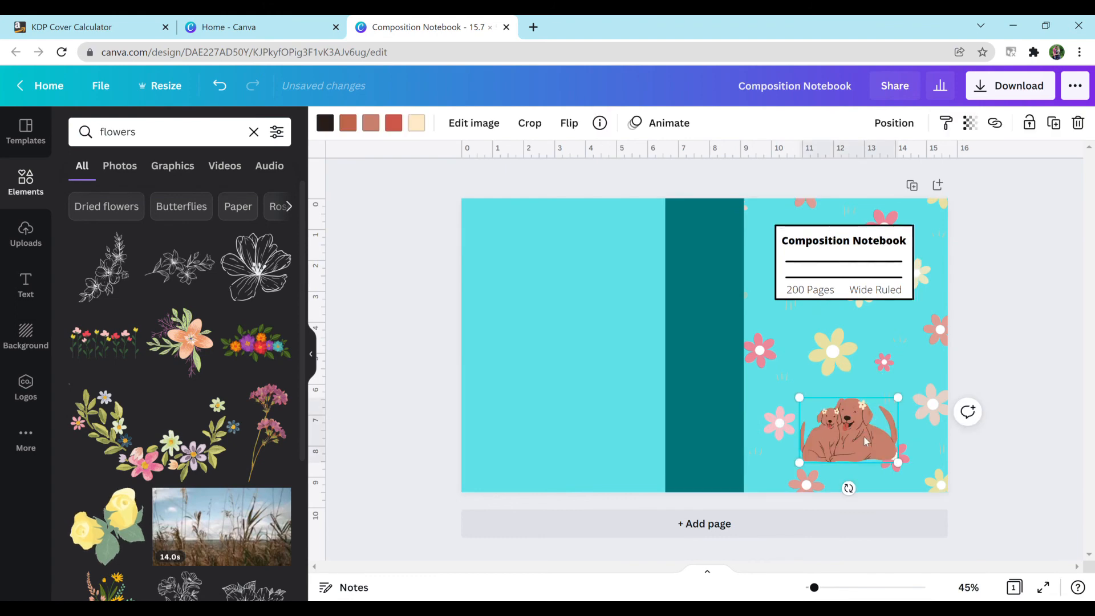
pyautogui.click(607, 316)
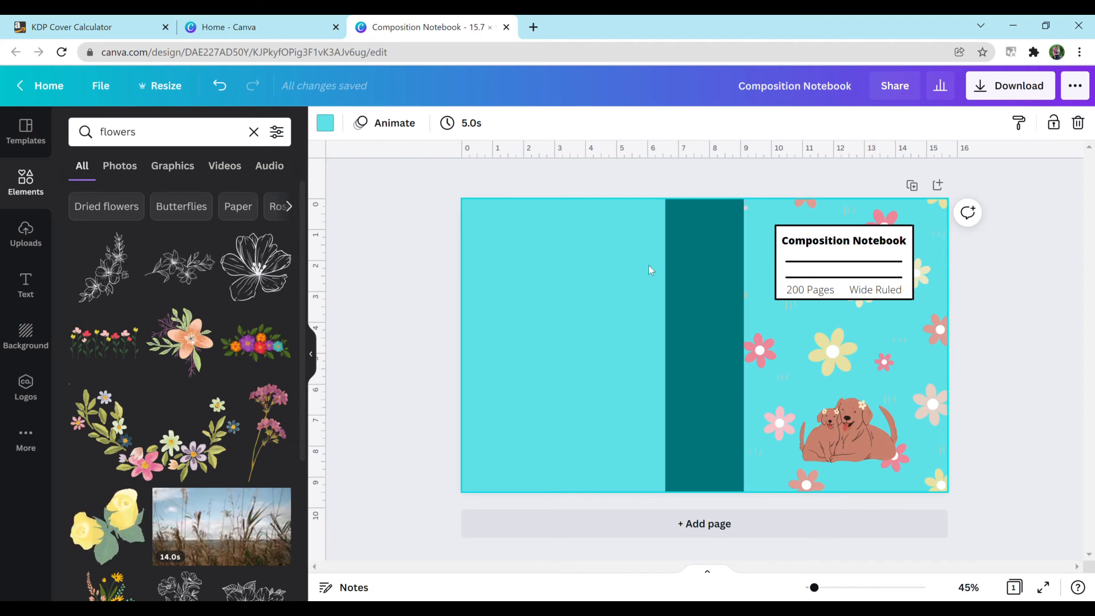
pyautogui.moveTo(652, 277)
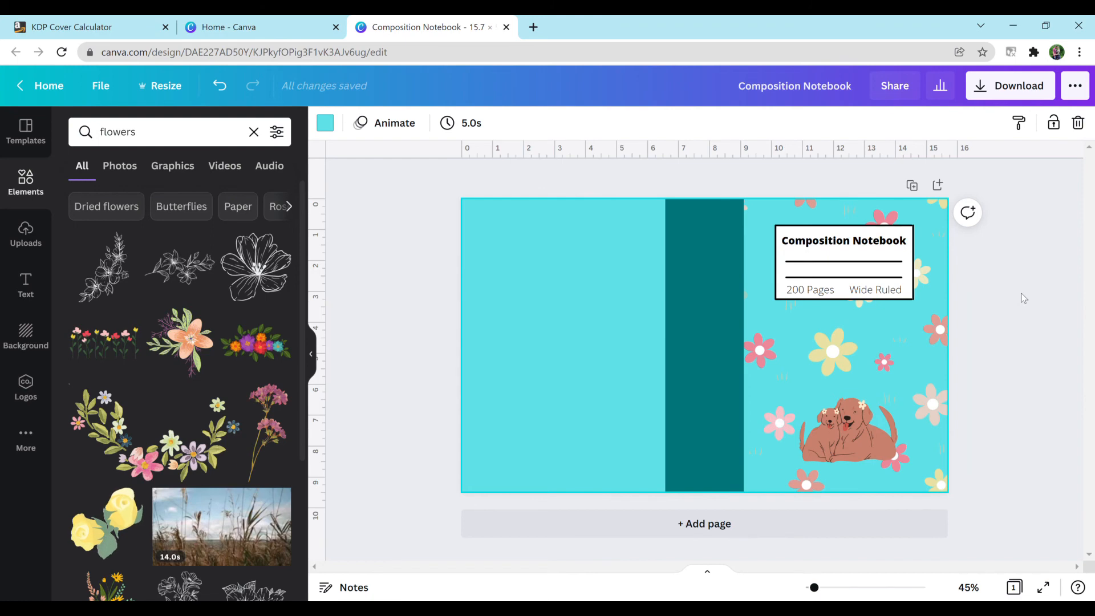
pyautogui.moveTo(911, 417)
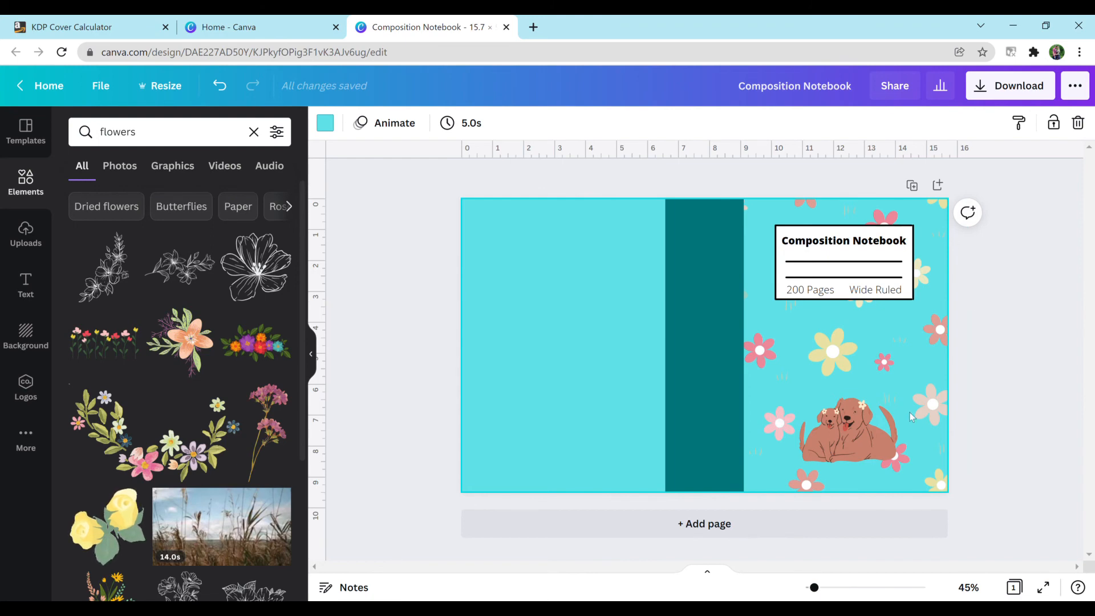
pyautogui.moveTo(1021, 274)
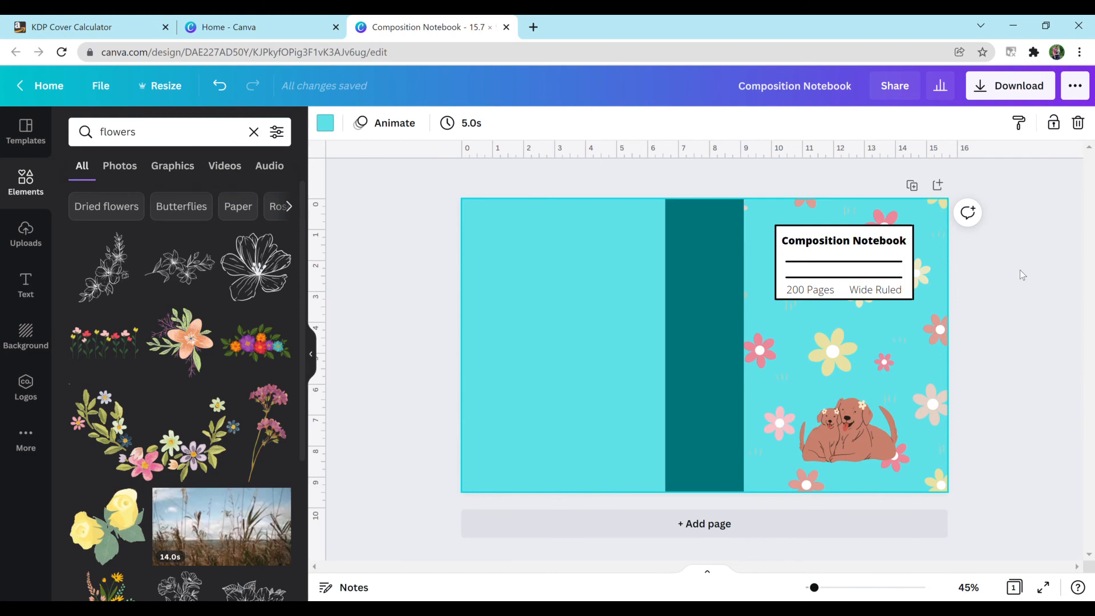
pyautogui.click(842, 419)
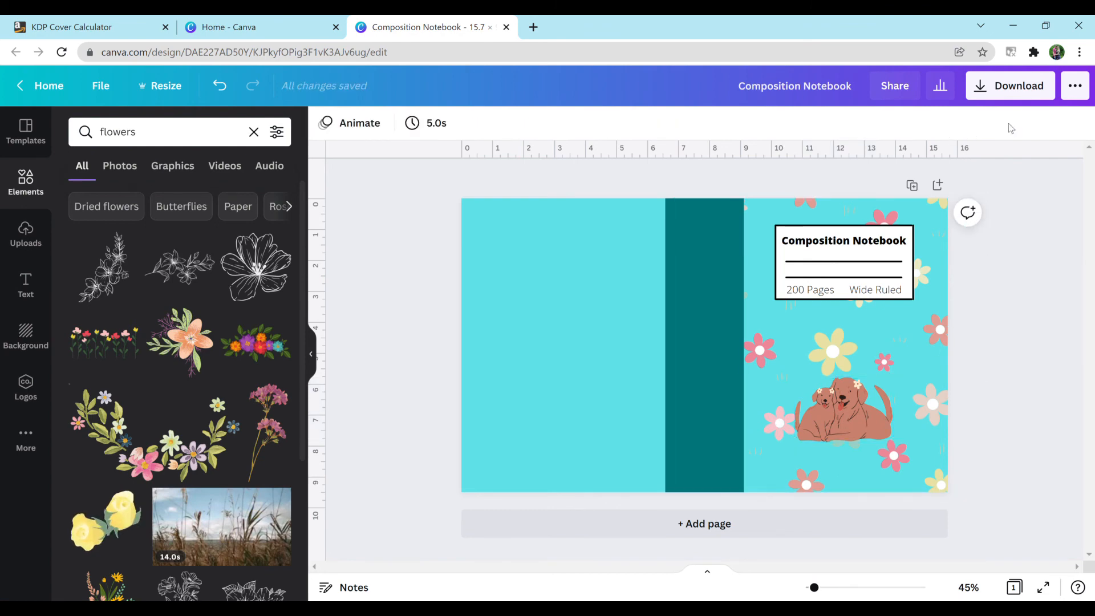
# Choose PDF Standard as the download file type for the cover
pyautogui.click(1011, 85)
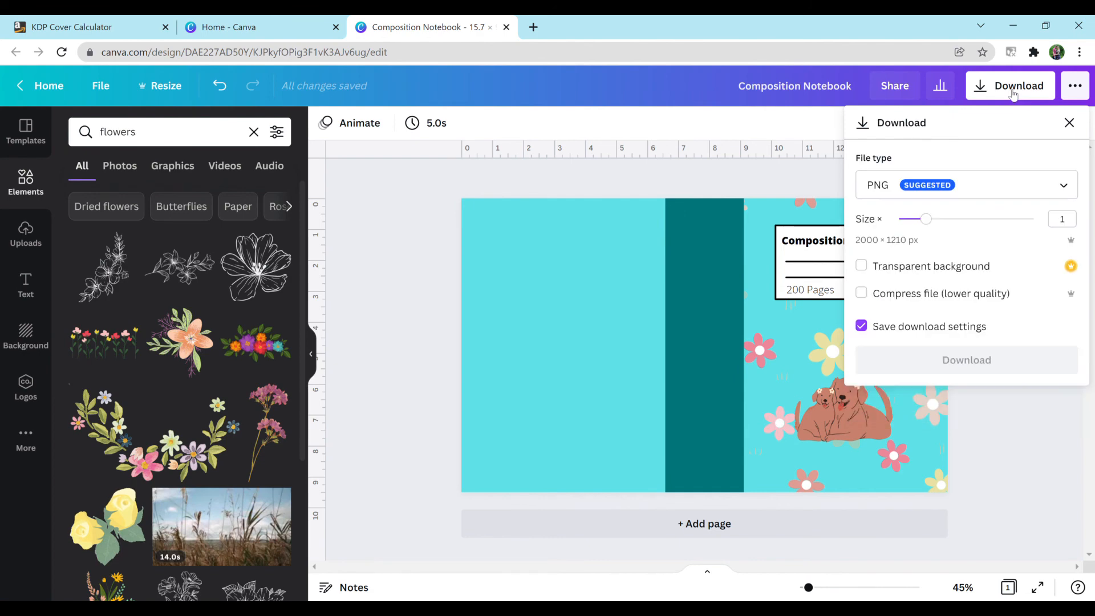
pyautogui.click(966, 185)
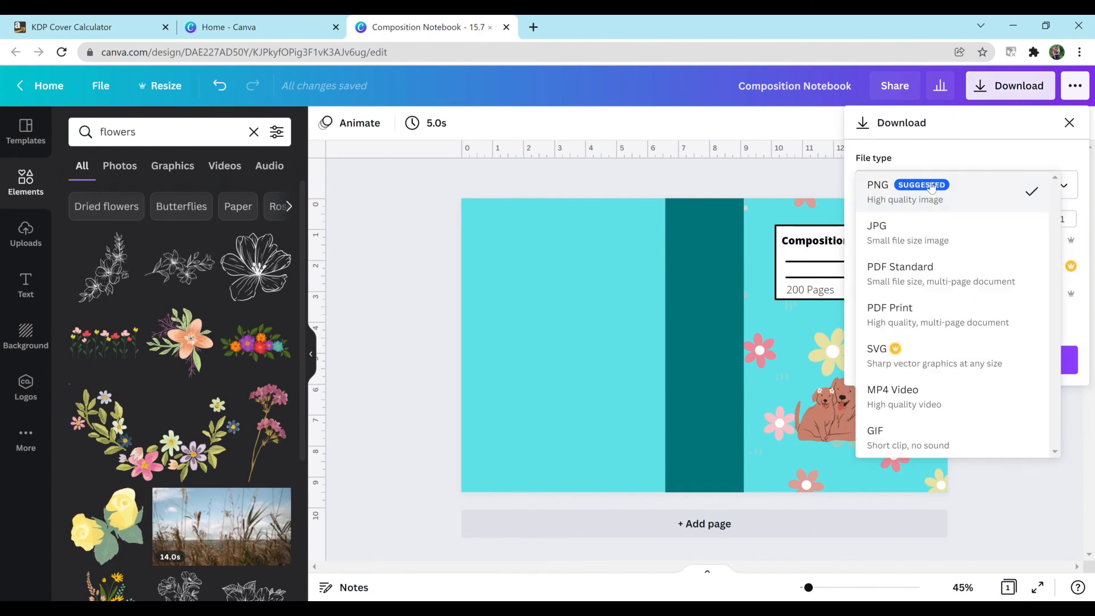
pyautogui.click(900, 274)
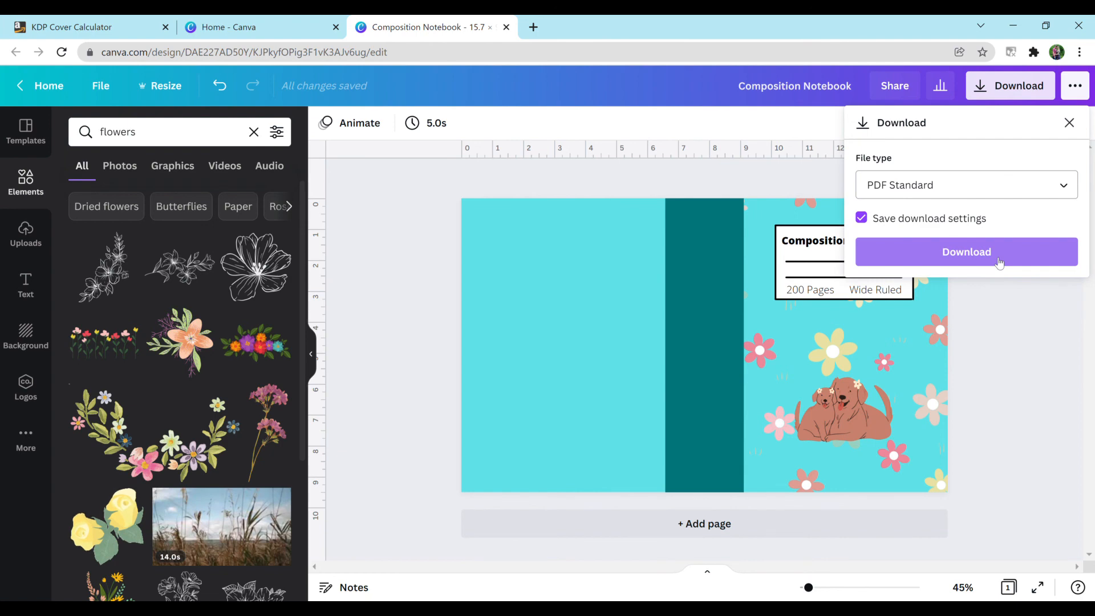
pyautogui.moveTo(1005, 338)
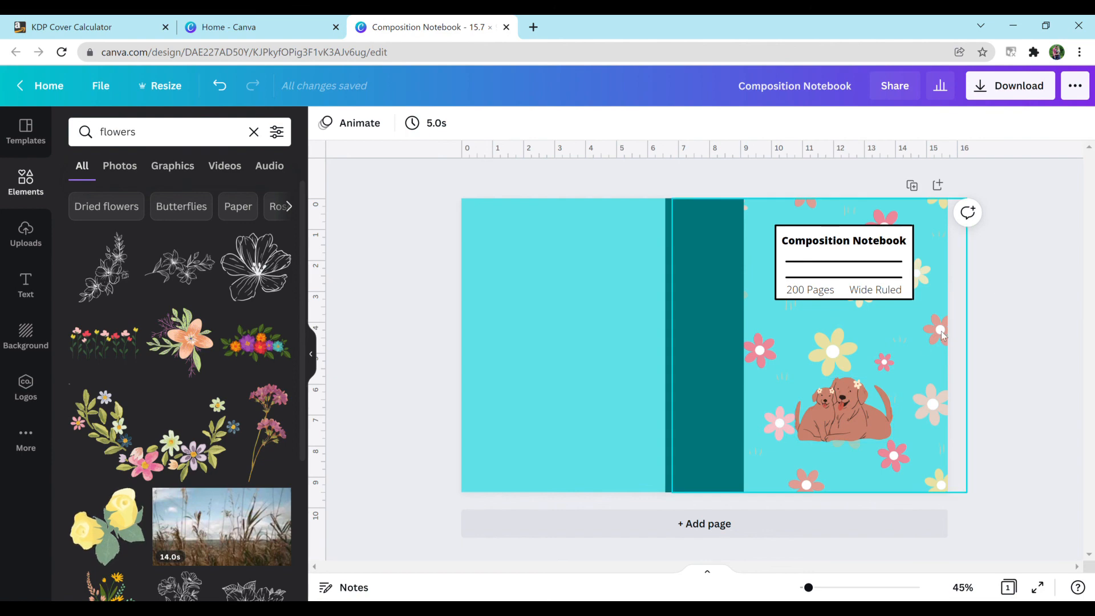
pyautogui.click(1048, 378)
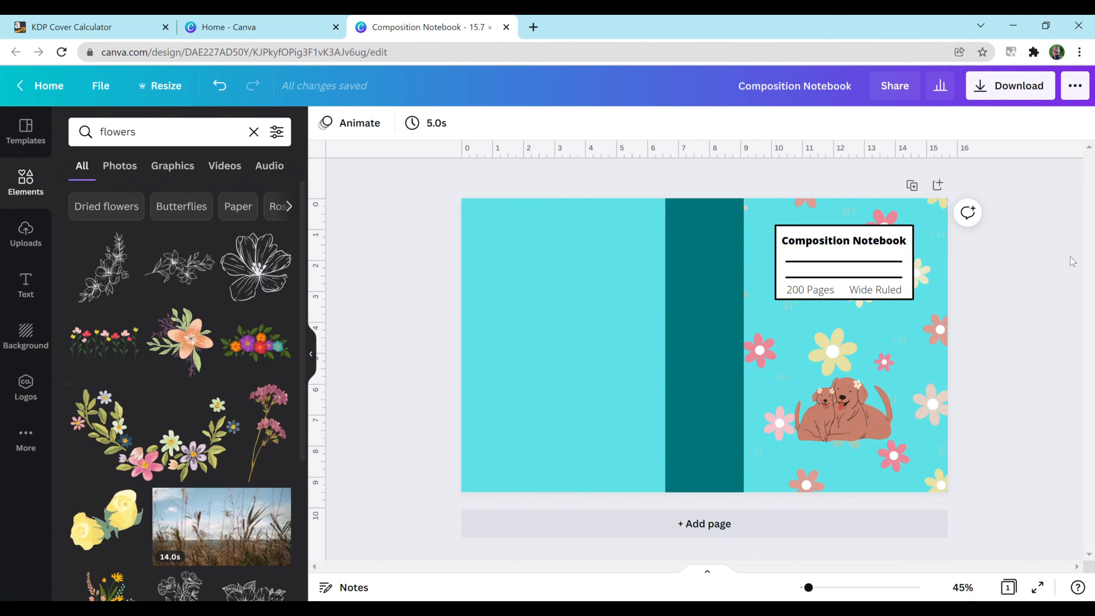
pyautogui.moveTo(911, 186)
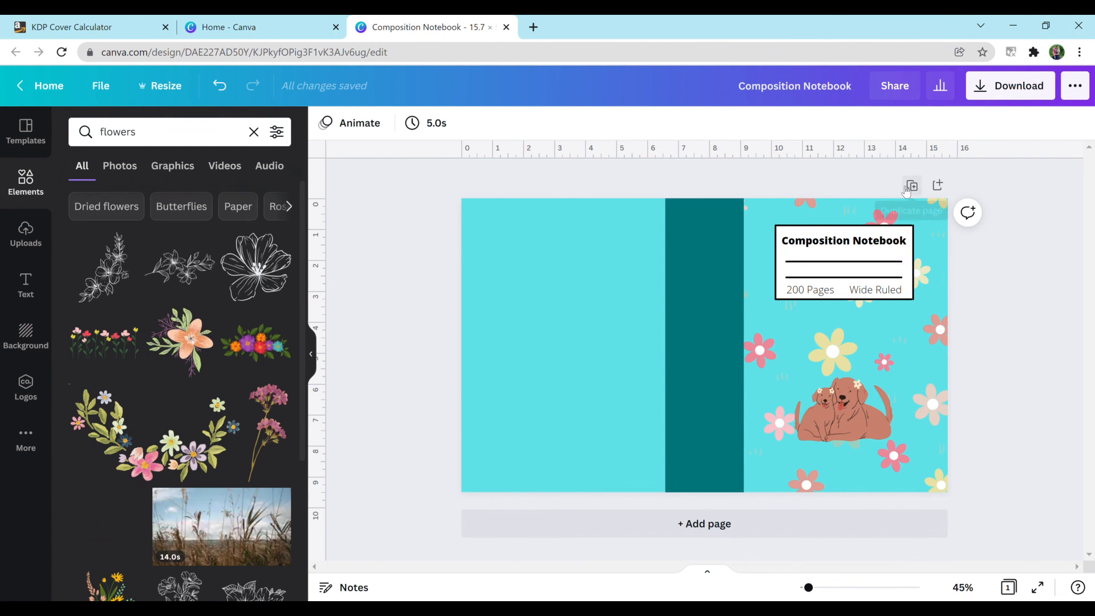
pyautogui.moveTo(911, 186)
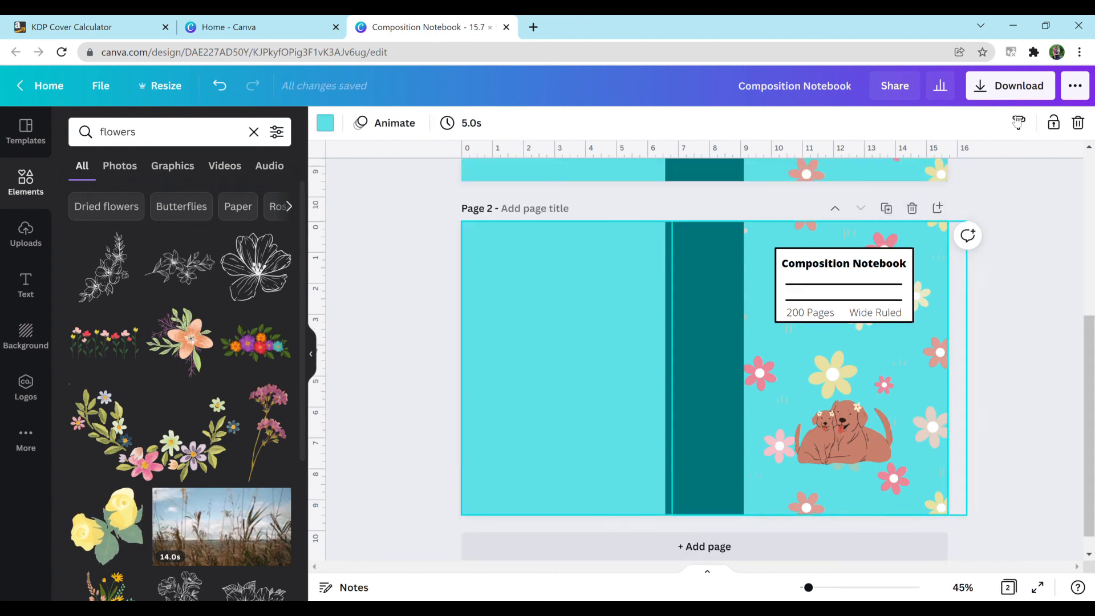
# Duplicate the cover page, view the download page selection, and close the panel without downloading
pyautogui.click(1009, 85)
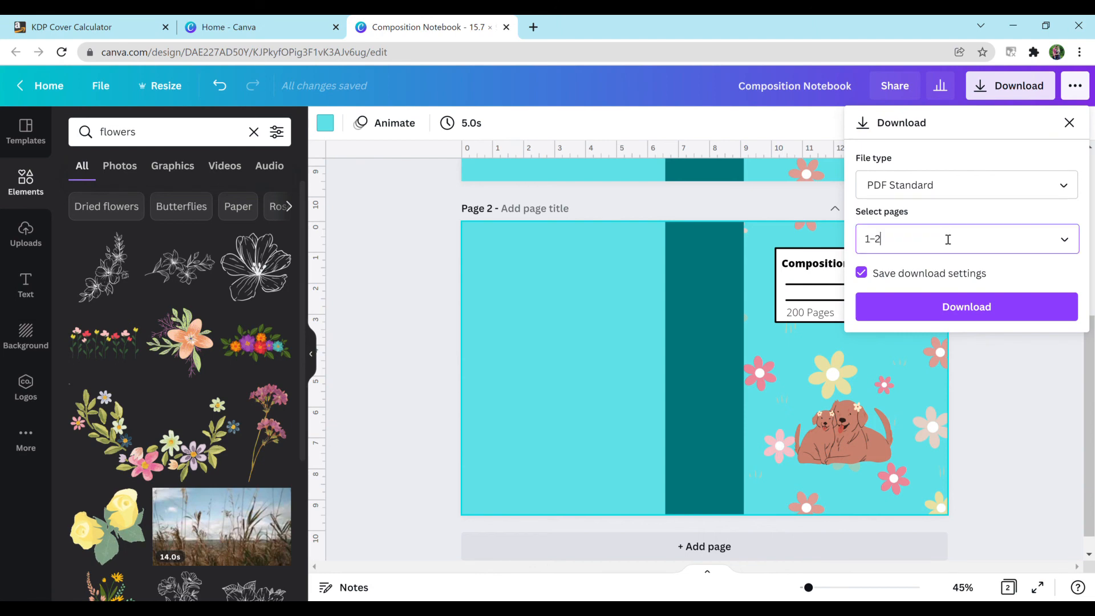
pyautogui.click(966, 239)
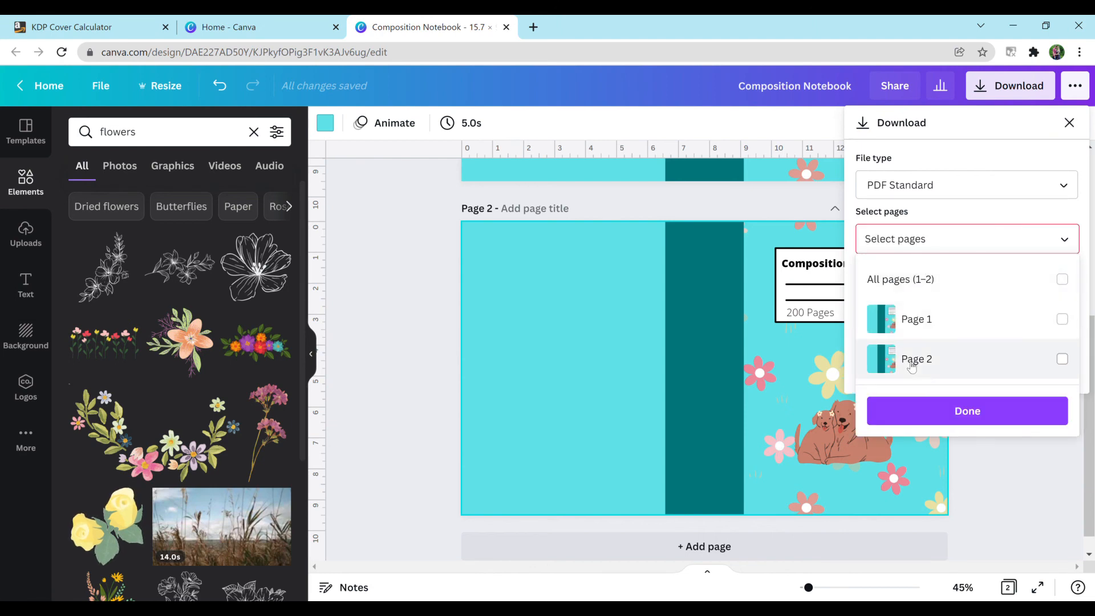
pyautogui.click(967, 411)
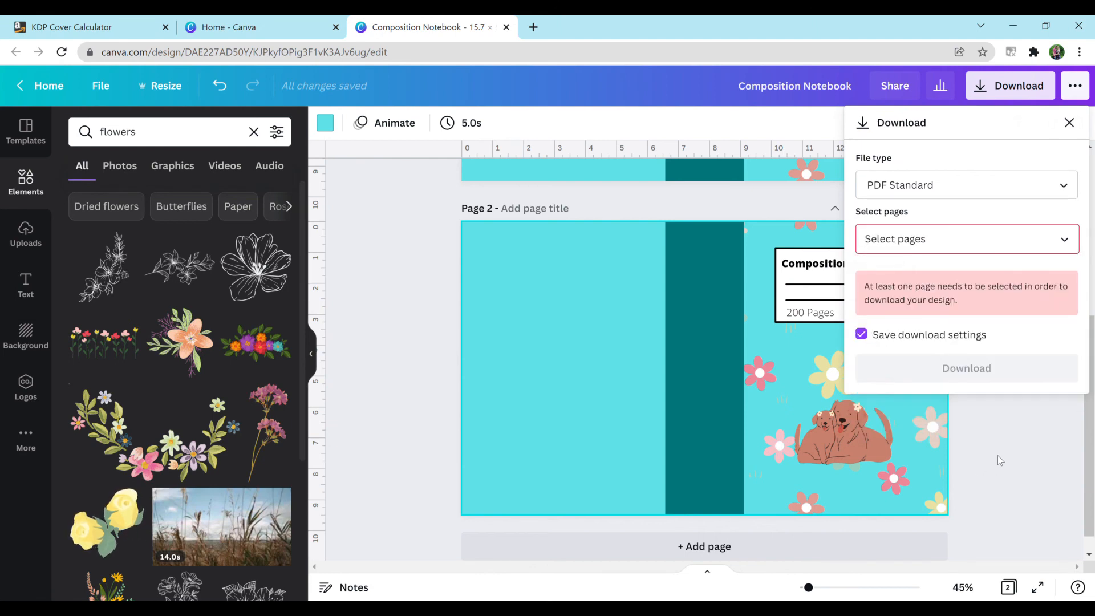
pyautogui.click(1070, 123)
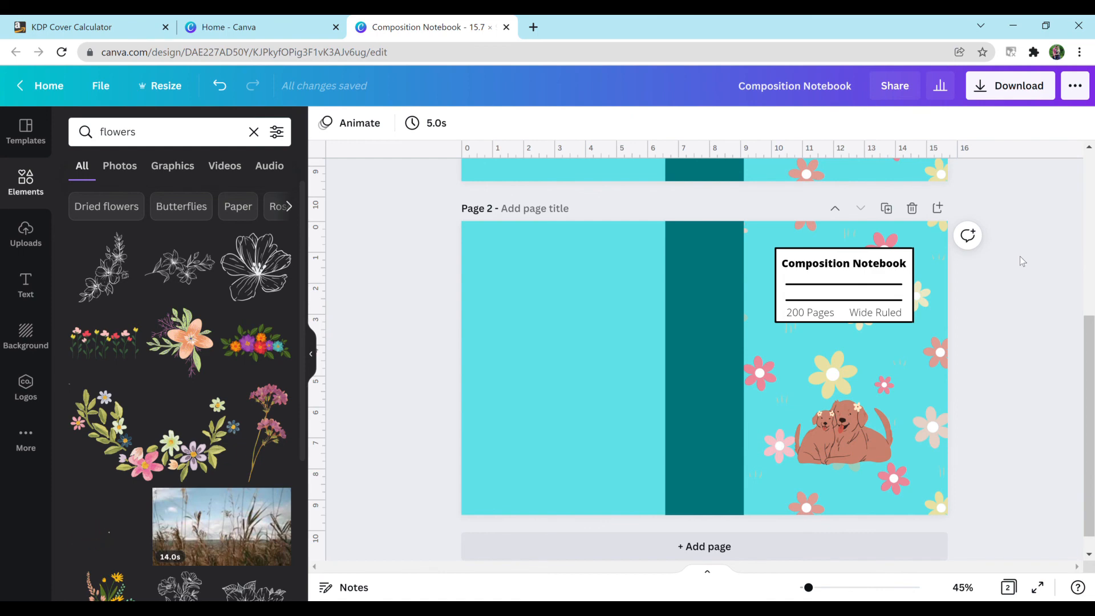